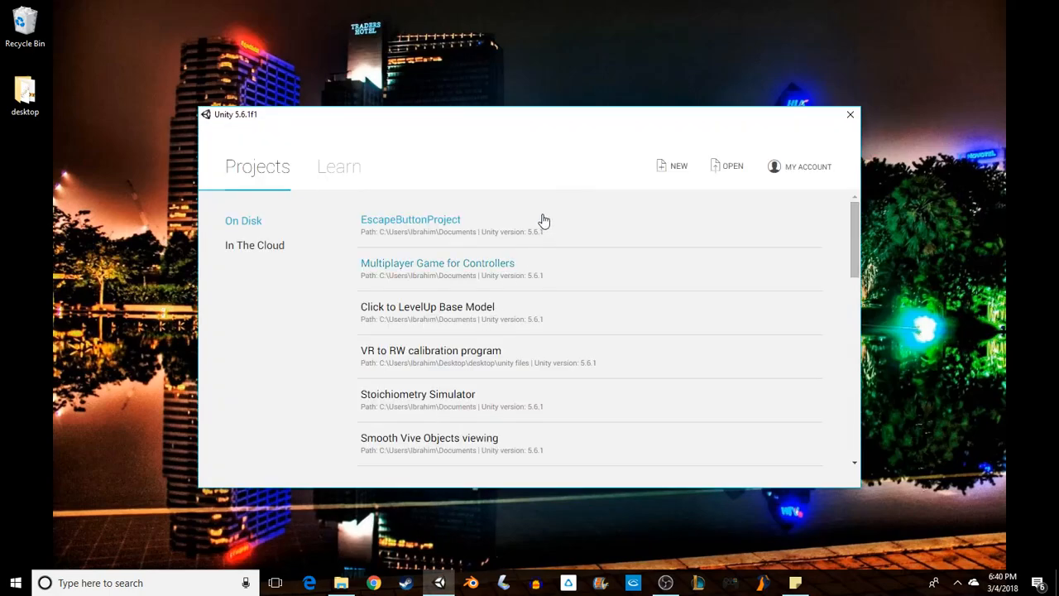
pyautogui.moveTo(515, 212)
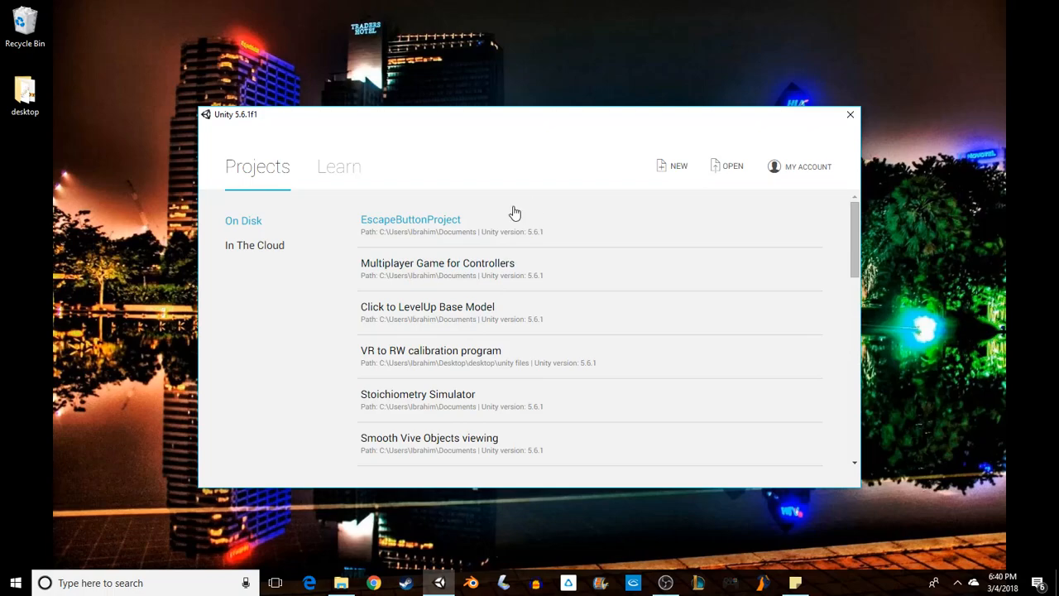
pyautogui.moveTo(493, 238)
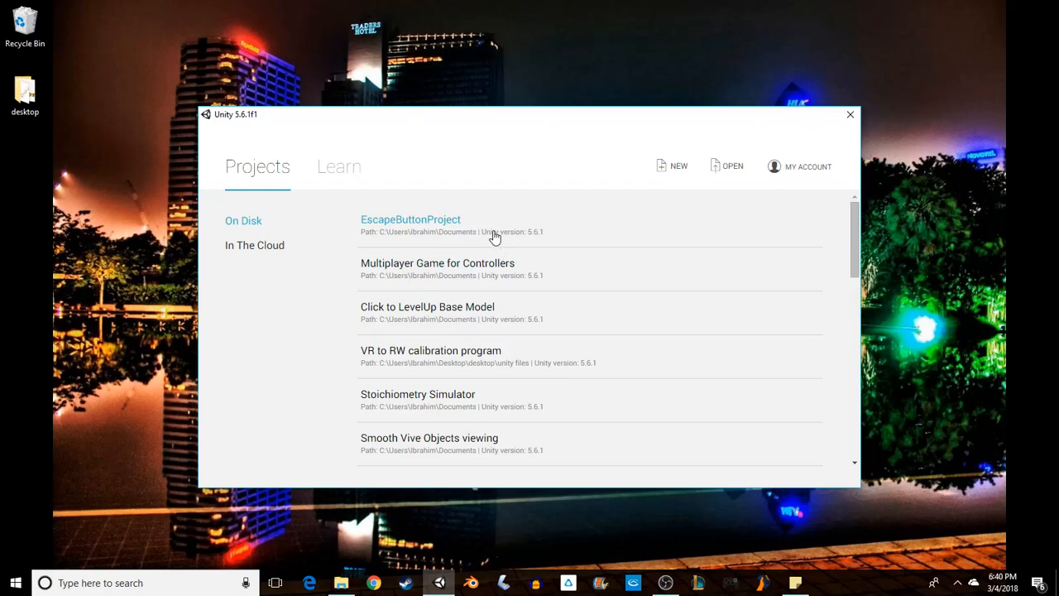
pyautogui.moveTo(680, 166)
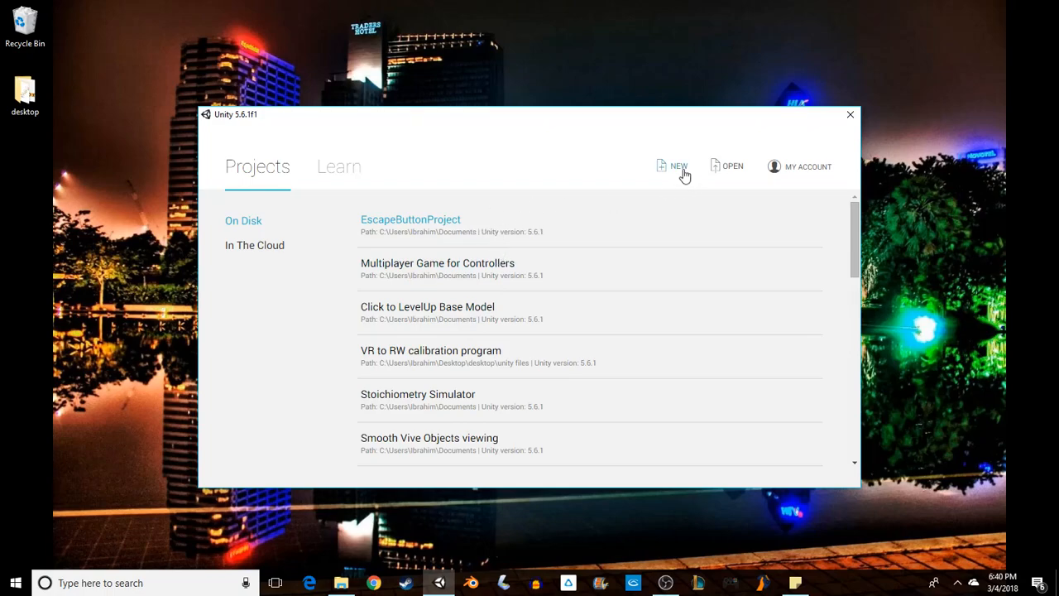
pyautogui.moveTo(447, 230)
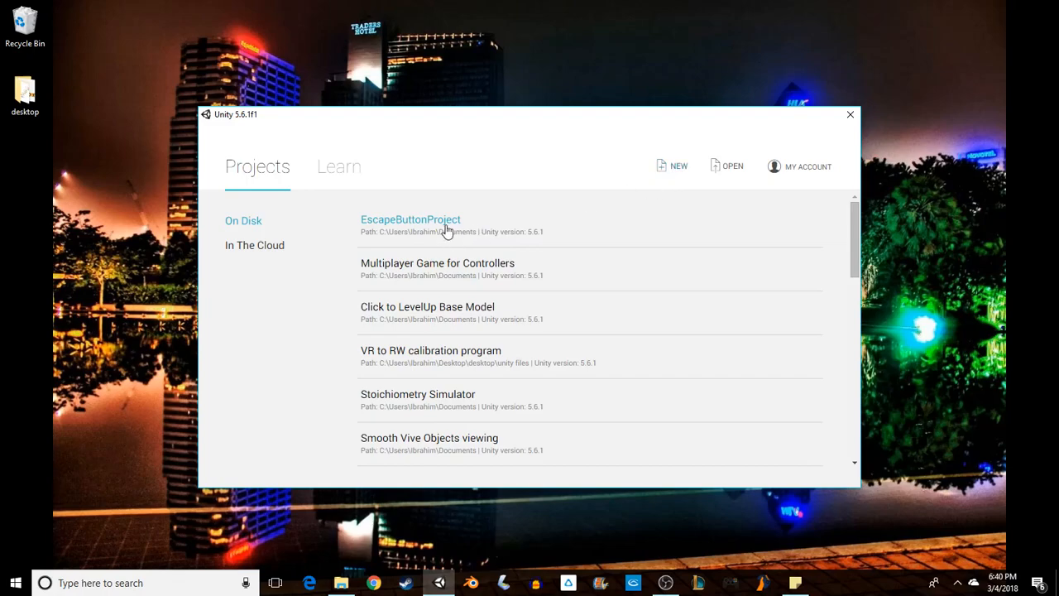
# Open EscapeButtonProject and review its empty scene in the Scene, Project and Game views
pyautogui.click(848, 114)
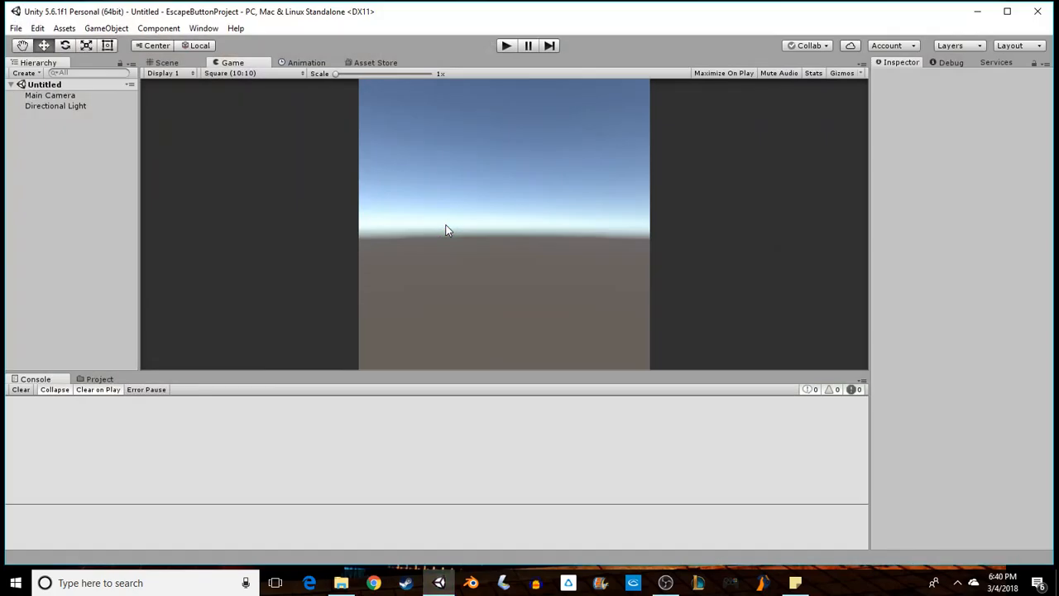
pyautogui.moveTo(96, 188)
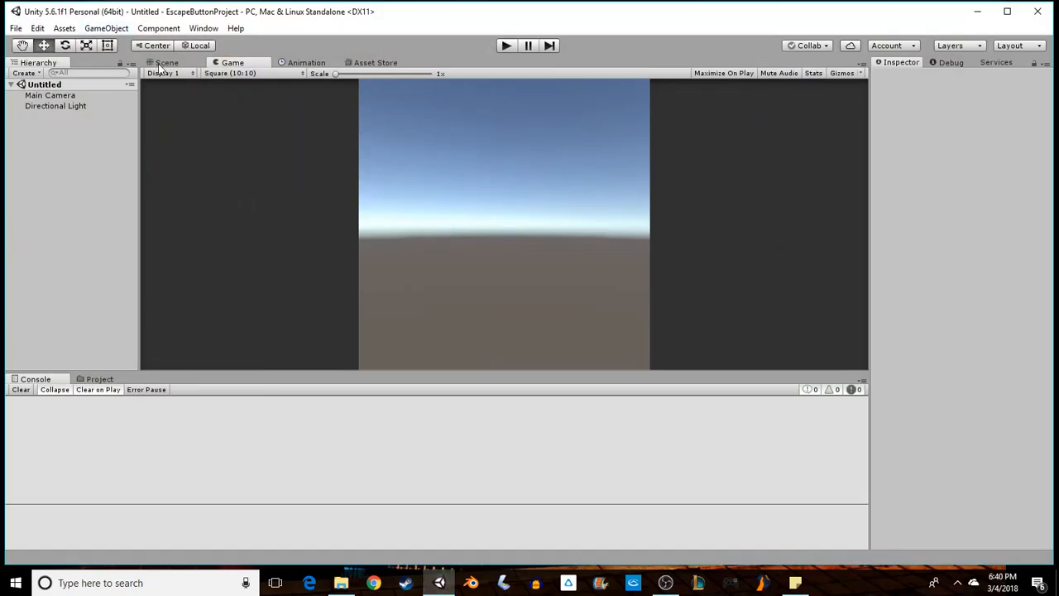
pyautogui.click(166, 63)
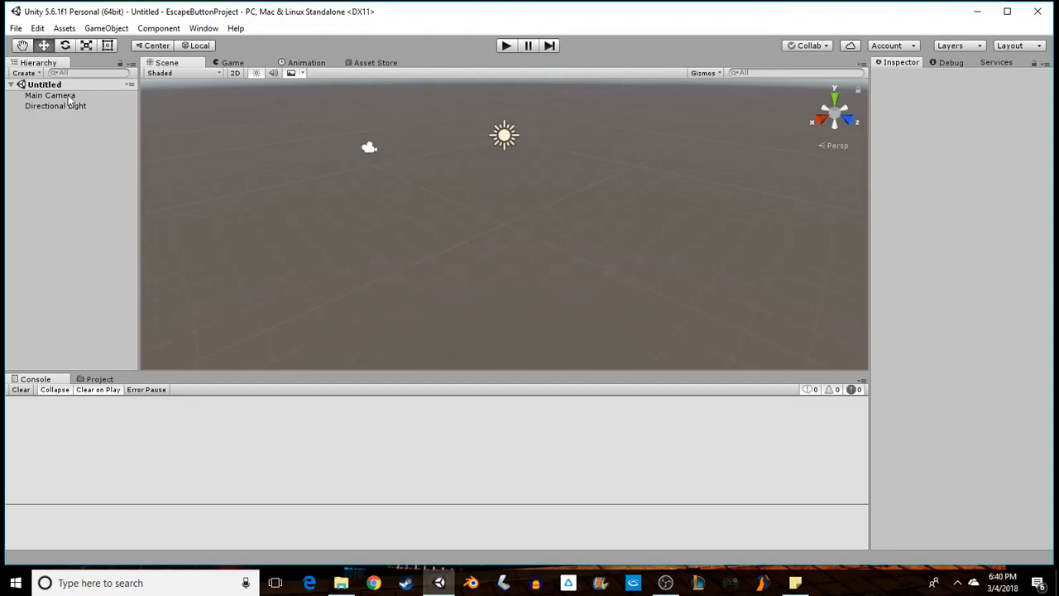
pyautogui.click(56, 106)
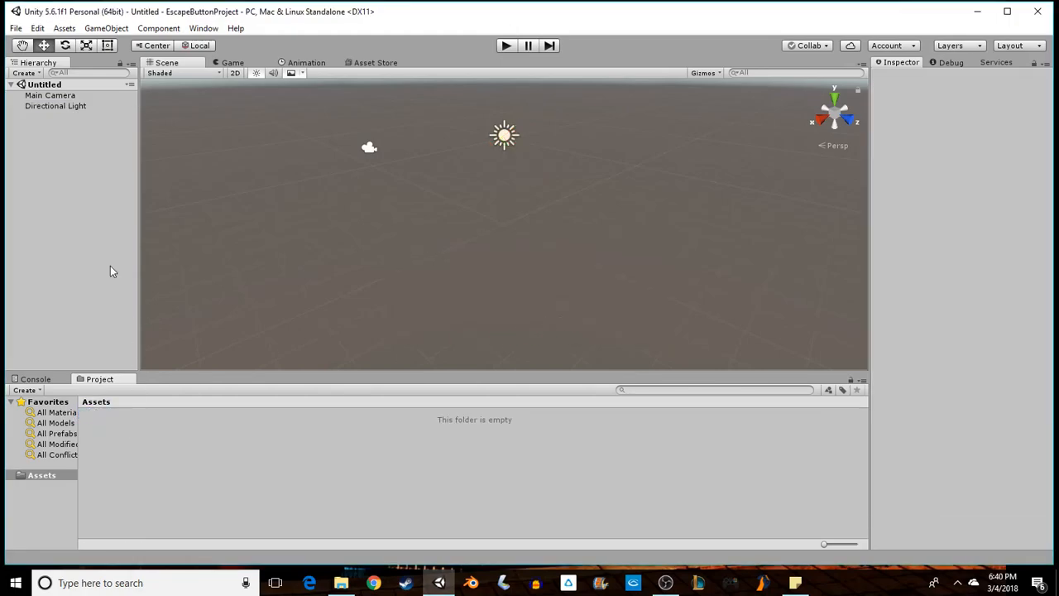
pyautogui.click(106, 26)
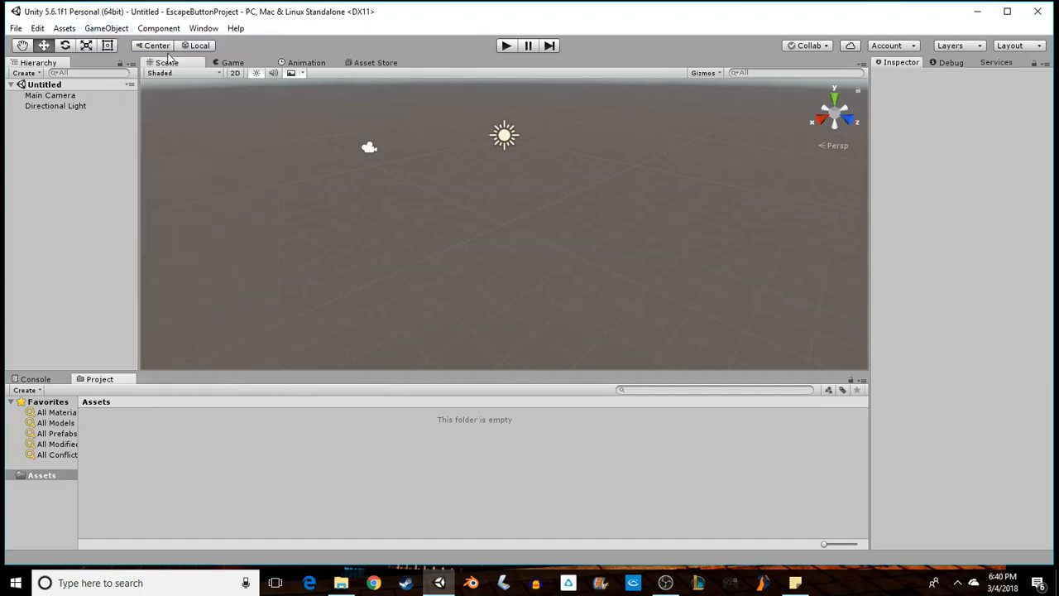
pyautogui.click(231, 63)
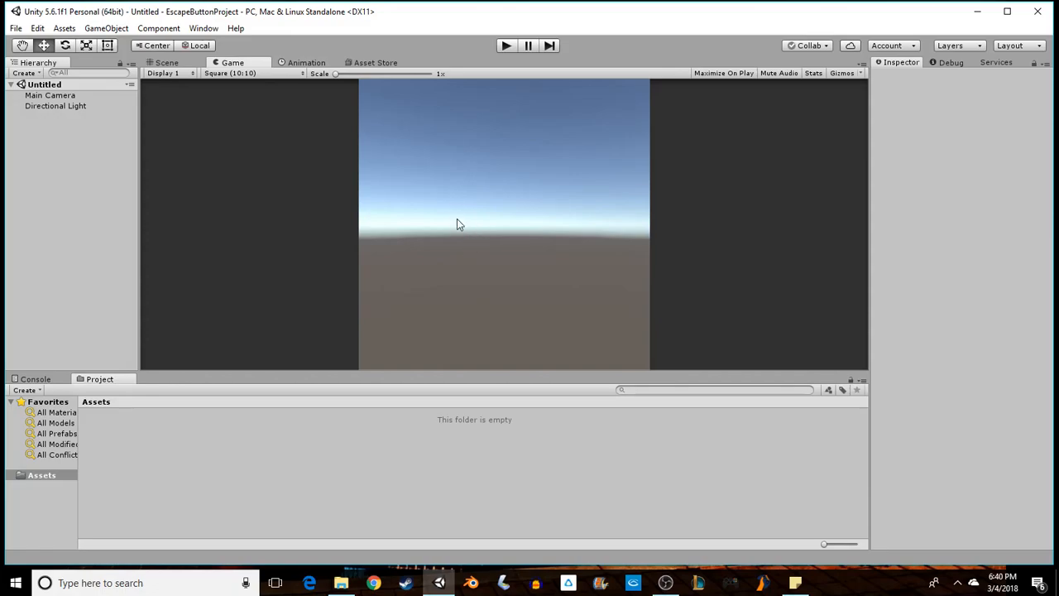
pyautogui.moveTo(460, 245)
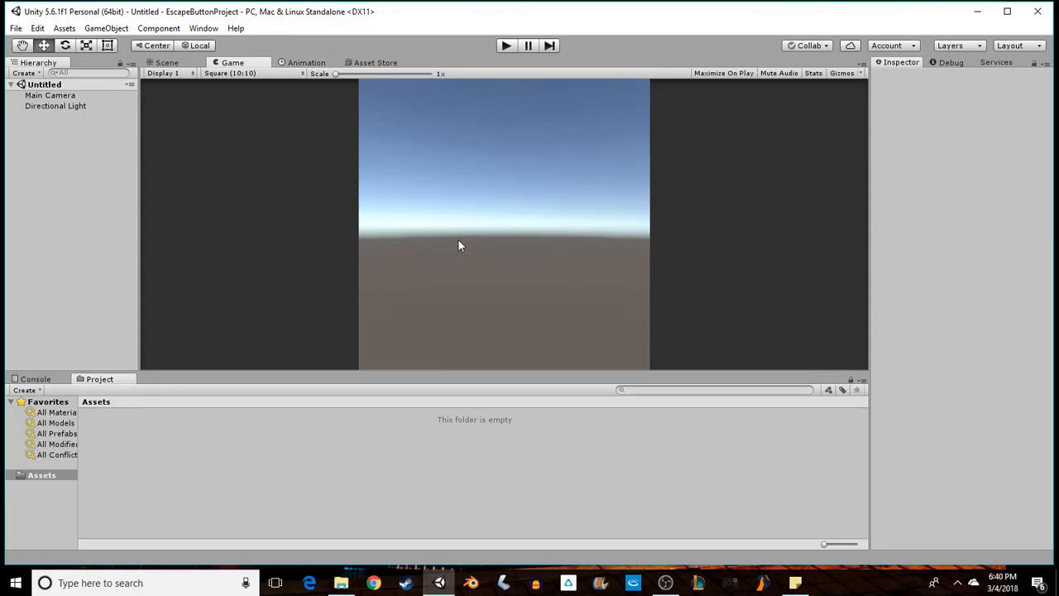
pyautogui.moveTo(427, 272)
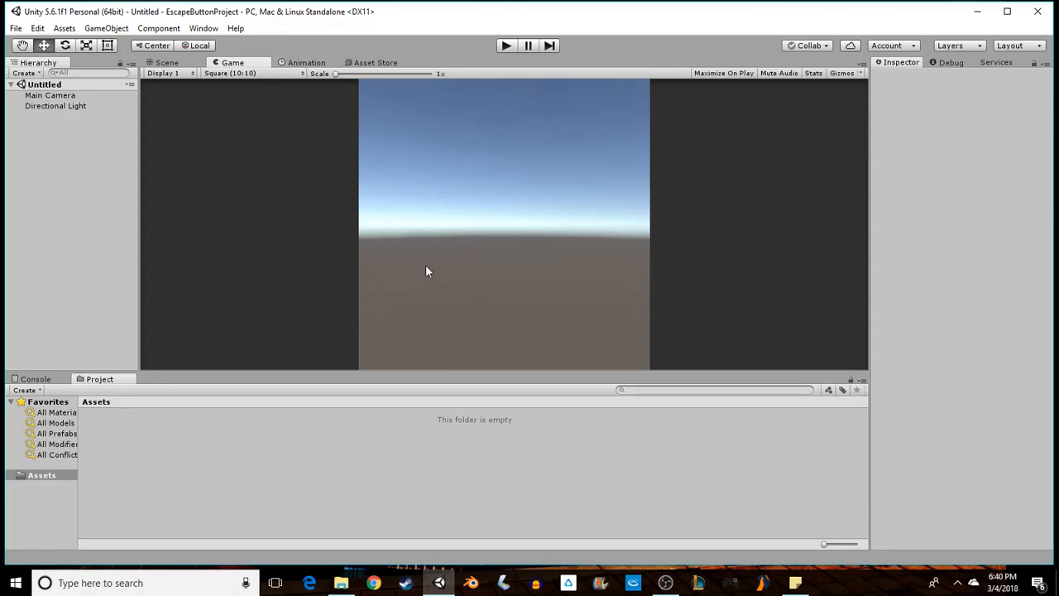
pyautogui.moveTo(465, 235)
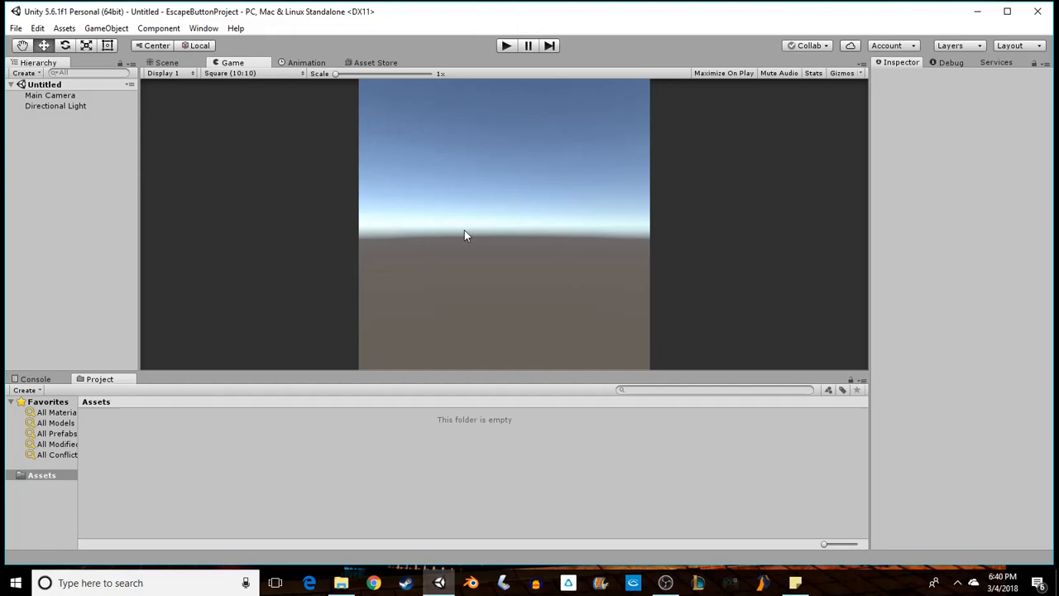
pyautogui.moveTo(460, 248)
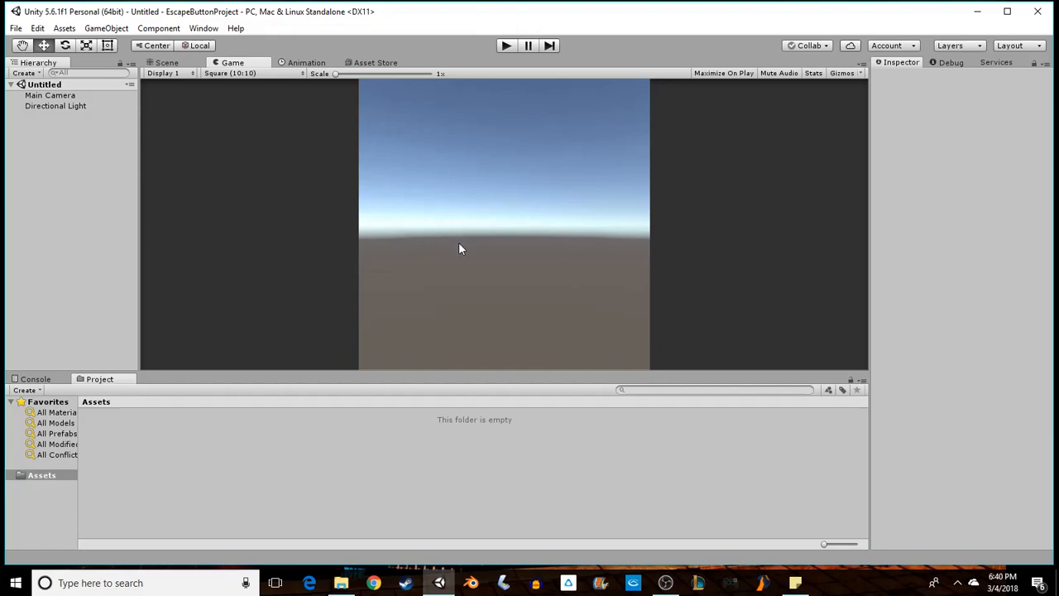
pyautogui.moveTo(461, 225)
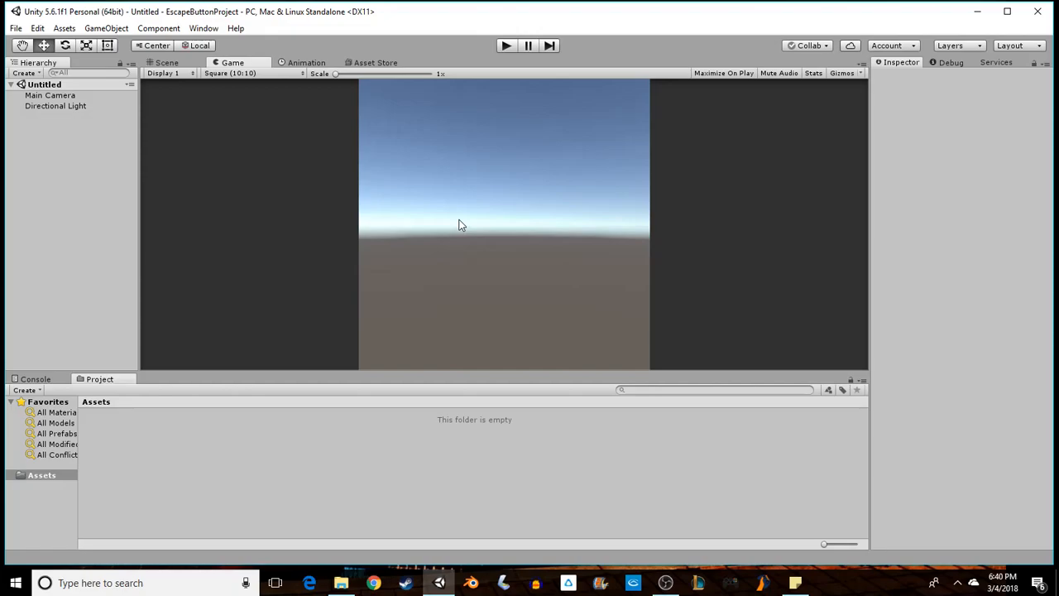
pyautogui.moveTo(579, 238)
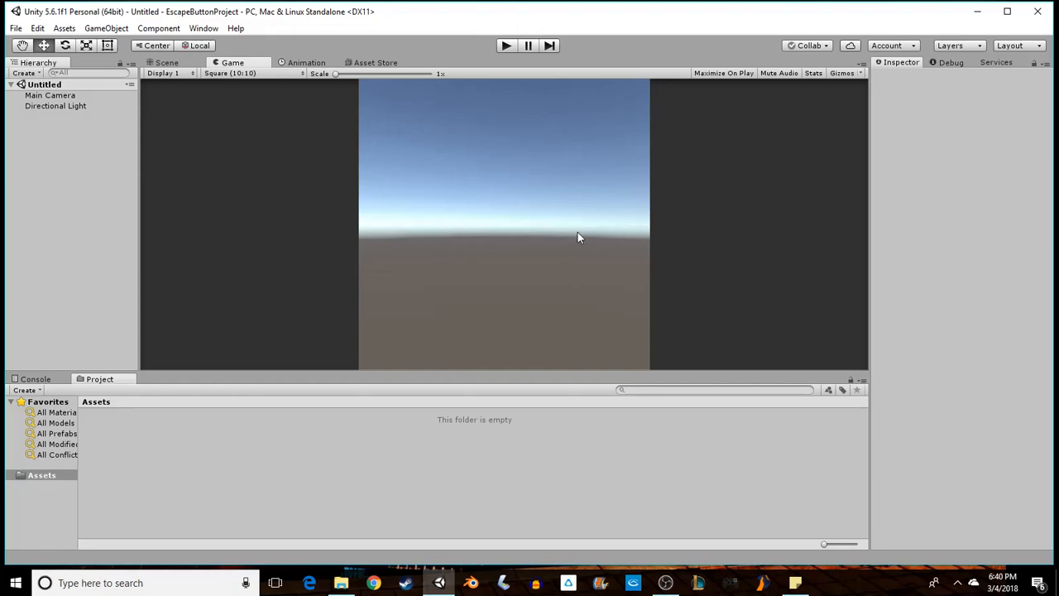
pyautogui.moveTo(550, 215)
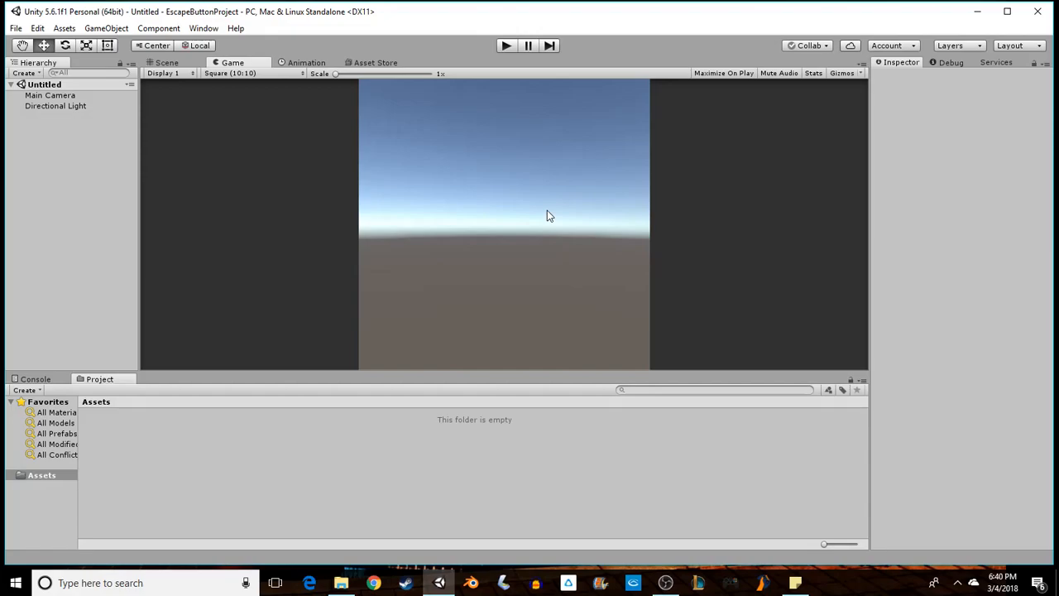
# Create two UI Buttons on a new canvas and anchor the second one middle-centre
pyautogui.click(106, 28)
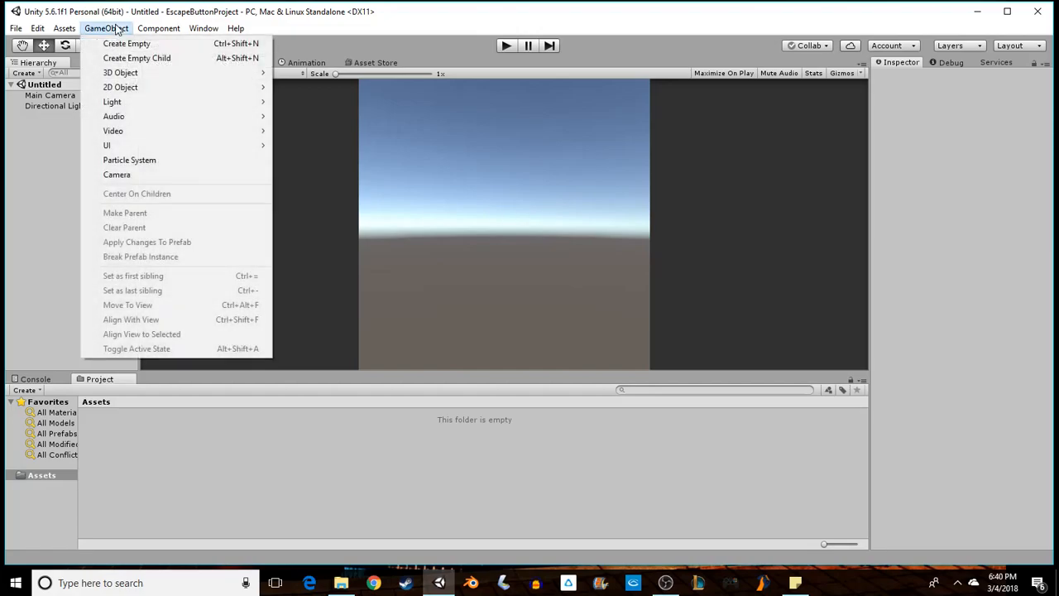
pyautogui.moveTo(106, 146)
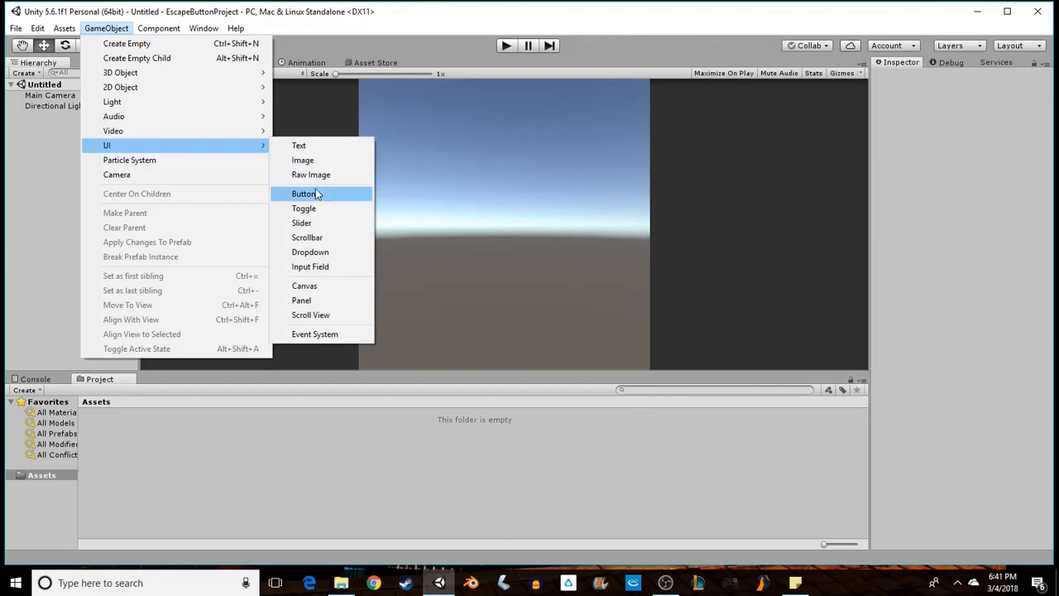
pyautogui.click(305, 194)
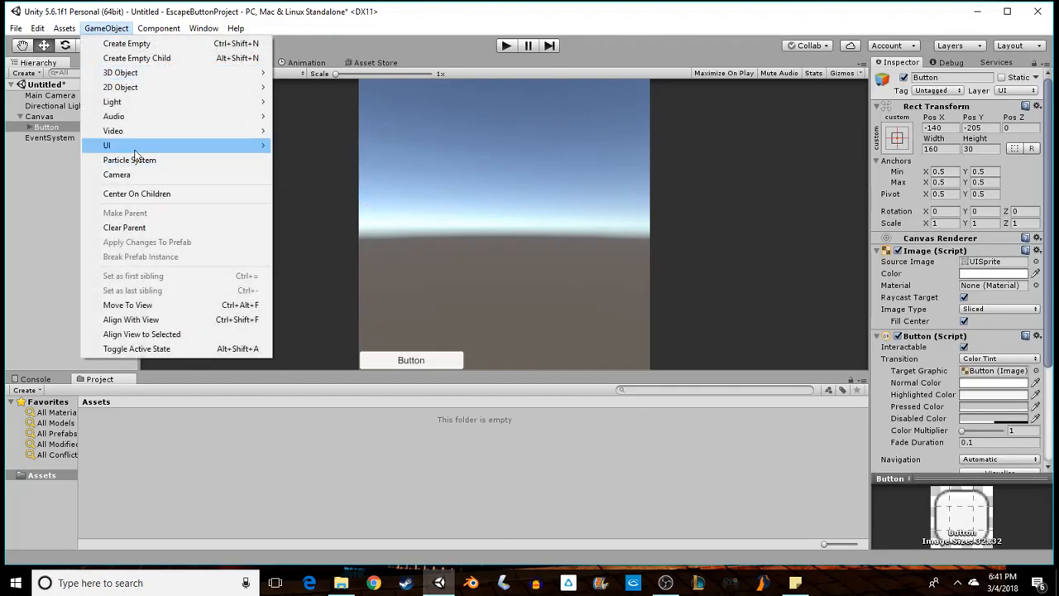
pyautogui.click(106, 146)
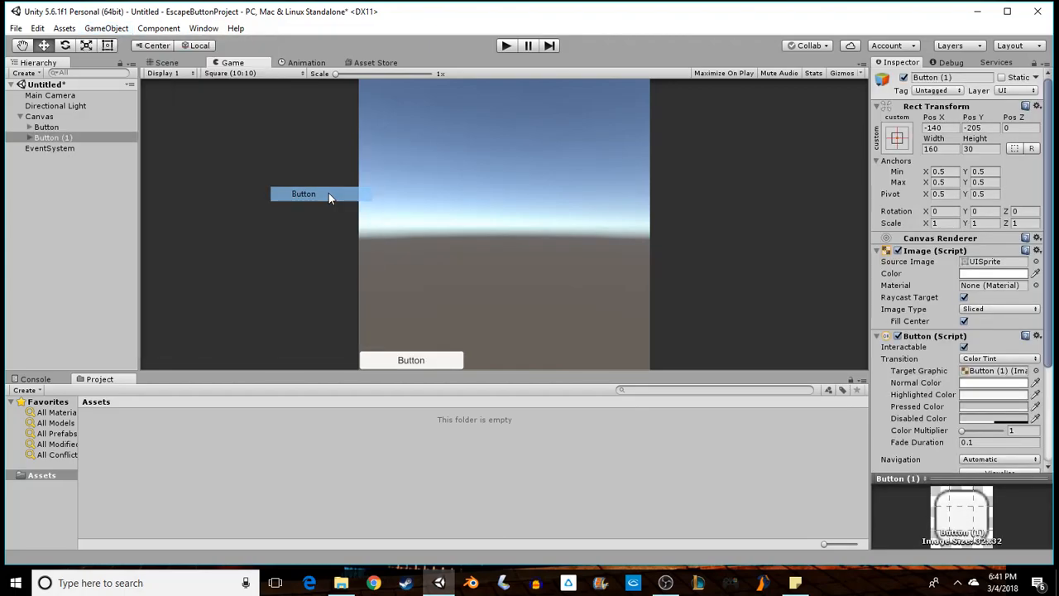
pyautogui.click(46, 137)
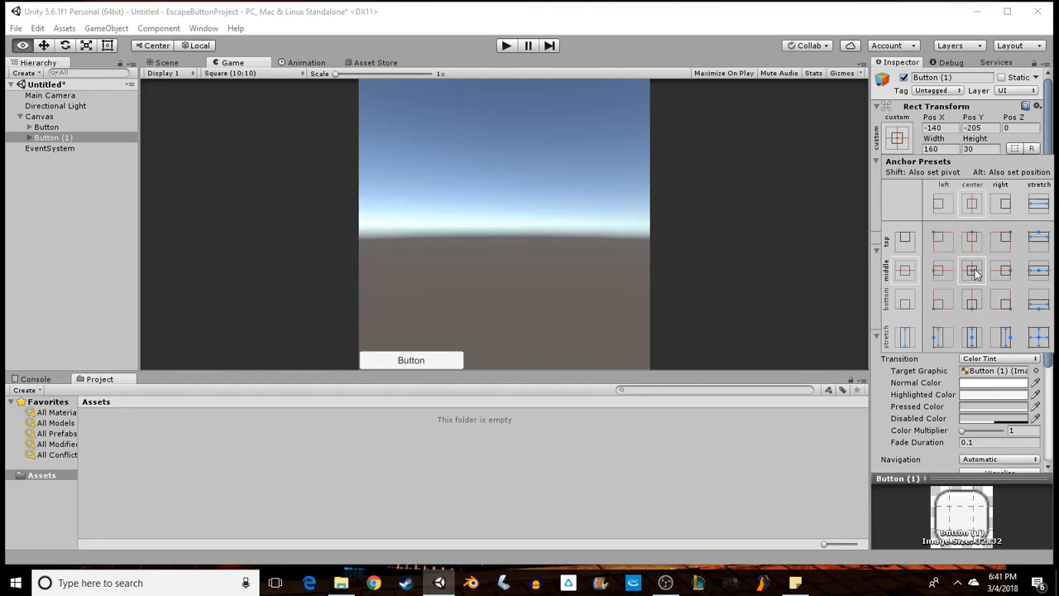
pyautogui.click(971, 271)
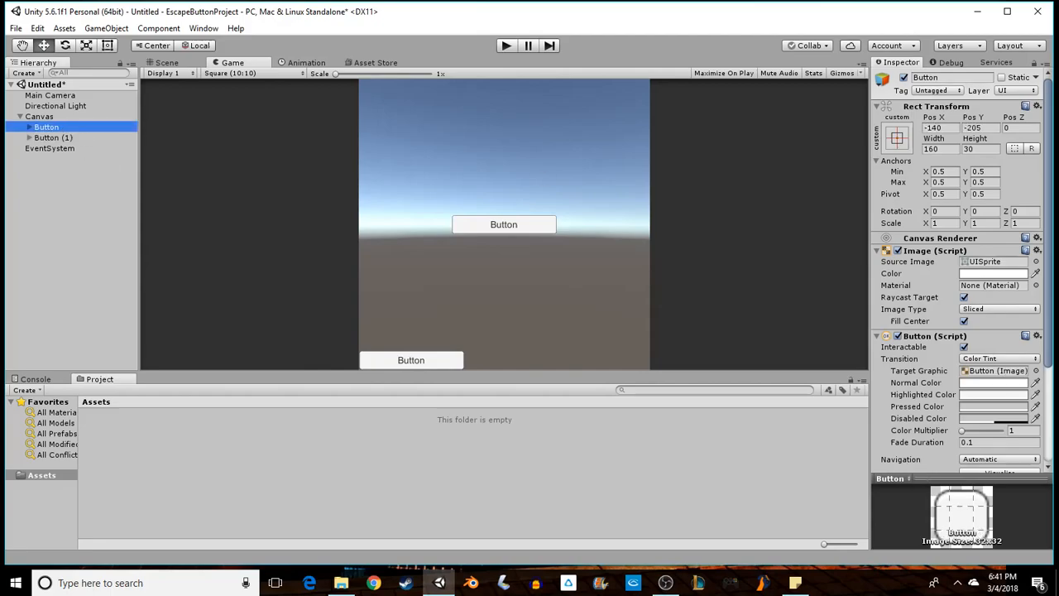
# Centre the first button and rename the two buttons Escape and Restart
pyautogui.click(897, 136)
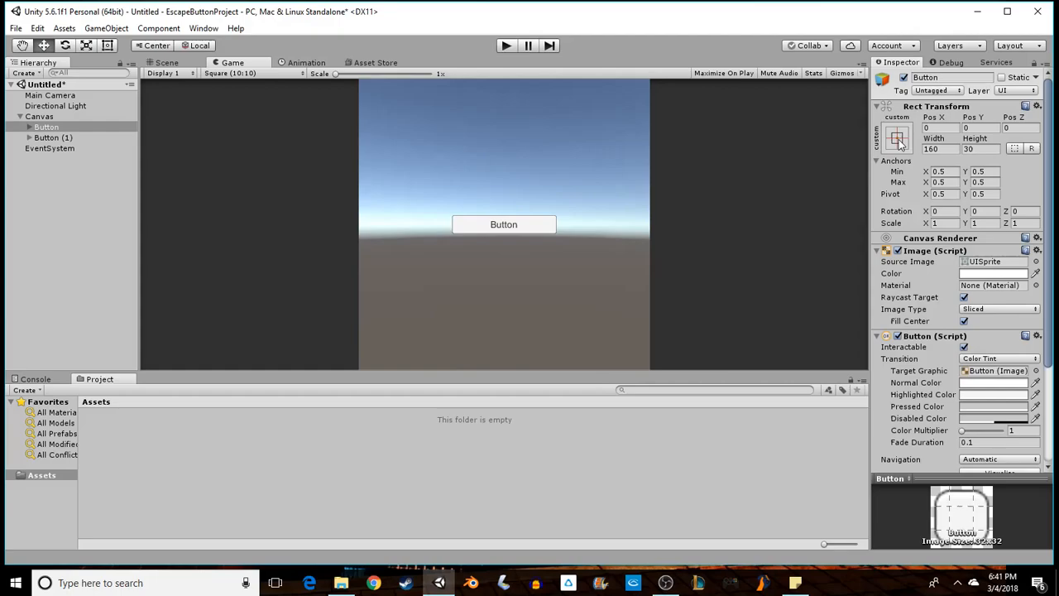
pyautogui.moveTo(841, 139)
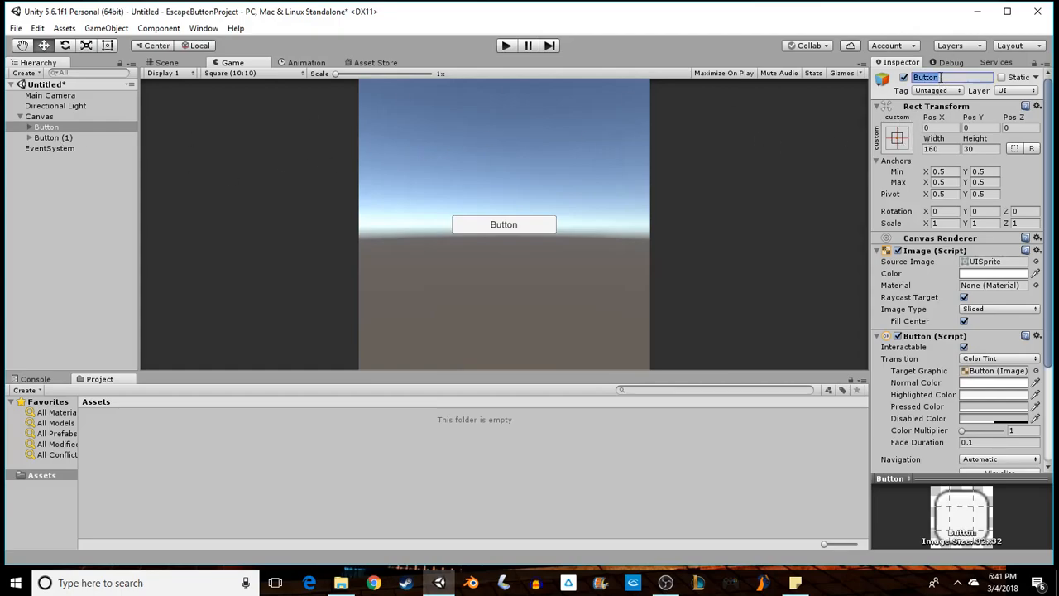
pyautogui.write('Escape')
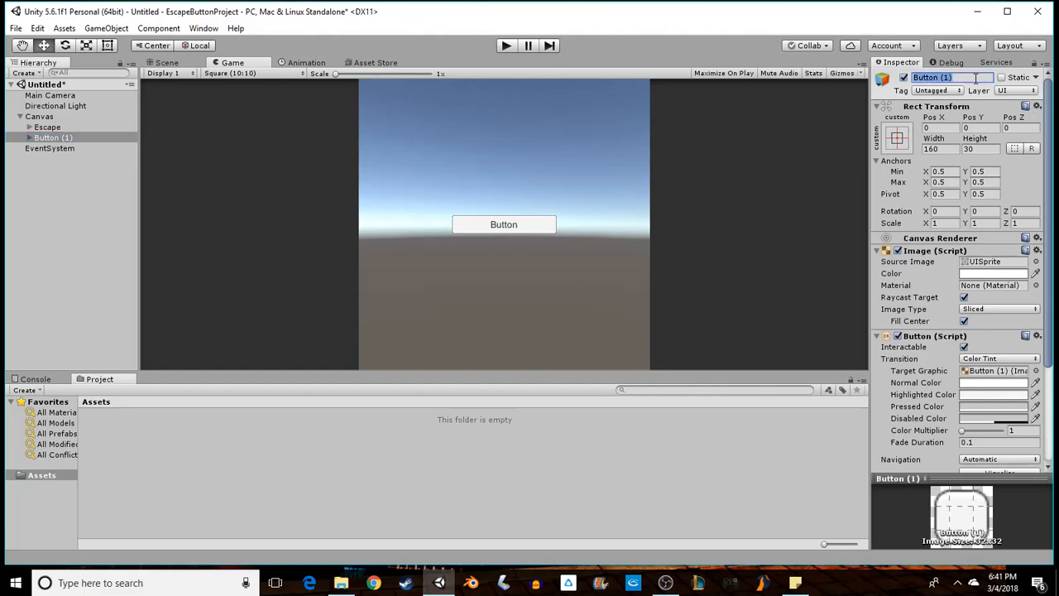
pyautogui.write('Restart')
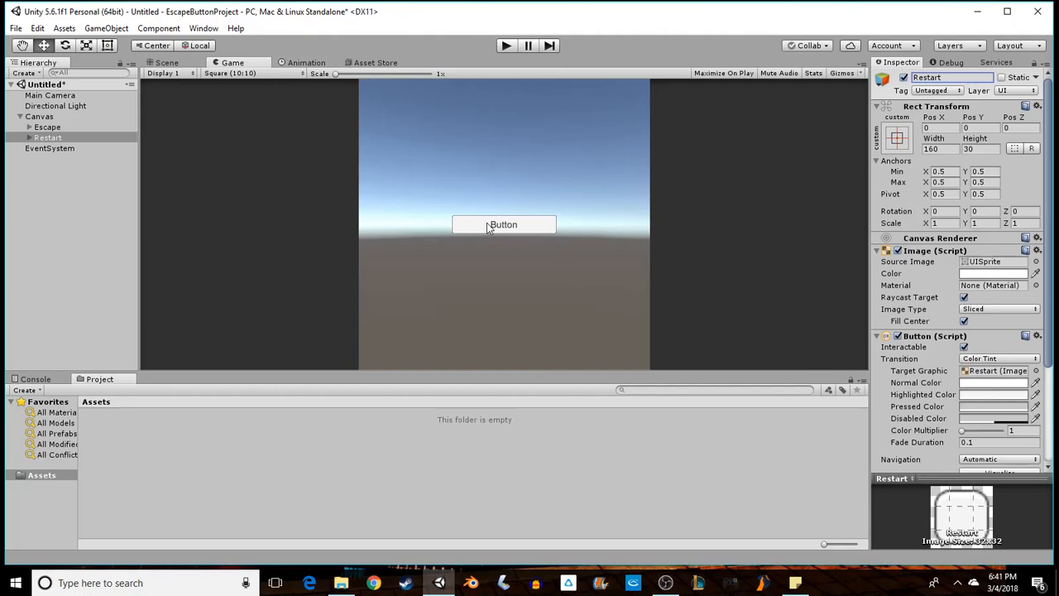
pyautogui.moveTo(906, 133)
pyautogui.write('85')
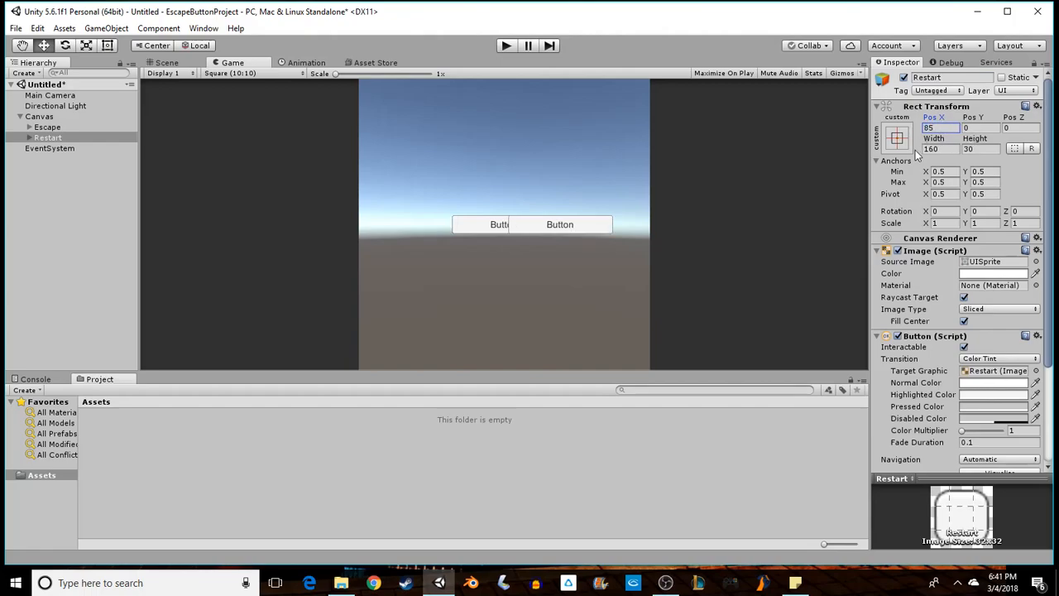
pyautogui.moveTo(951, 162)
pyautogui.write('-85')
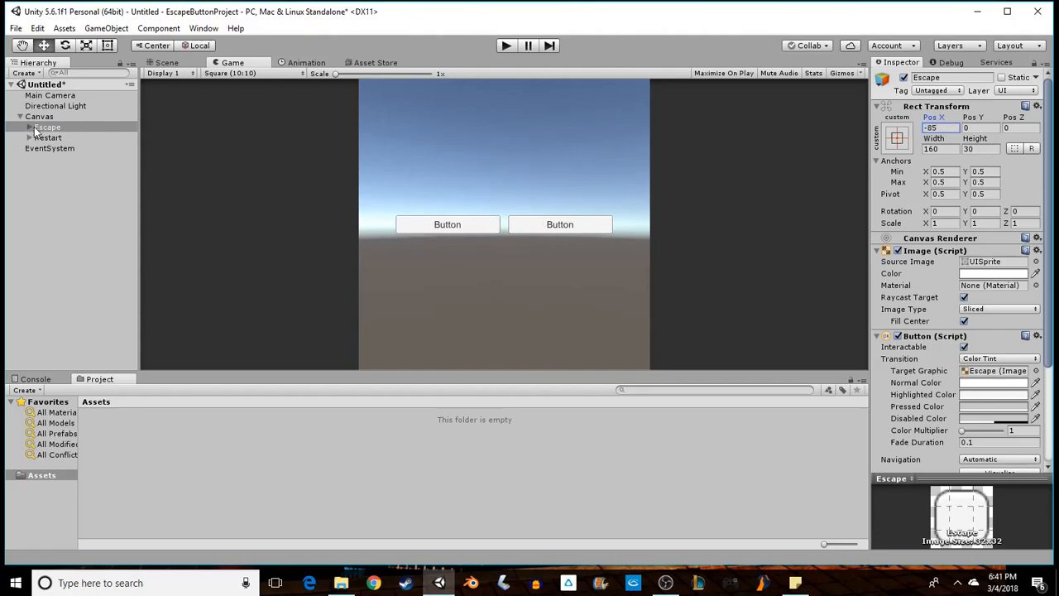
# Rename the Escape button's text object EscapeText and set its label to 'Quit Game?'
pyautogui.click(51, 137)
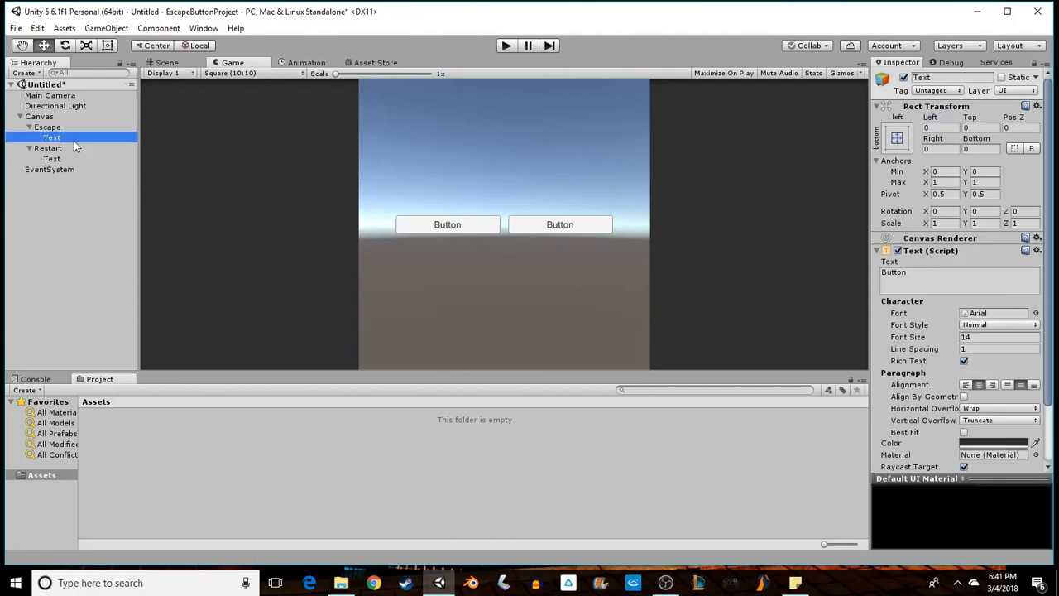
pyautogui.doubleClick(951, 77)
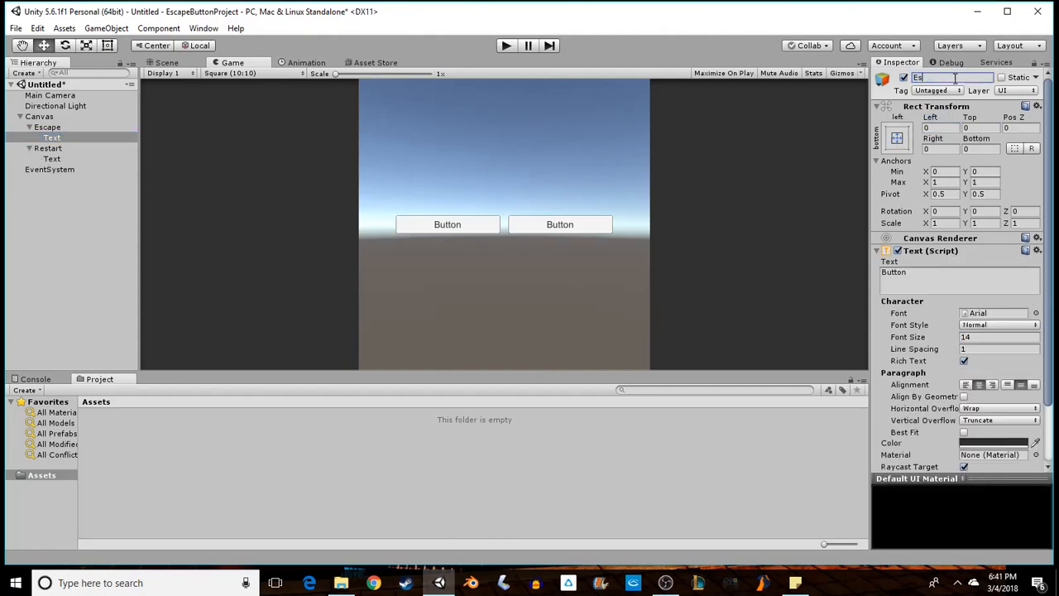
pyautogui.write('EscapeText')
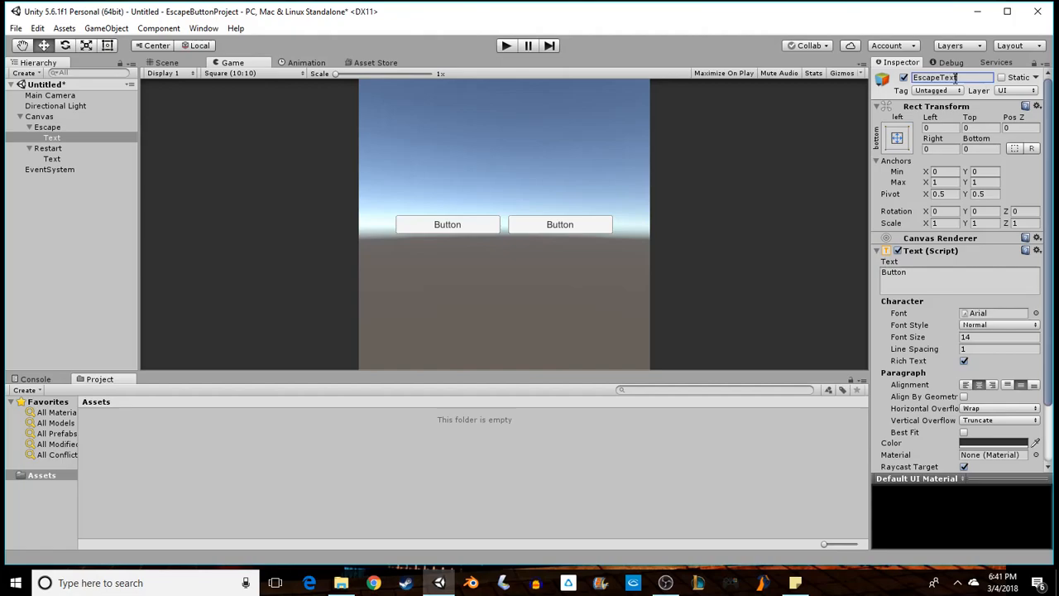
pyautogui.click(959, 279)
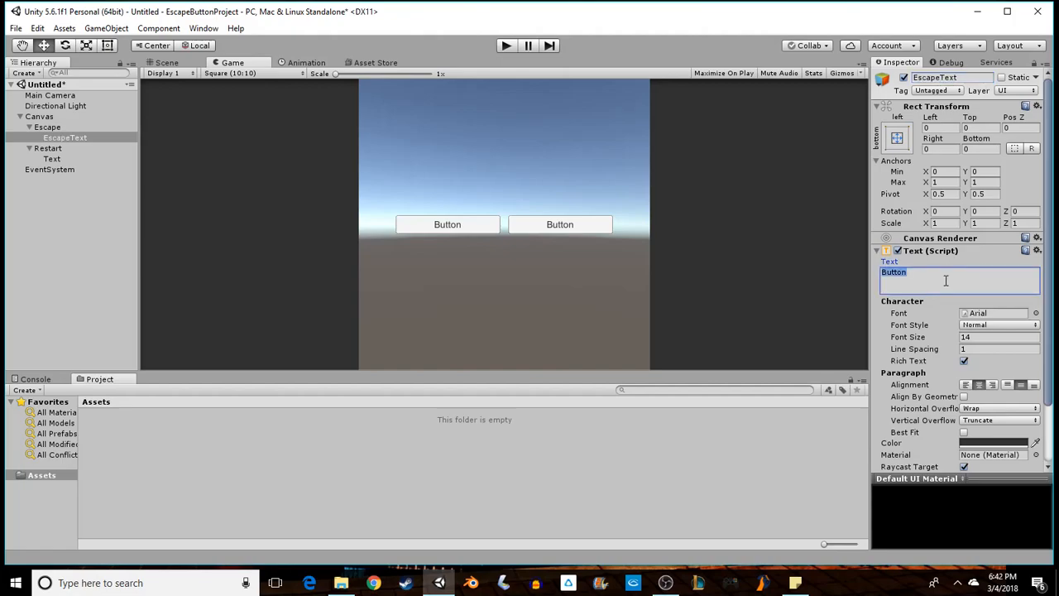
pyautogui.write('Quit G')
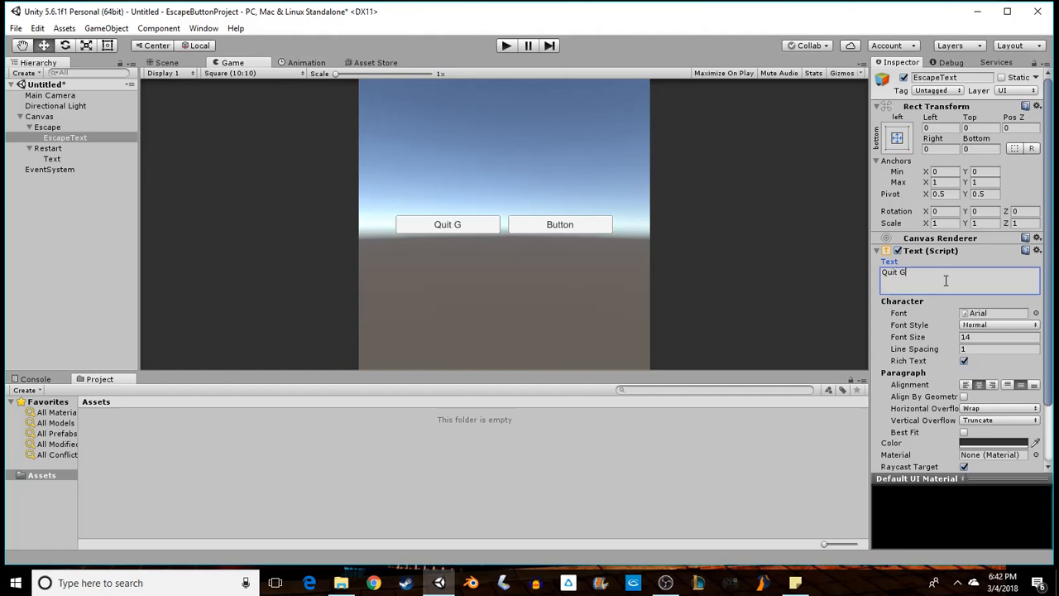
pyautogui.write('ame?')
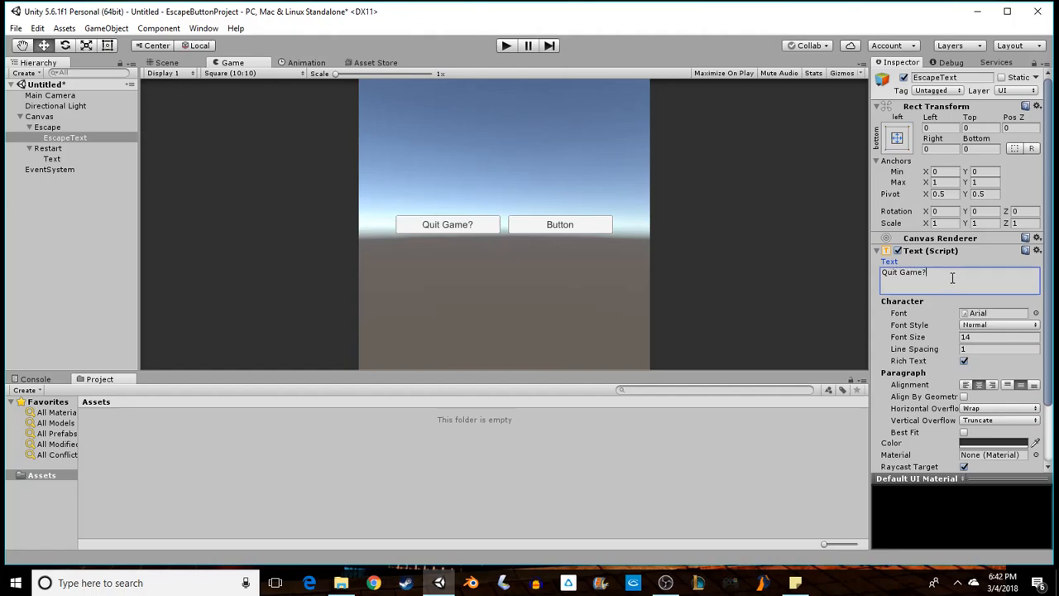
# Rename the Restart button's text object RestartText and set its label to 'Restart Level?'
pyautogui.click(51, 159)
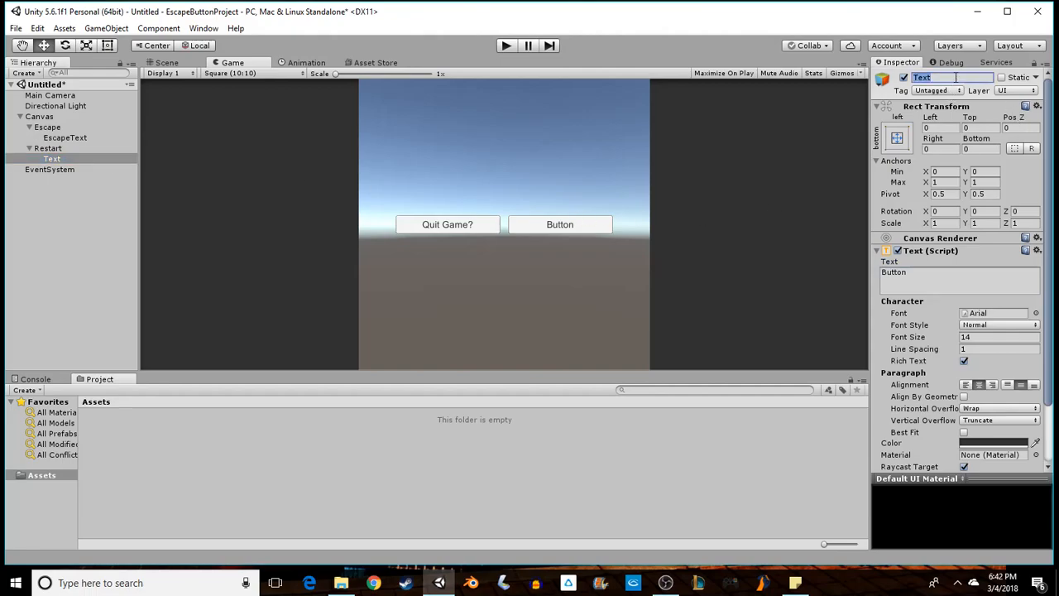
pyautogui.write('RestartTE')
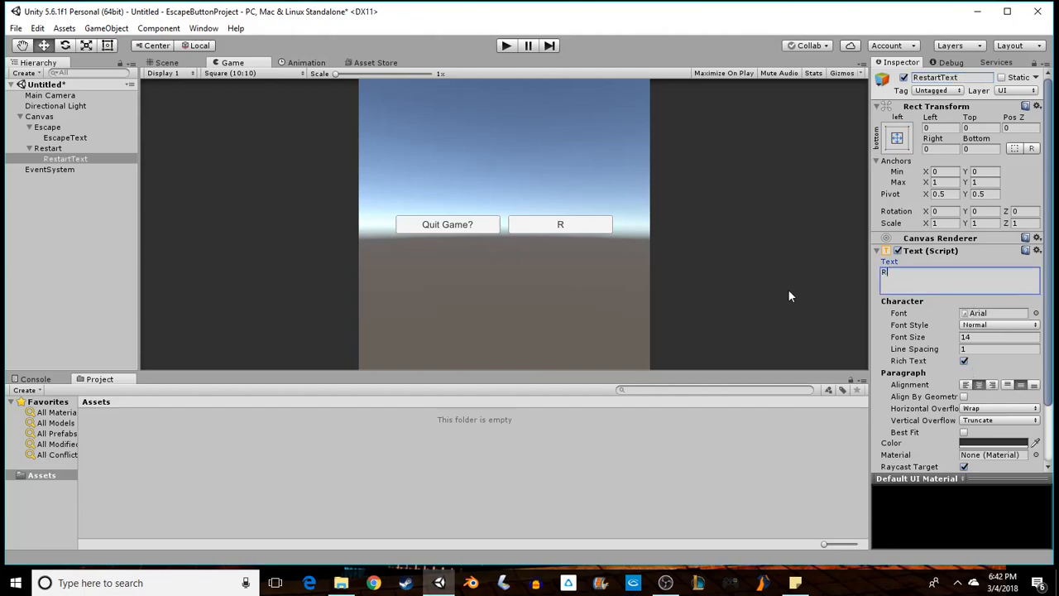
pyautogui.write('estart Level')
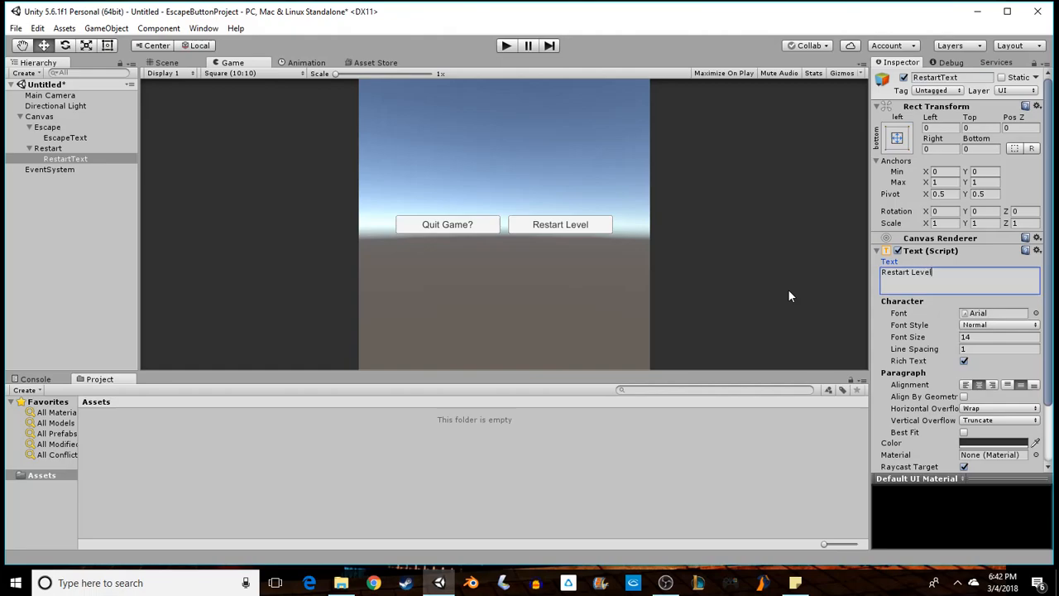
pyautogui.write('?')
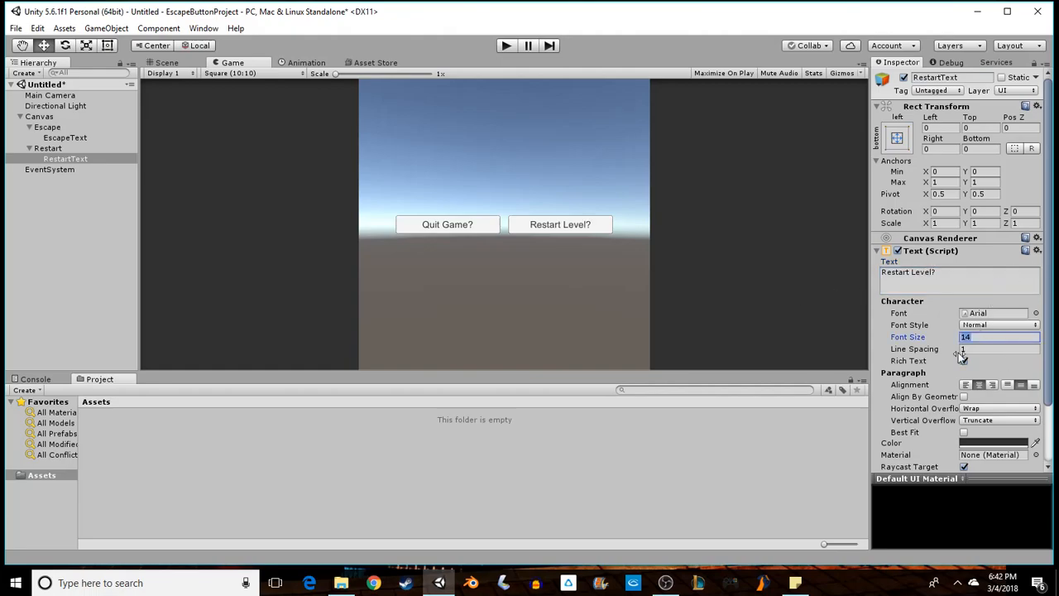
# Set Horizontal Overflow to Overflow on both the RestartText and EscapeText labels
pyautogui.scroll(-3)
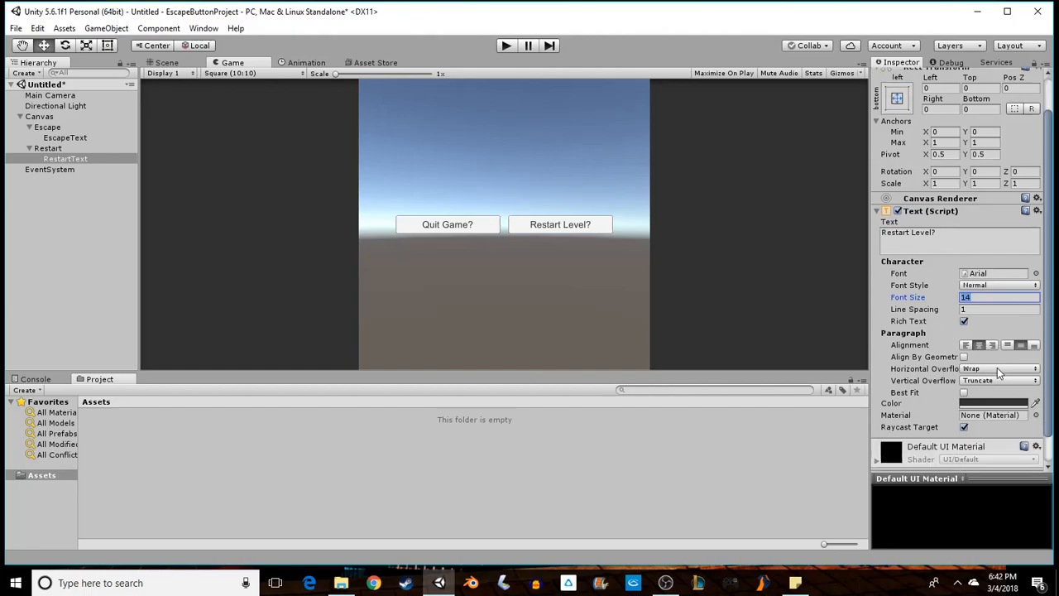
pyautogui.click(999, 367)
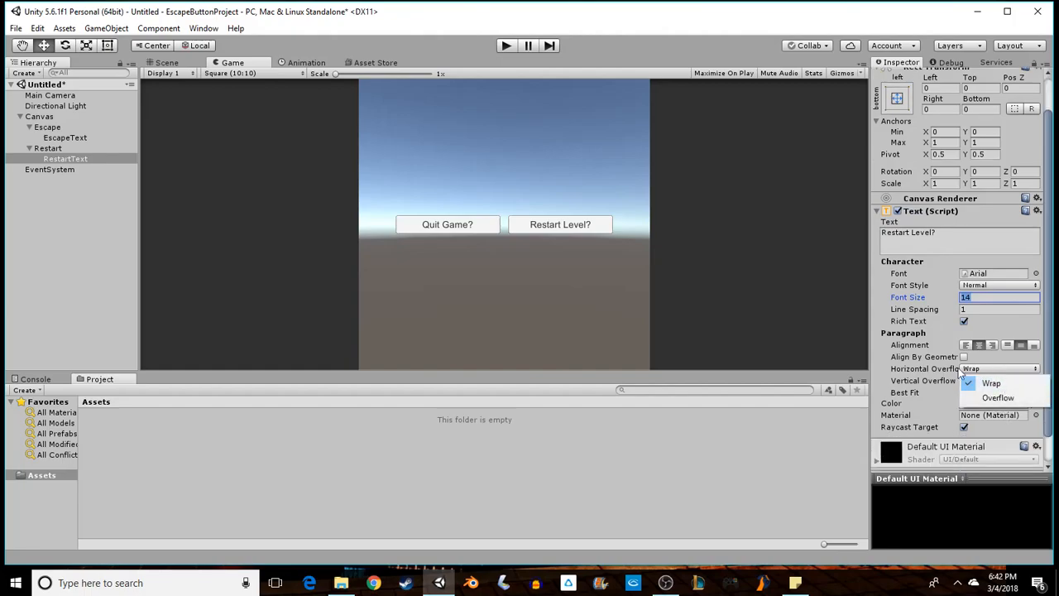
pyautogui.click(996, 397)
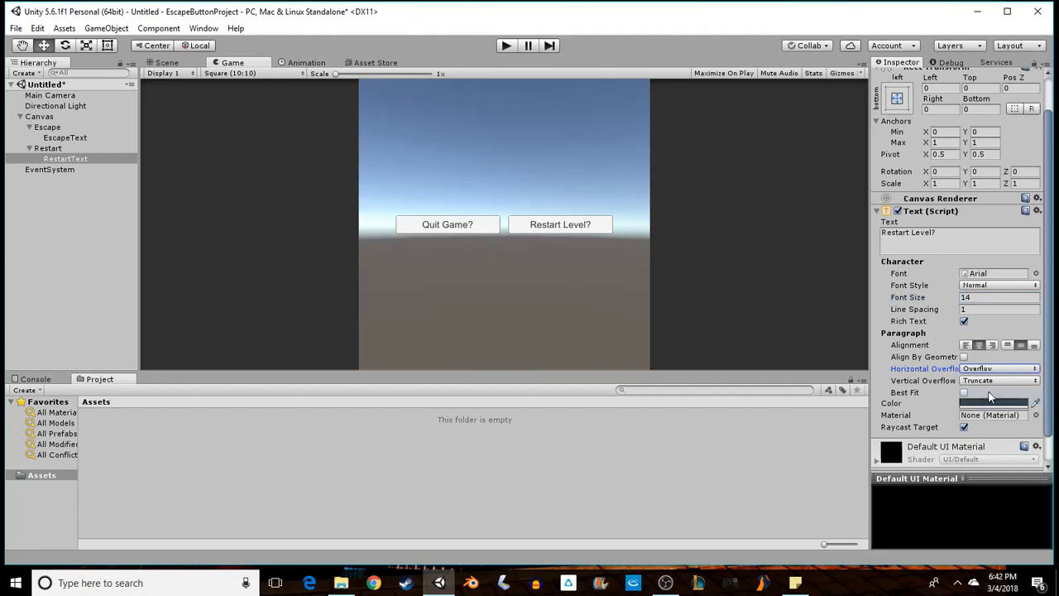
pyautogui.click(65, 137)
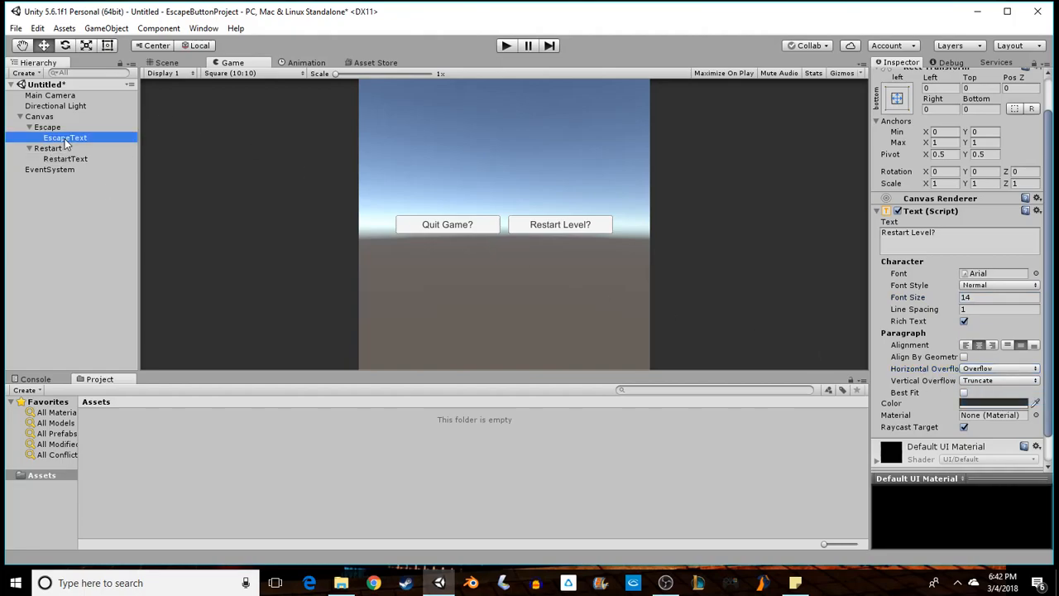
pyautogui.click(66, 137)
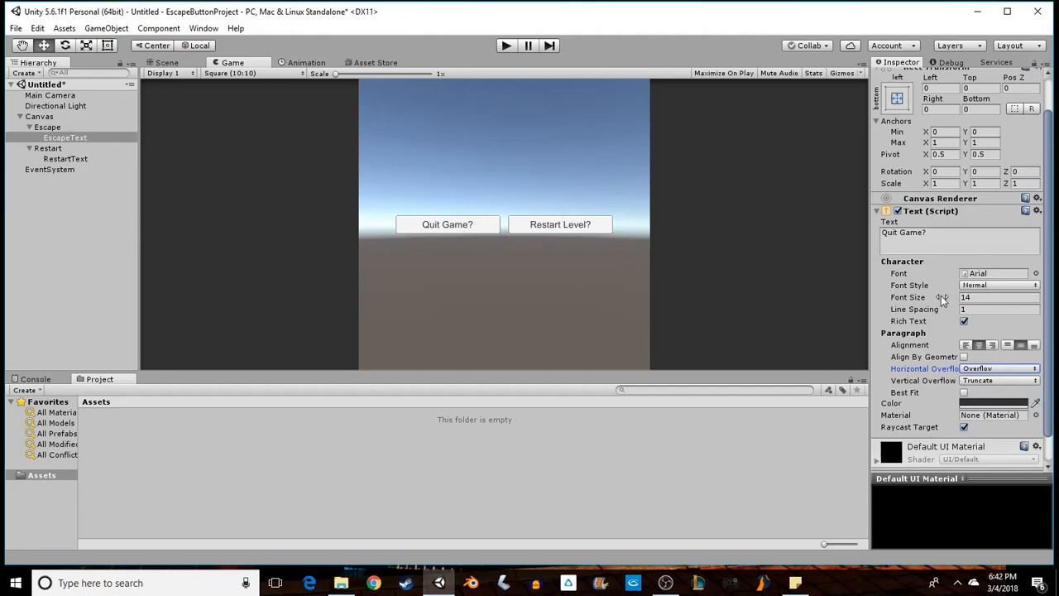
pyautogui.moveTo(447, 225)
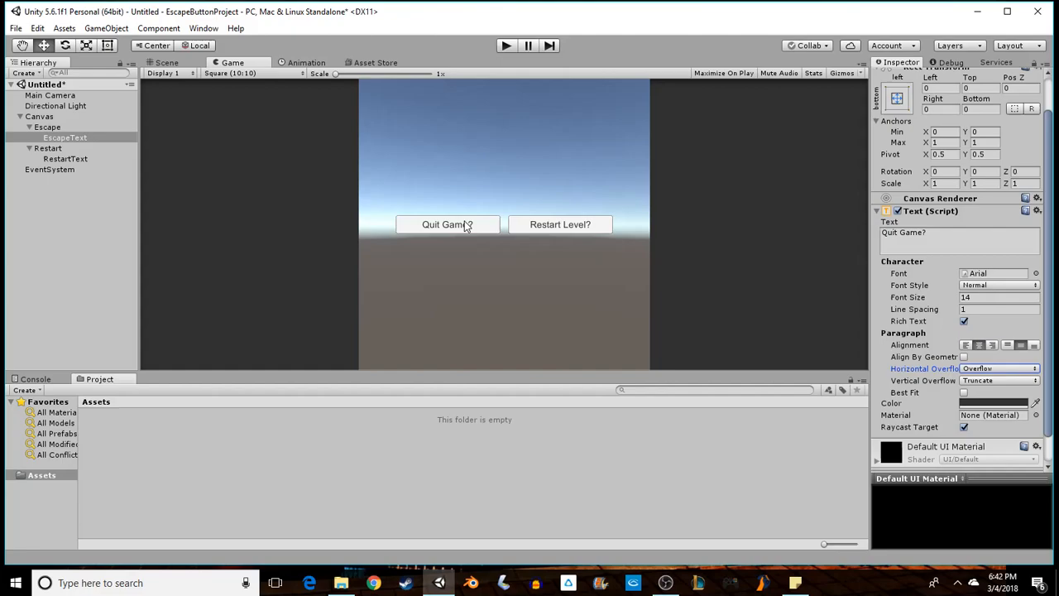
pyautogui.moveTo(164, 119)
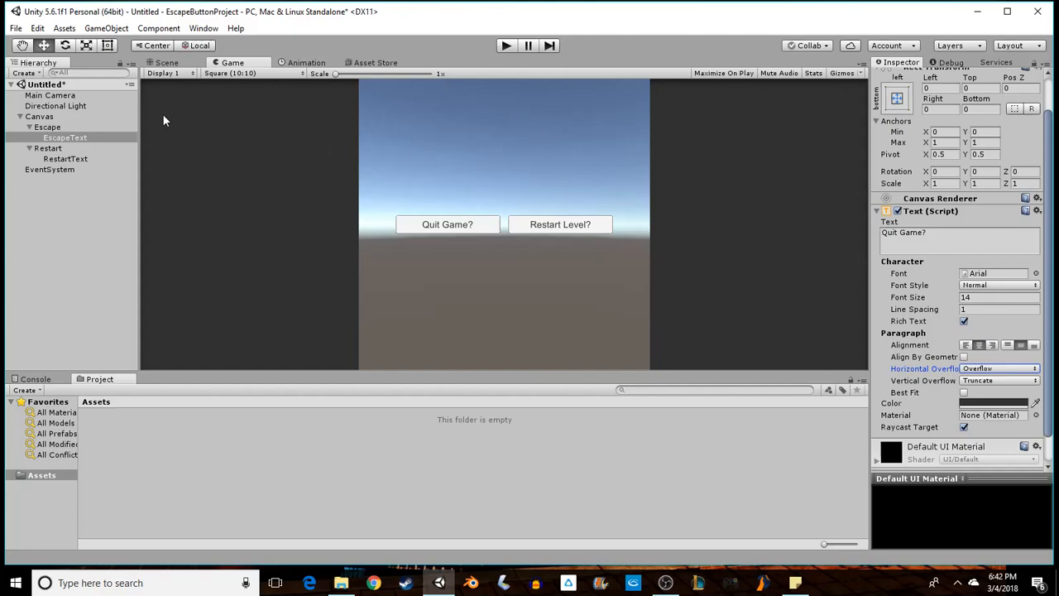
# Deactivate the Escape button so it disappears from the game view
pyautogui.click(46, 126)
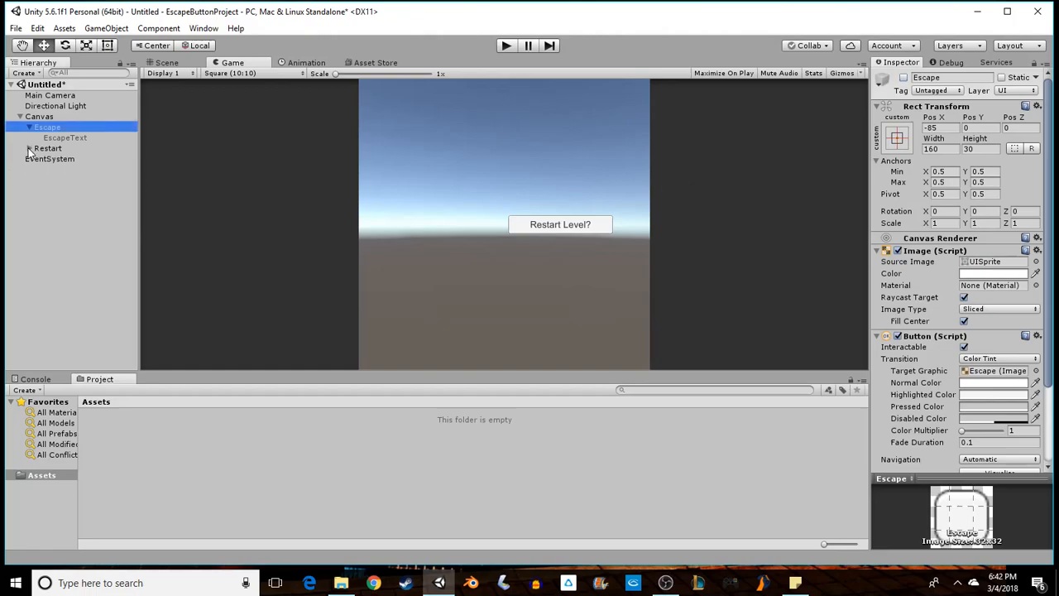
pyautogui.click(49, 137)
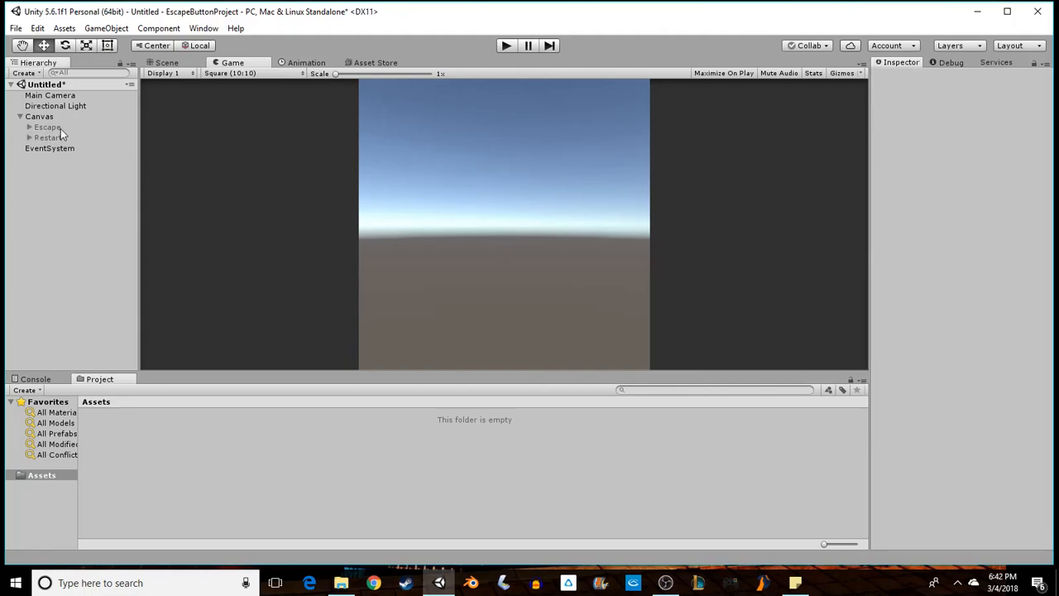
# Create an empty GameObject and rename it EscapeMenuManager
pyautogui.click(106, 28)
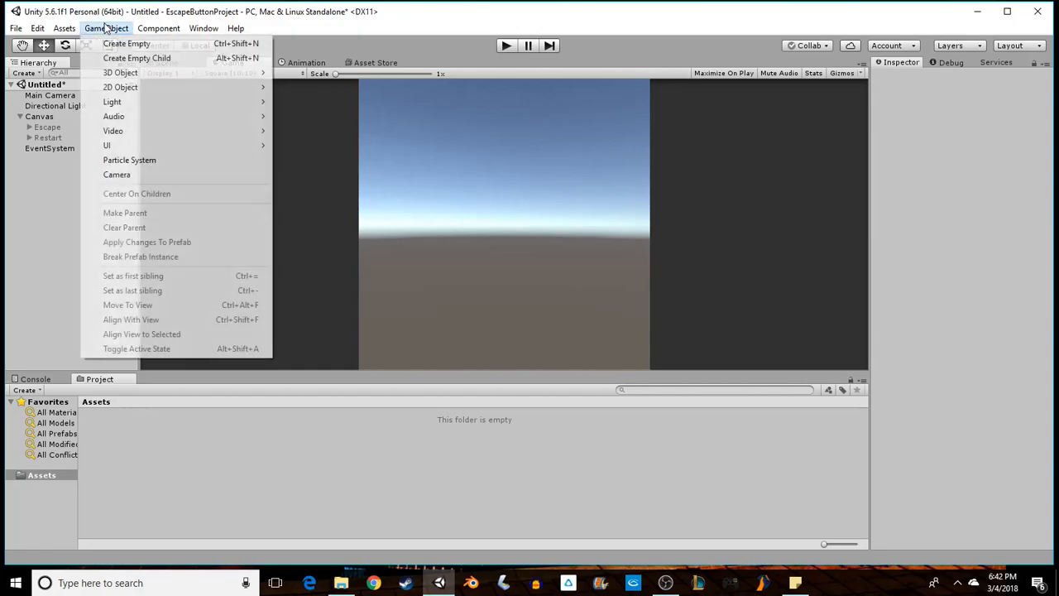
pyautogui.click(125, 43)
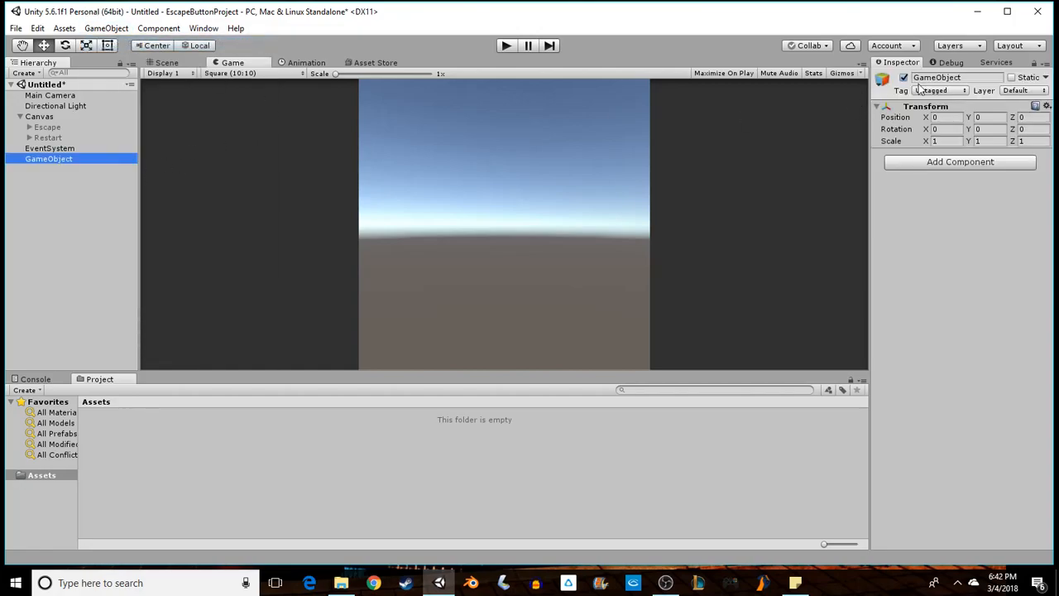
pyautogui.doubleClick(956, 78)
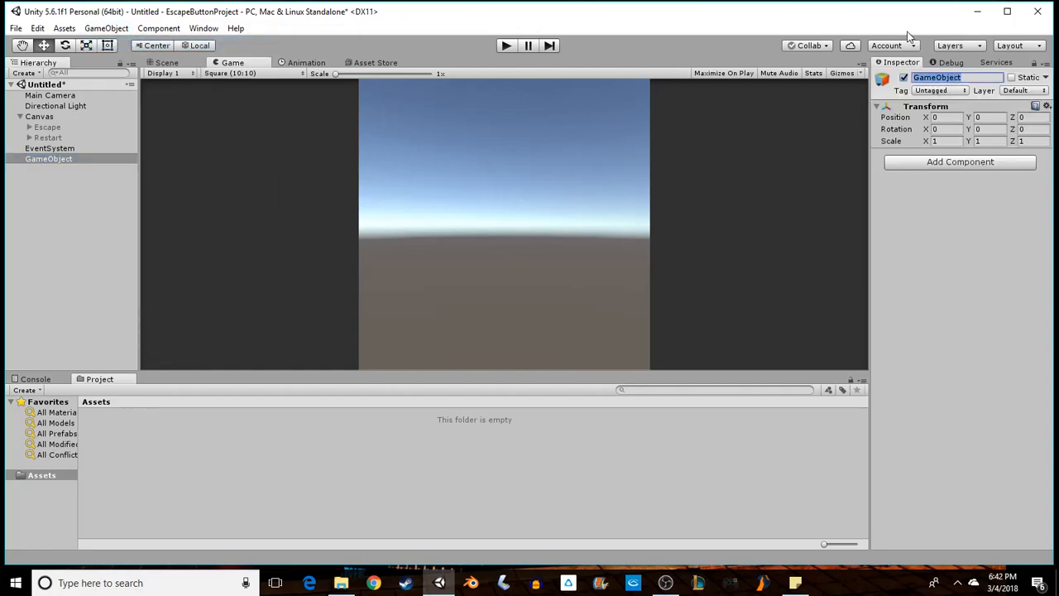
pyautogui.write('EscapeMenuManager')
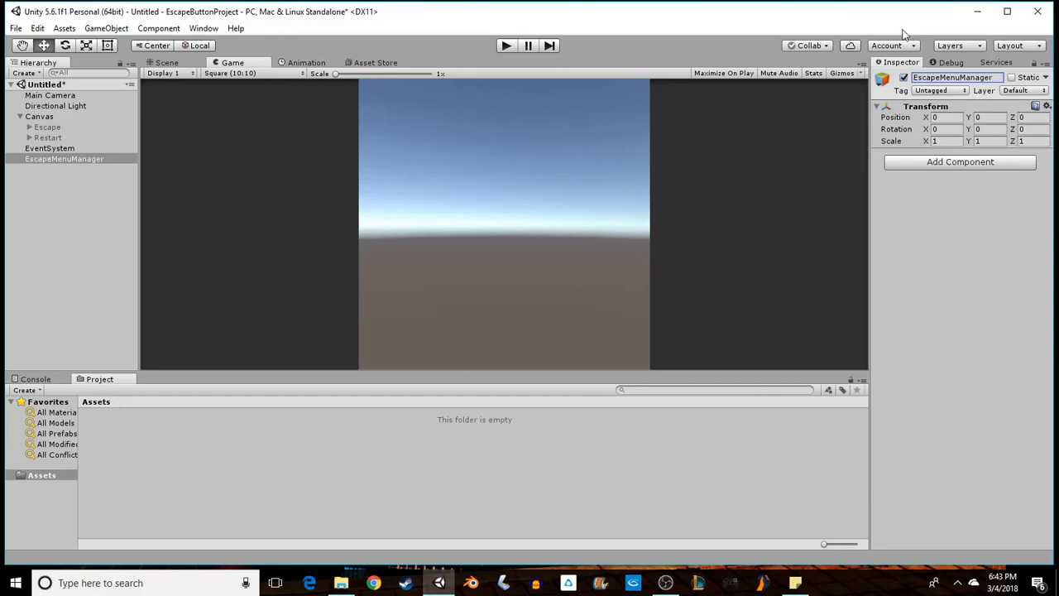
pyautogui.moveTo(991, 155)
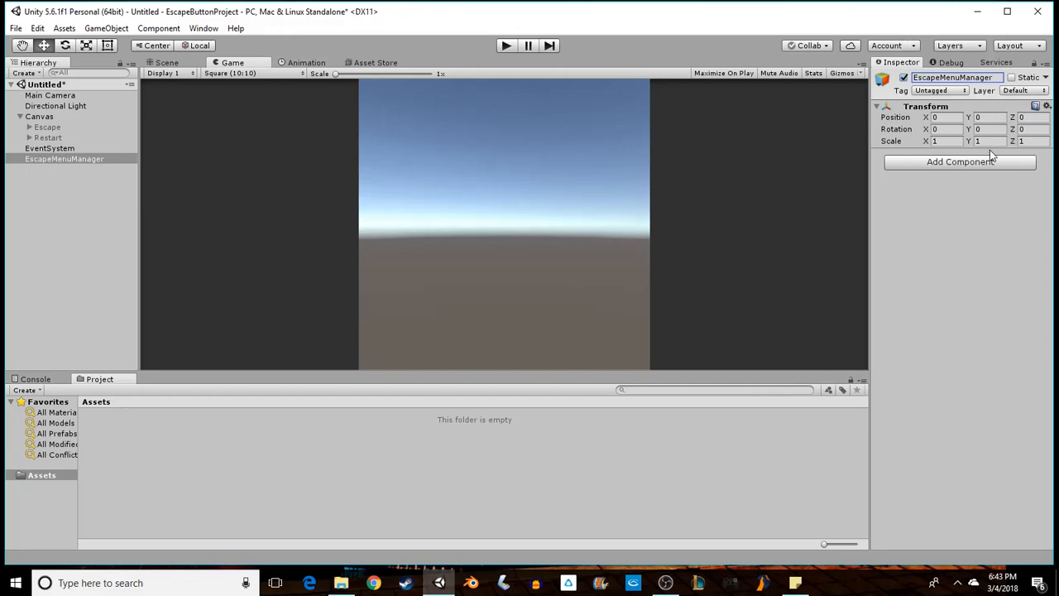
pyautogui.moveTo(920, 169)
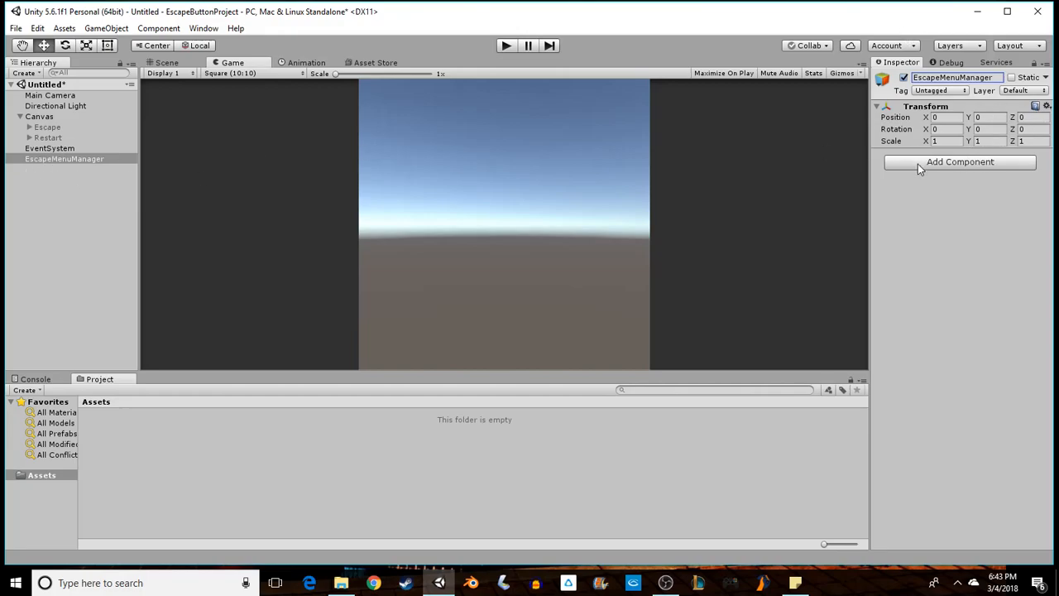
pyautogui.moveTo(900, 159)
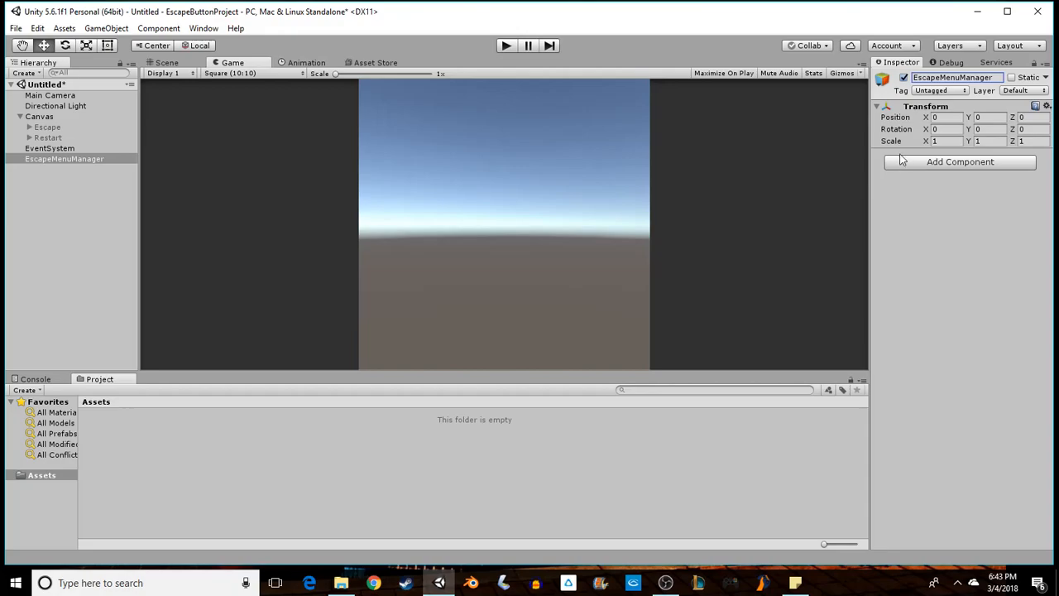
# Add a new C# script component named EscapeMenuActivator to EscapeMenuManager
pyautogui.click(960, 162)
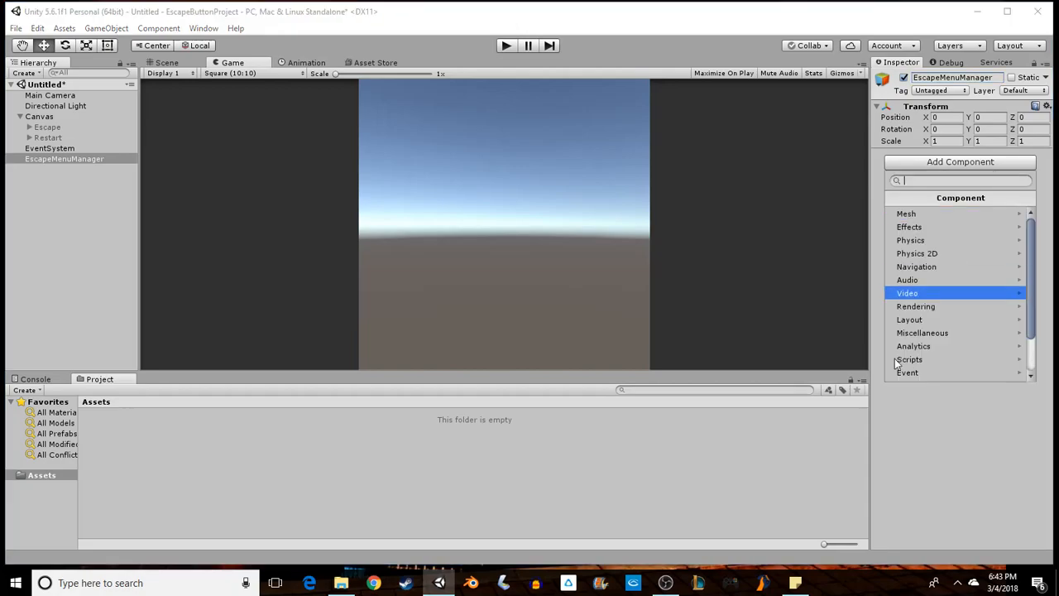
pyautogui.click(923, 358)
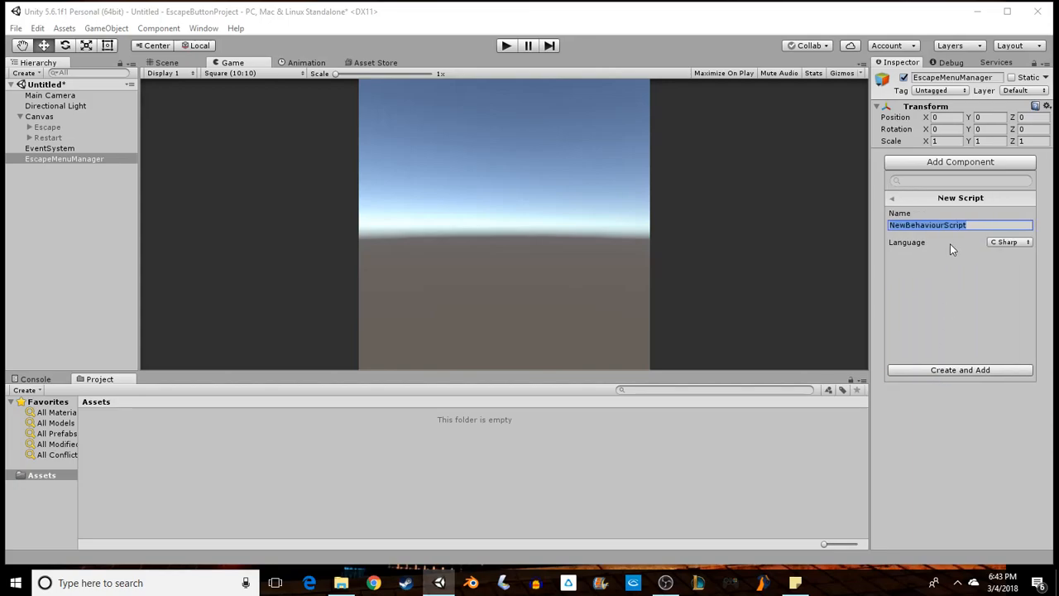
pyautogui.write('EscapeM')
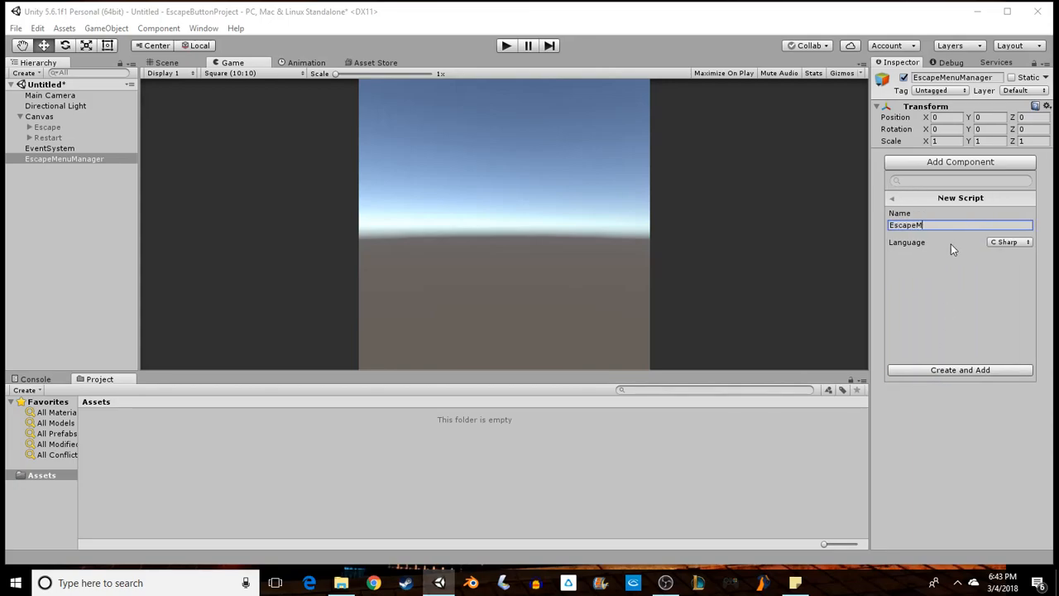
pyautogui.write('enu')
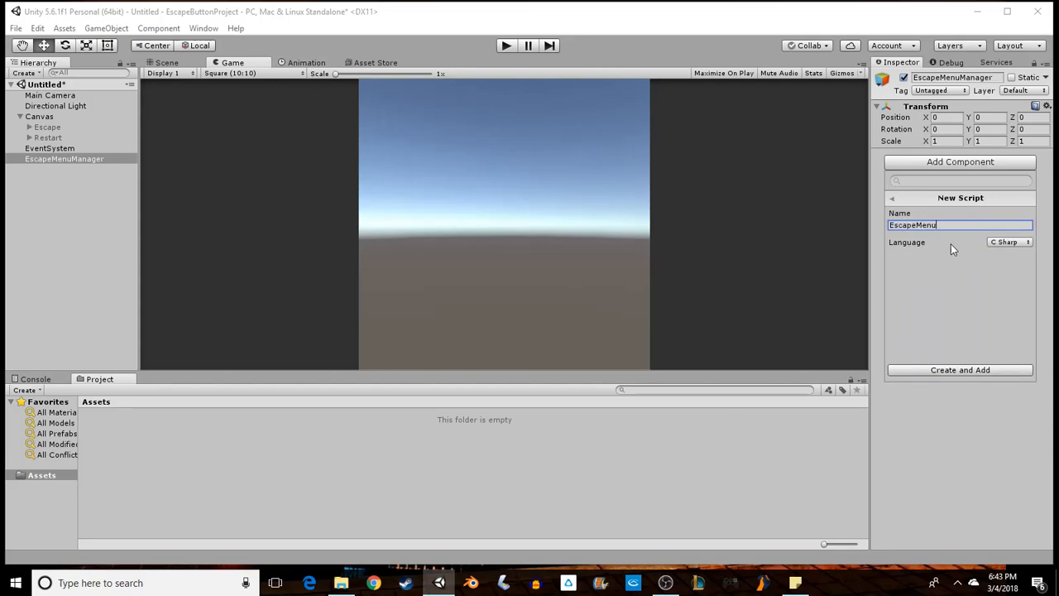
pyautogui.write('Activator')
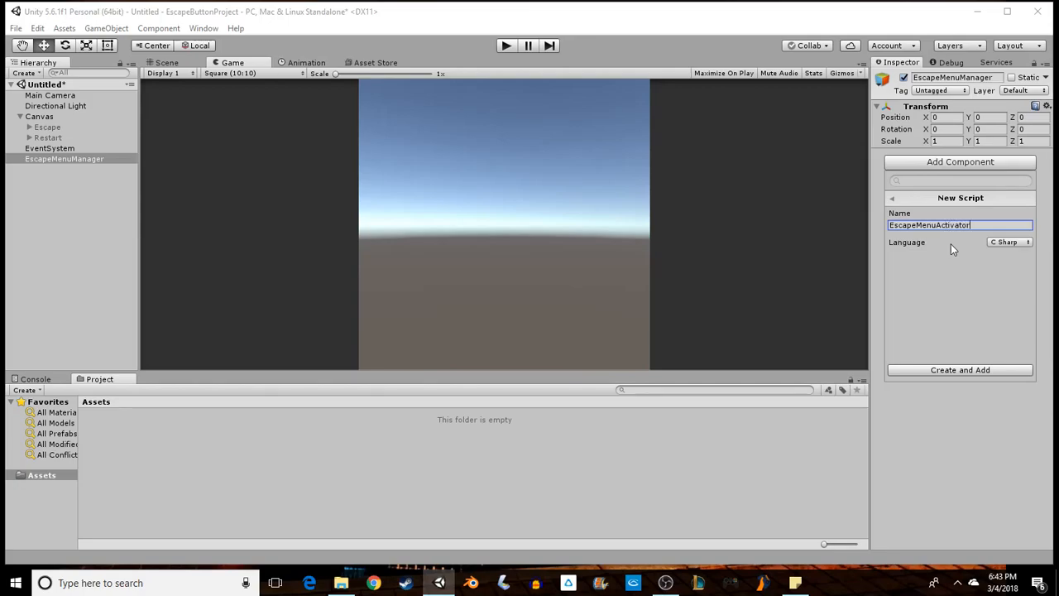
pyautogui.moveTo(971, 379)
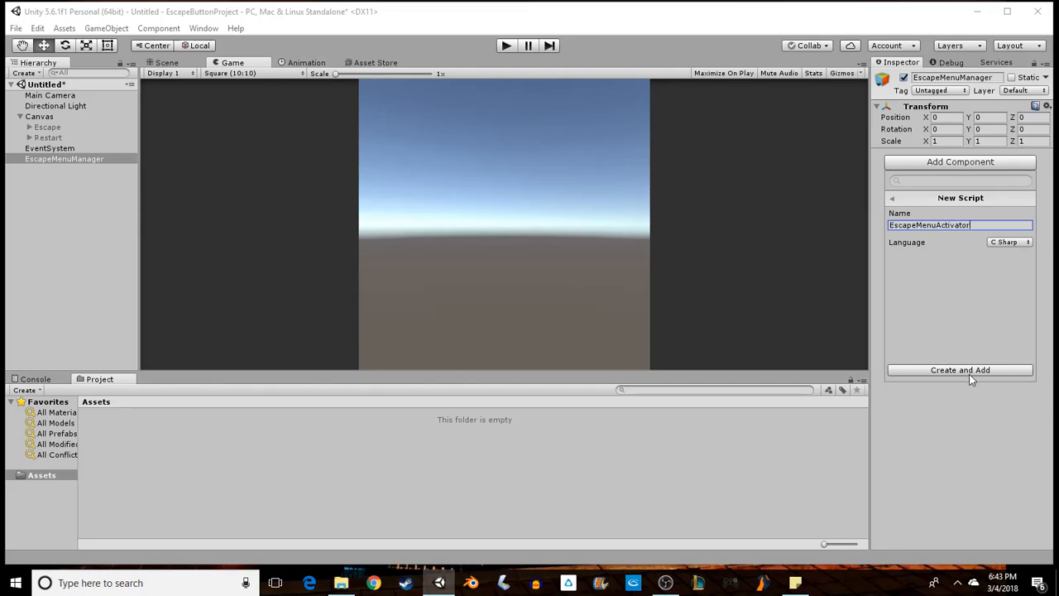
pyautogui.click(960, 371)
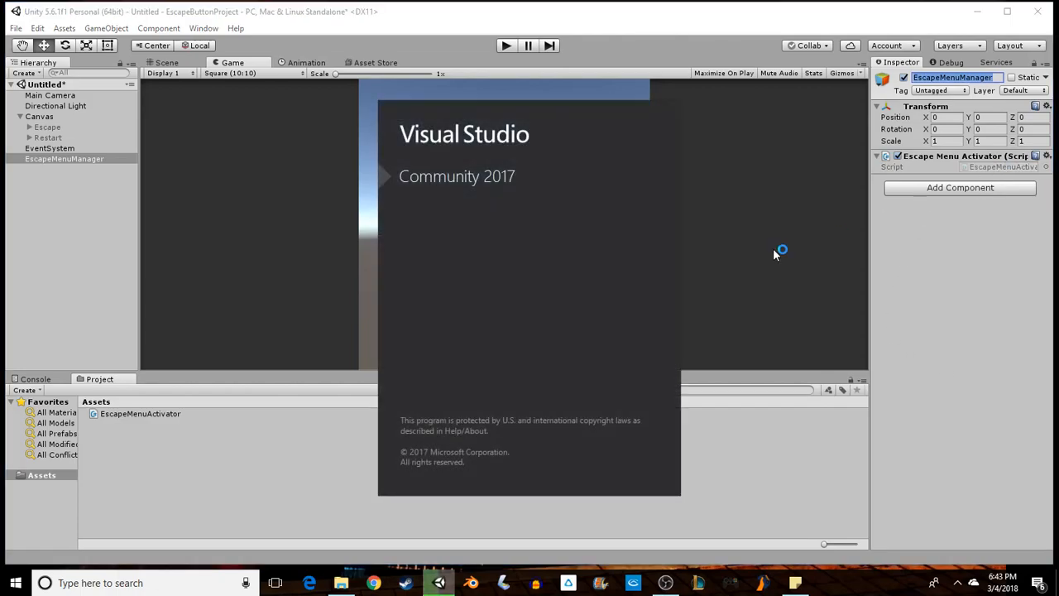
# Open EscapeMenuActivator.cs and add the 'using UnityEngine.UI;' import line
pyautogui.doubleClick(139, 413)
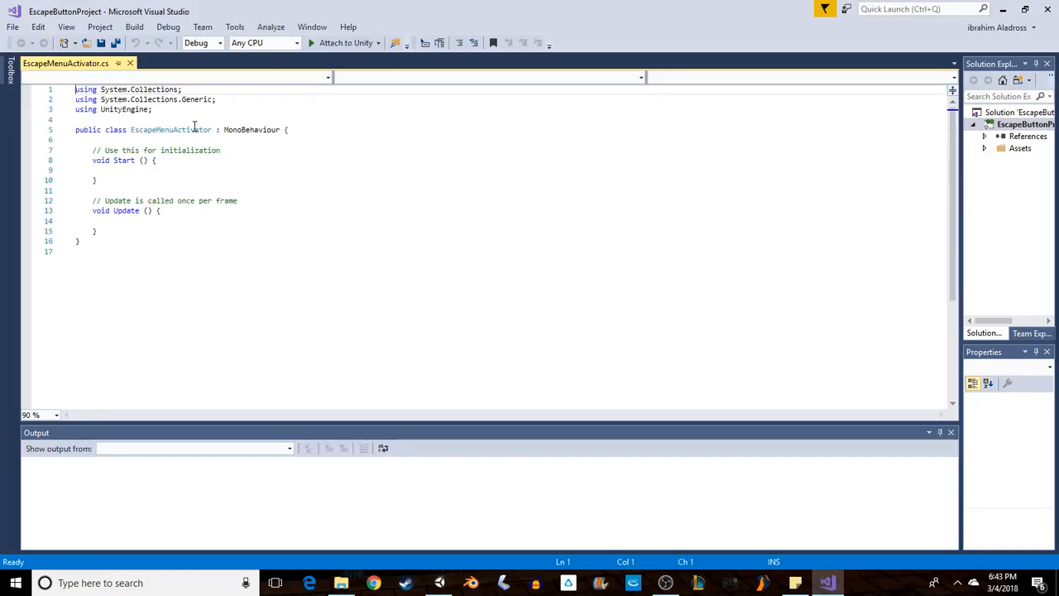
pyautogui.click(163, 184)
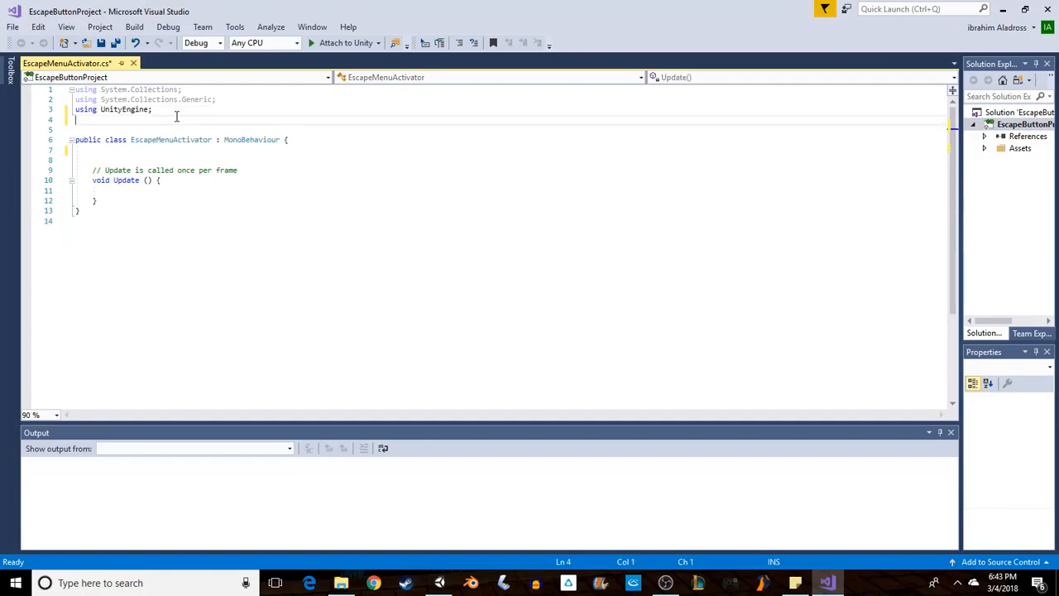
pyautogui.write('using')
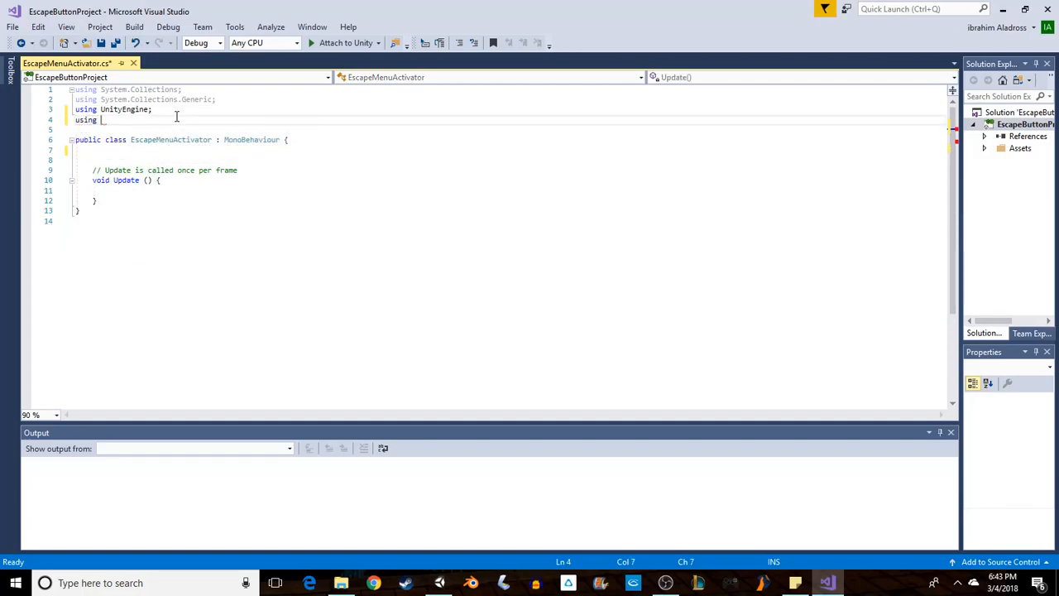
pyautogui.write('UnityEngine')
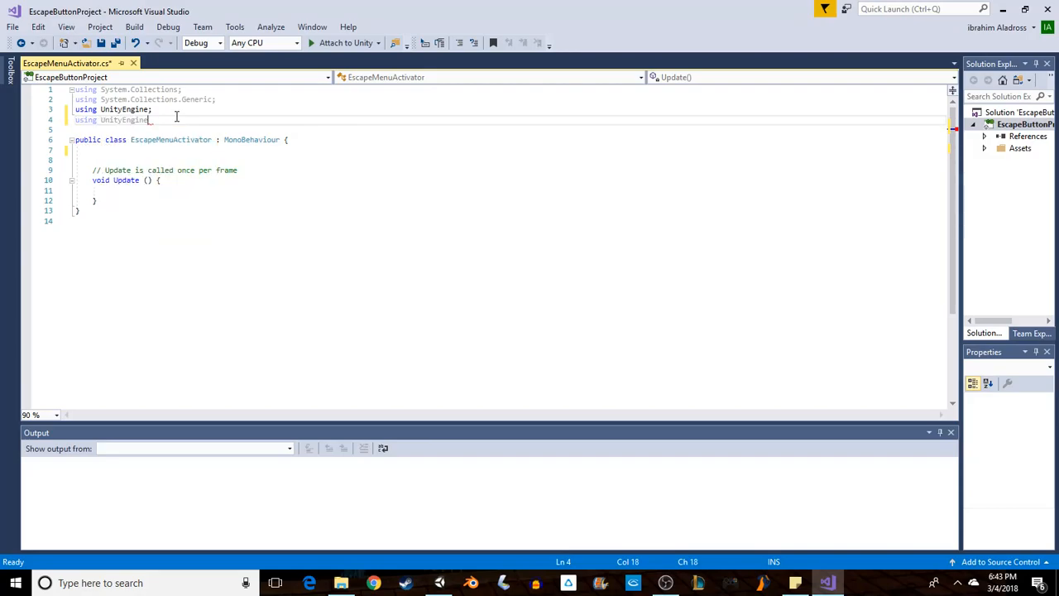
pyautogui.write('.UI;')
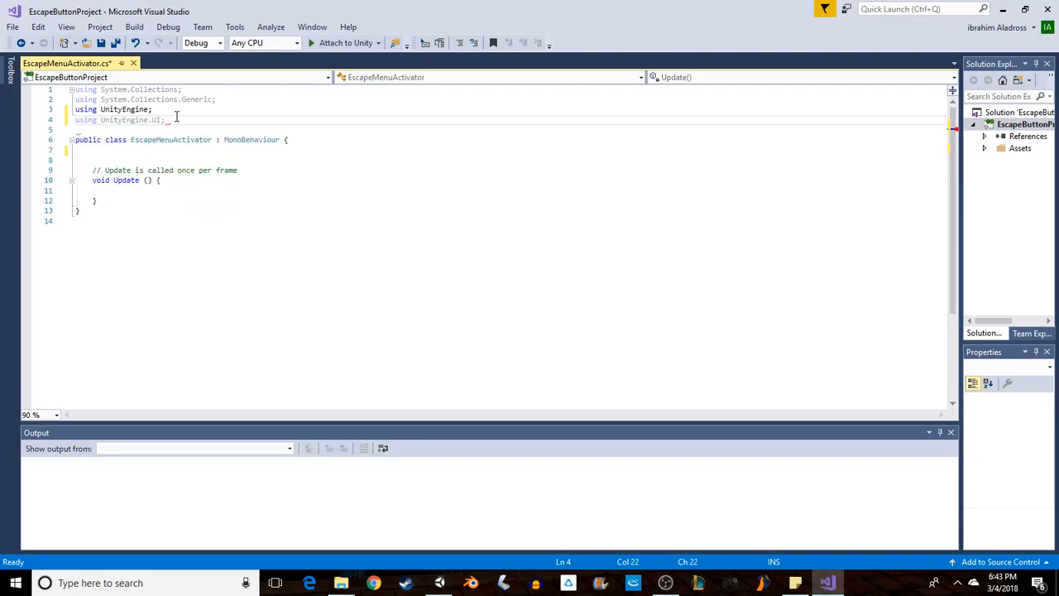
pyautogui.press('Return')
pyautogui.write('using UnityEngine.SceneManagement;')
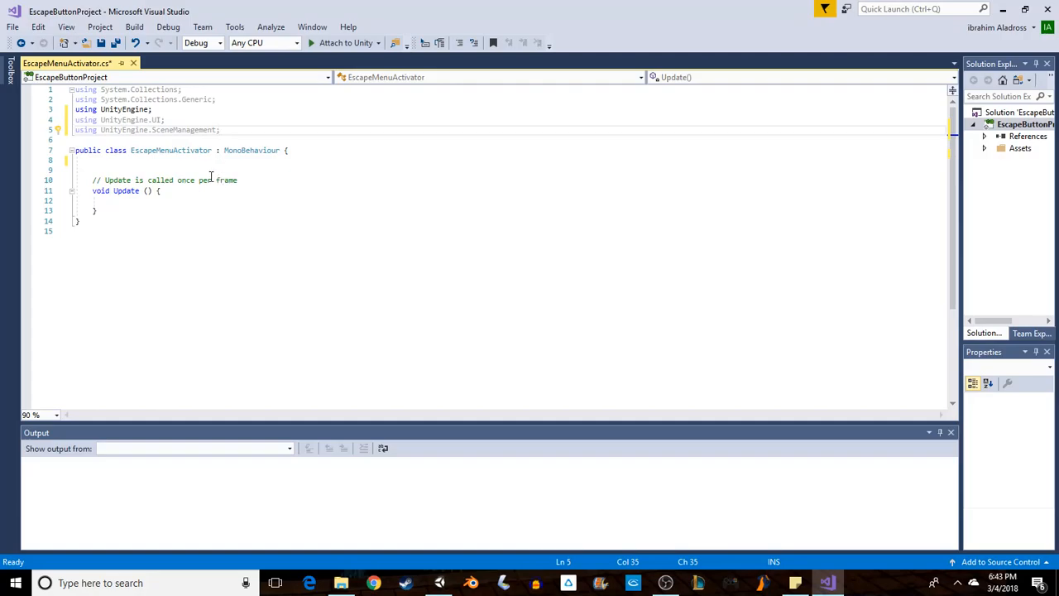
# Declare public Button fields escape and restart plus a public bool EscapeMenuOpen
pyautogui.press('enter')
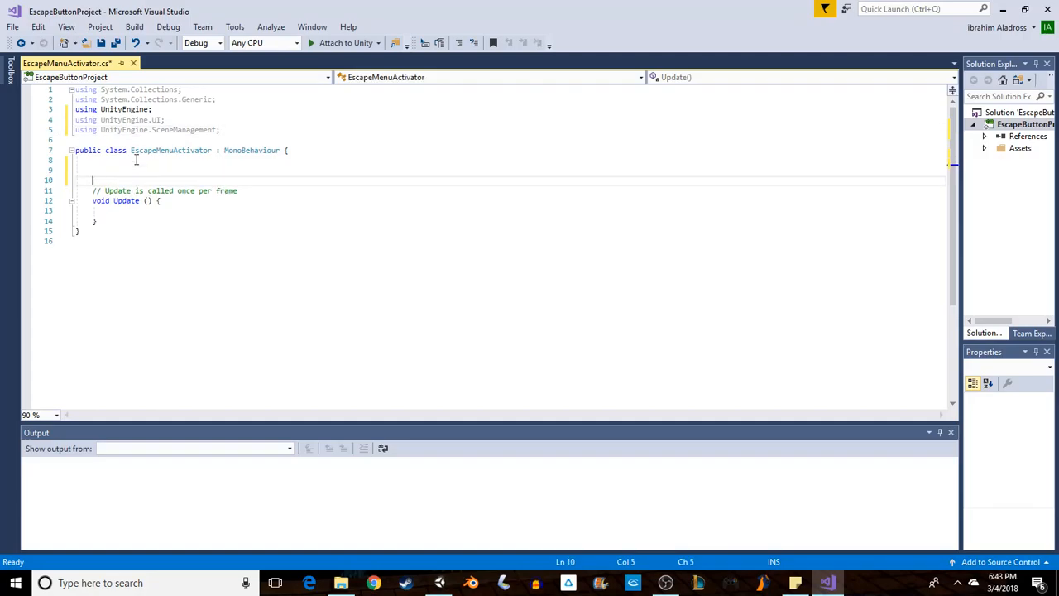
pyautogui.write('public Button')
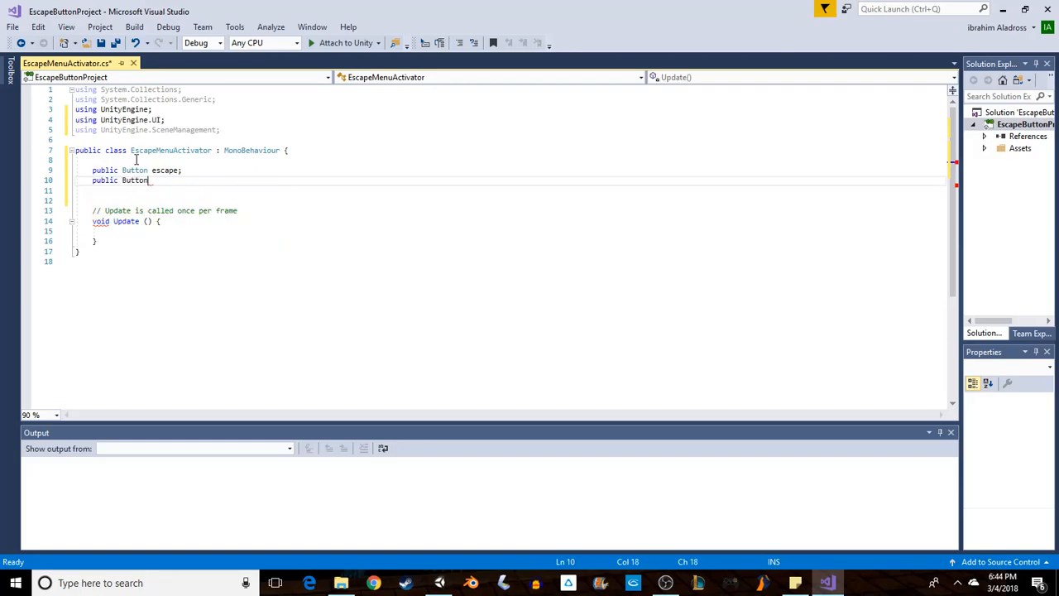
pyautogui.write('restart;')
pyautogui.click(509, 191)
pyautogui.write('public bool')
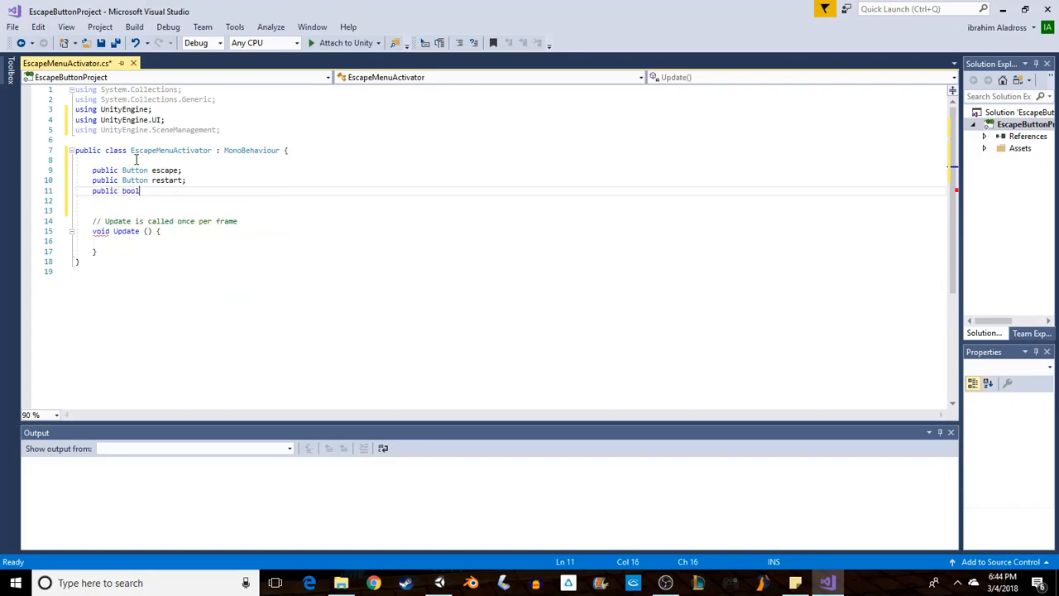
pyautogui.write('EscapeMenu')
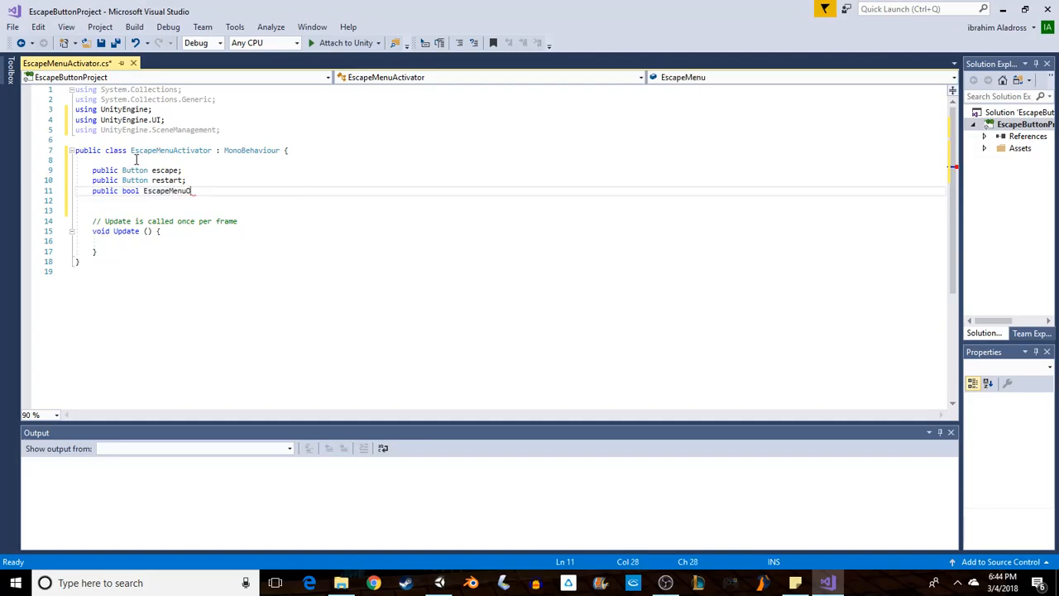
pyautogui.write('Open;')
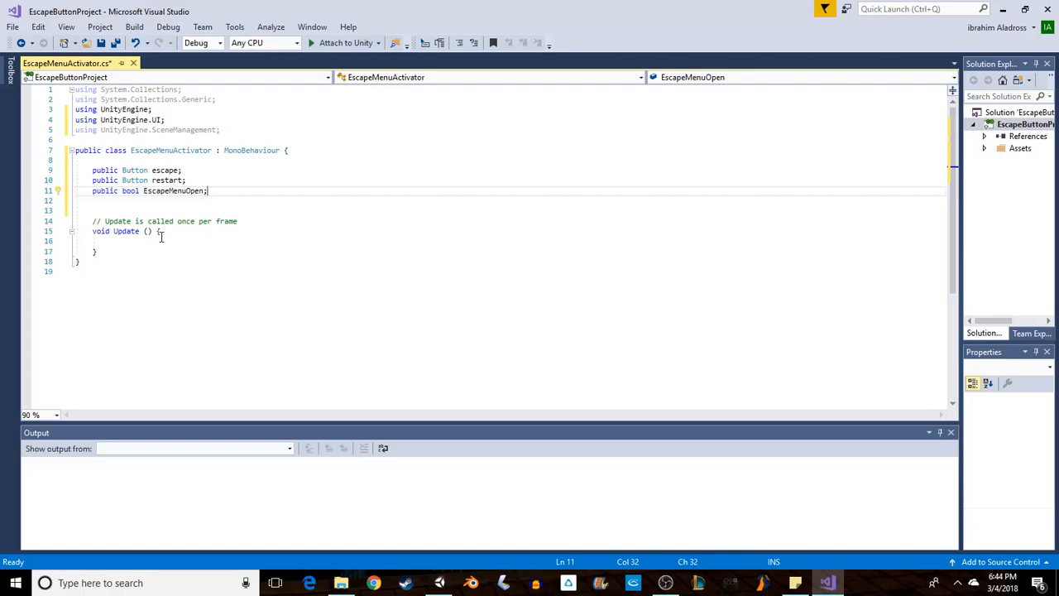
pyautogui.moveTo(129, 191)
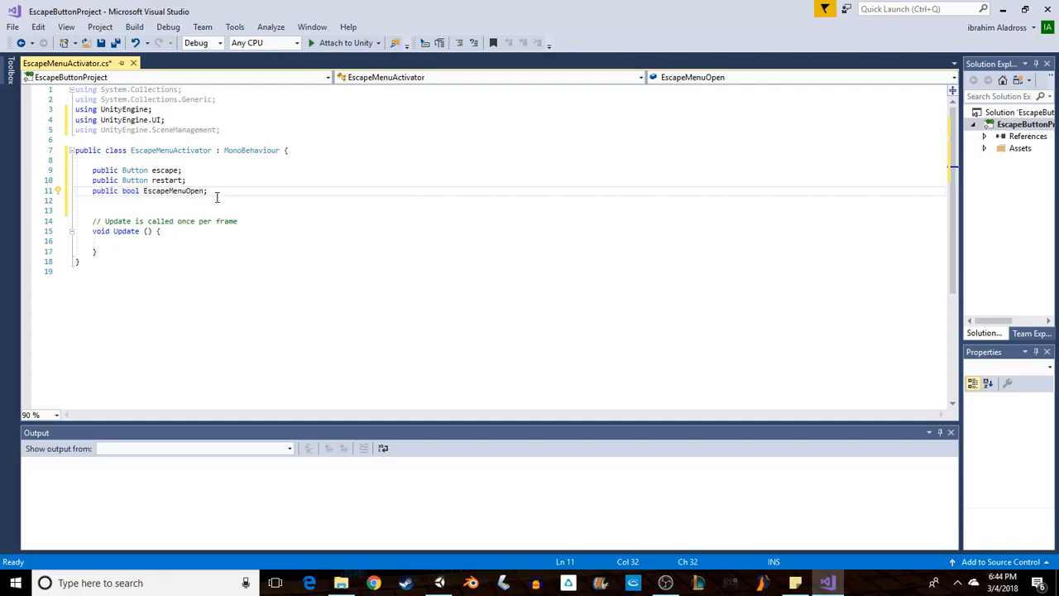
pyautogui.click(268, 252)
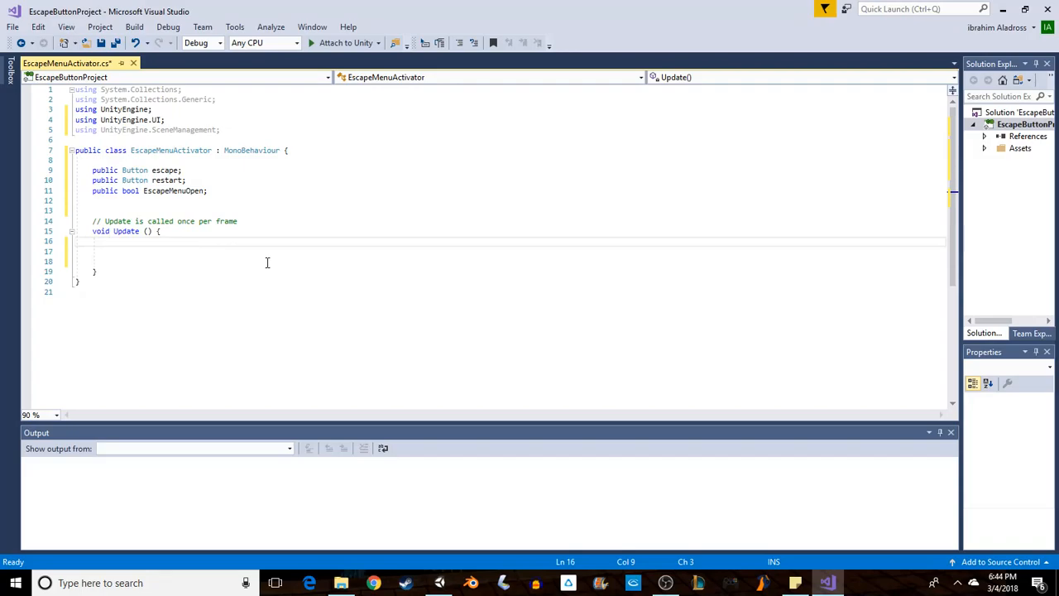
# Write 'if (EscapeMenuOpen == false)' in Update and open its body block
pyautogui.write('if (')
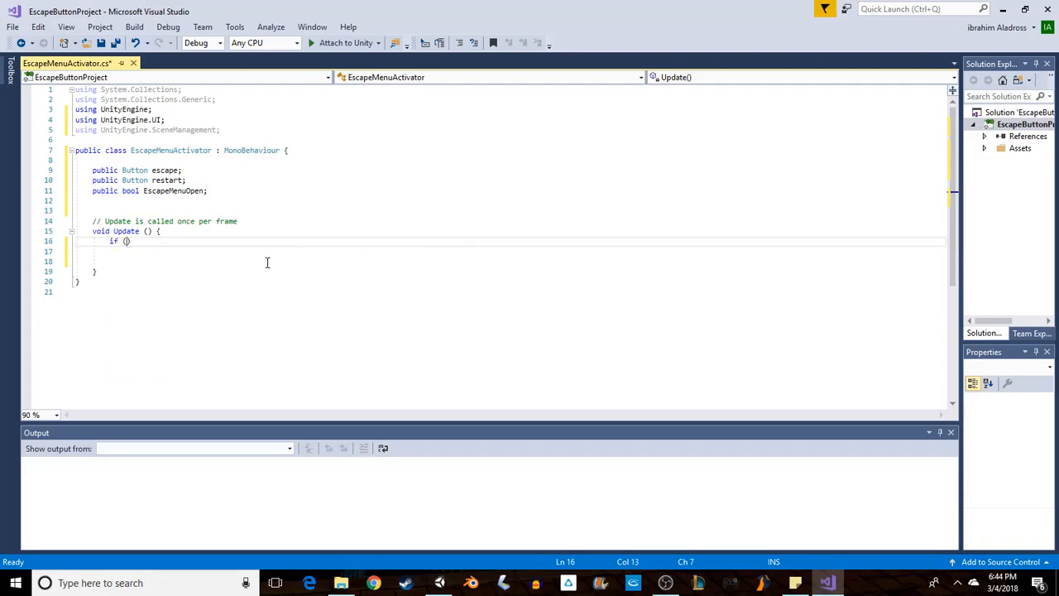
pyautogui.write('EscapeMenuOpen')
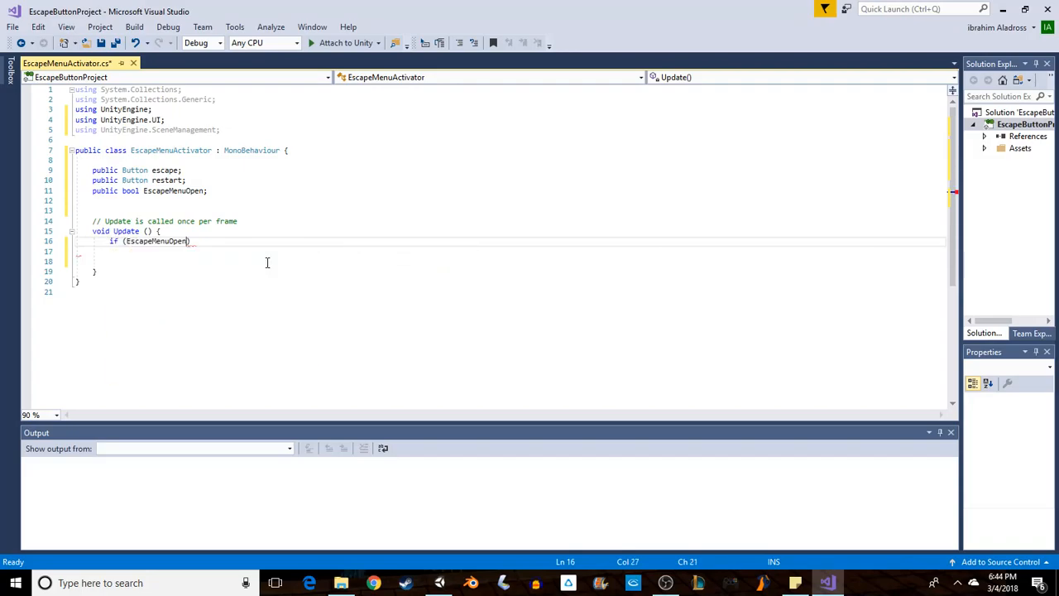
pyautogui.moveTo(156, 241)
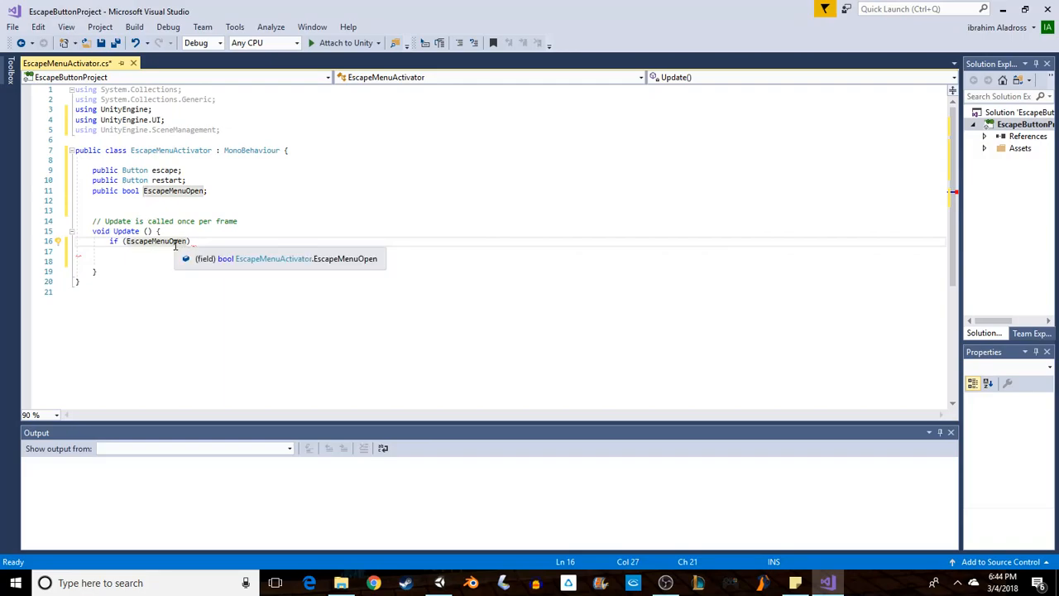
pyautogui.write('==')
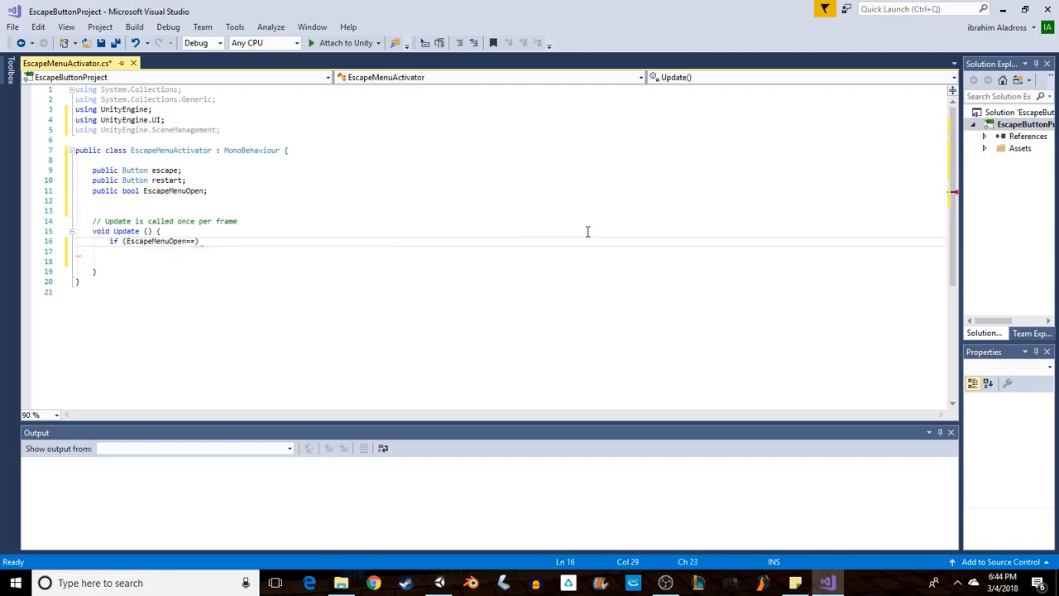
pyautogui.write('true')
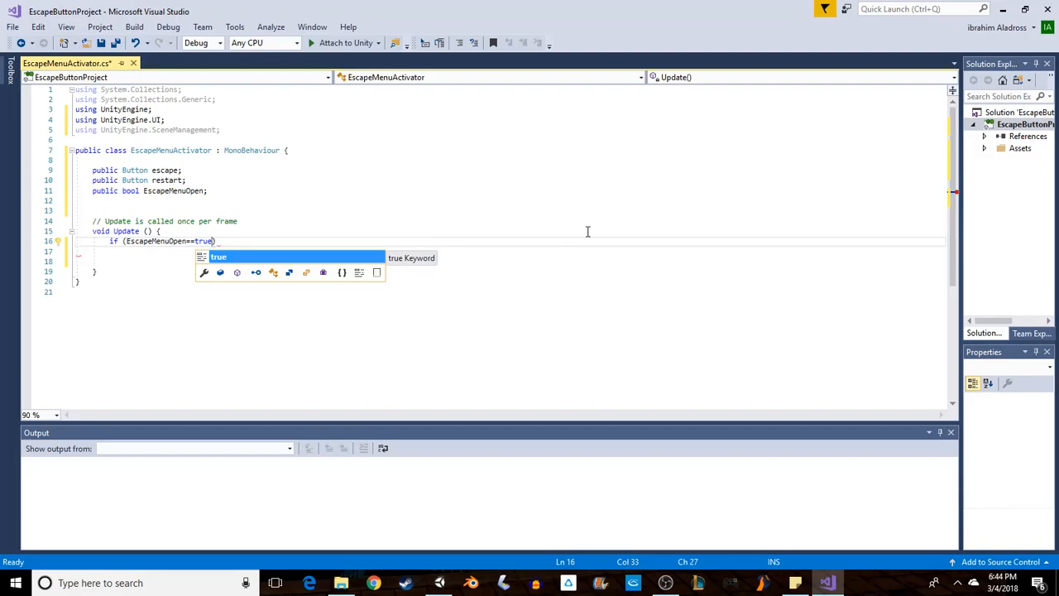
pyautogui.write('false')
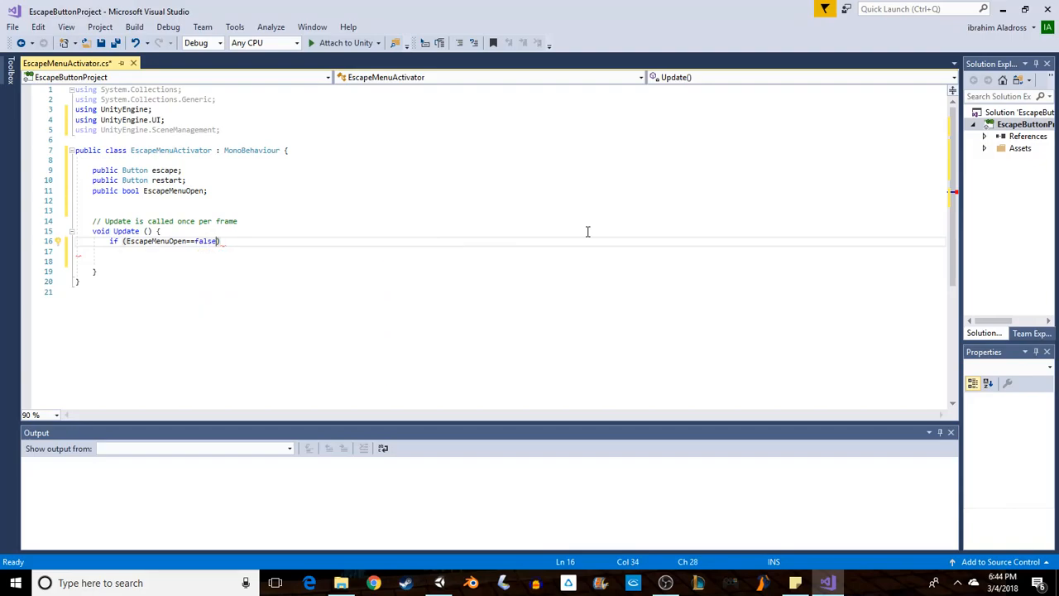
pyautogui.press('Enter')
pyautogui.write('{')
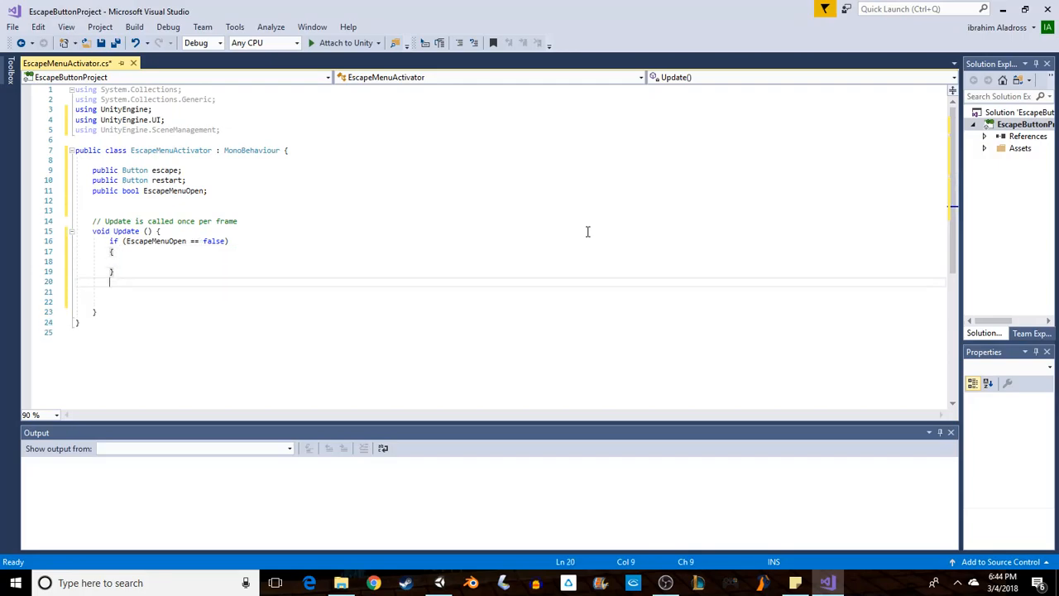
# Add an empty else branch after the if block and return to the if body
pyautogui.write('else')
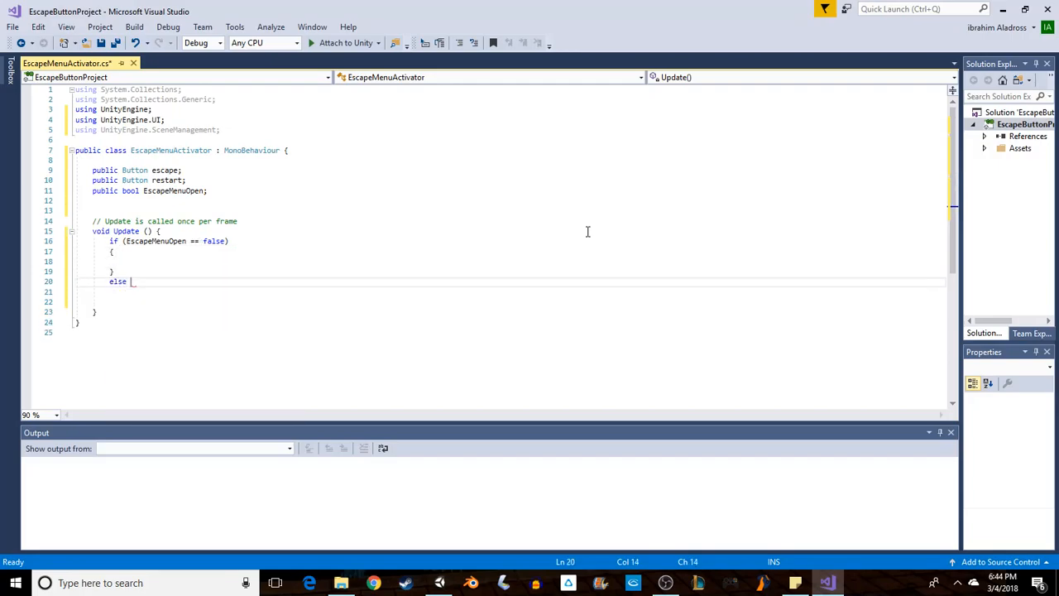
pyautogui.write('()')
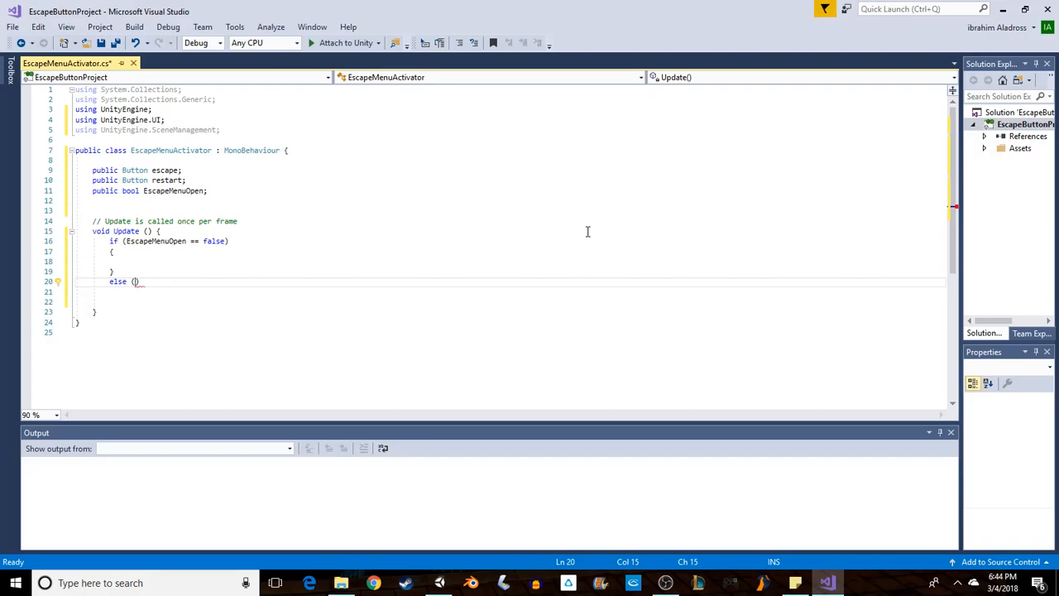
pyautogui.write('{')
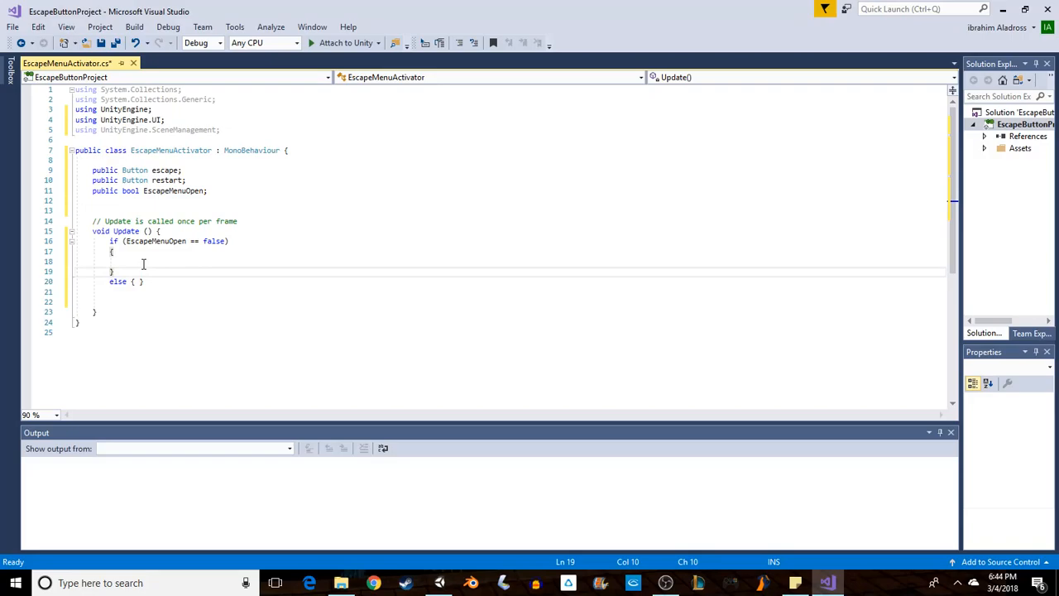
pyautogui.click(125, 262)
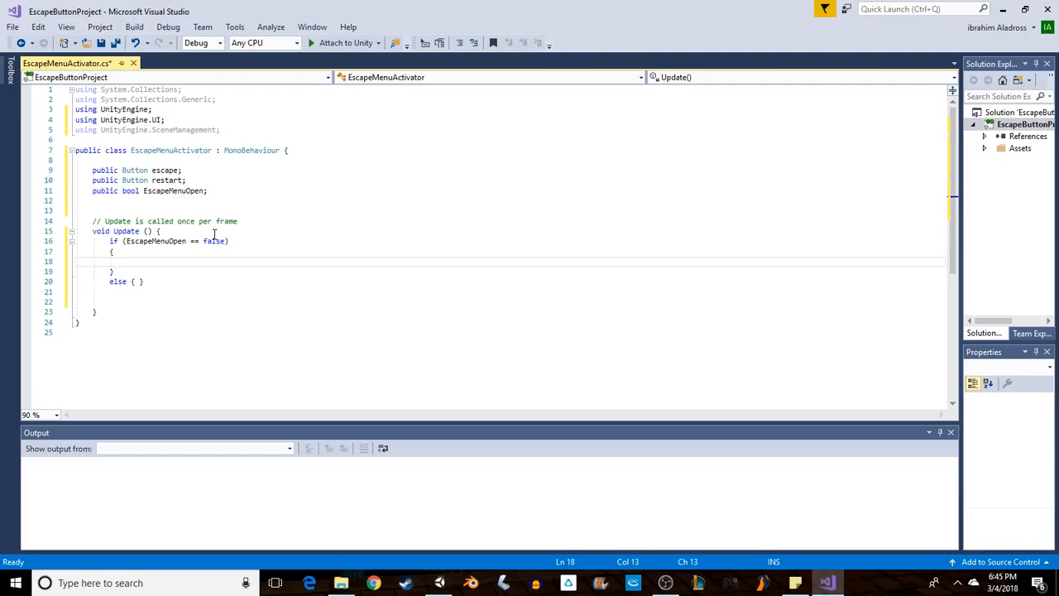
pyautogui.moveTo(117, 281)
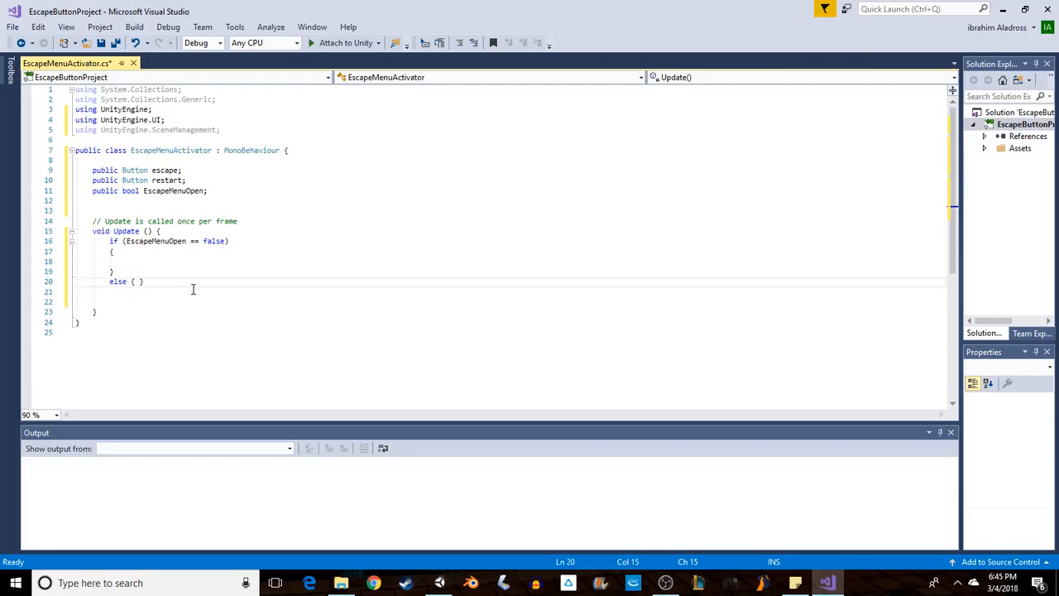
pyautogui.moveTo(165, 169)
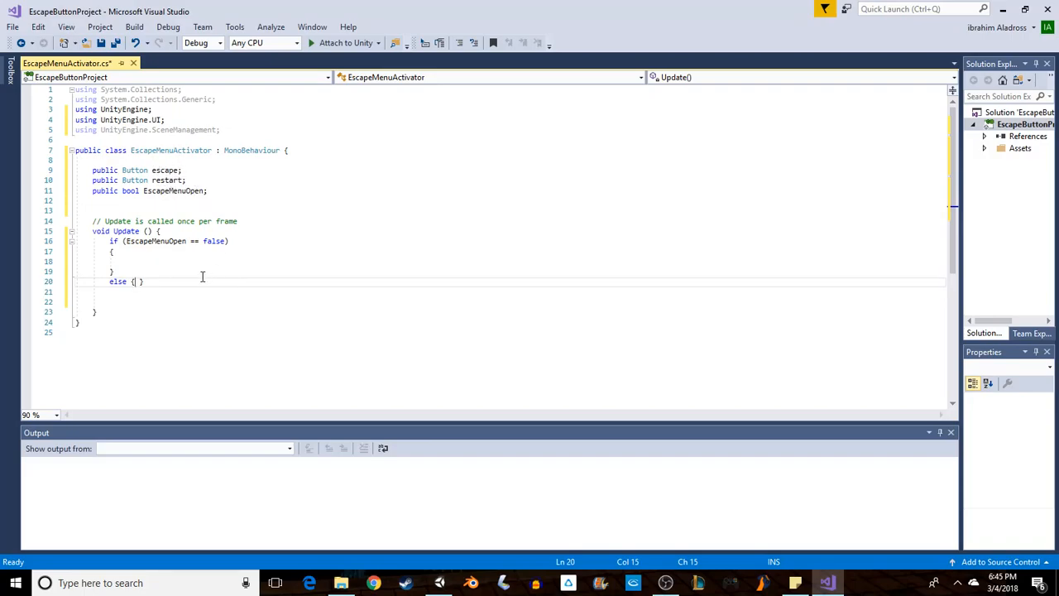
pyautogui.moveTo(214, 241)
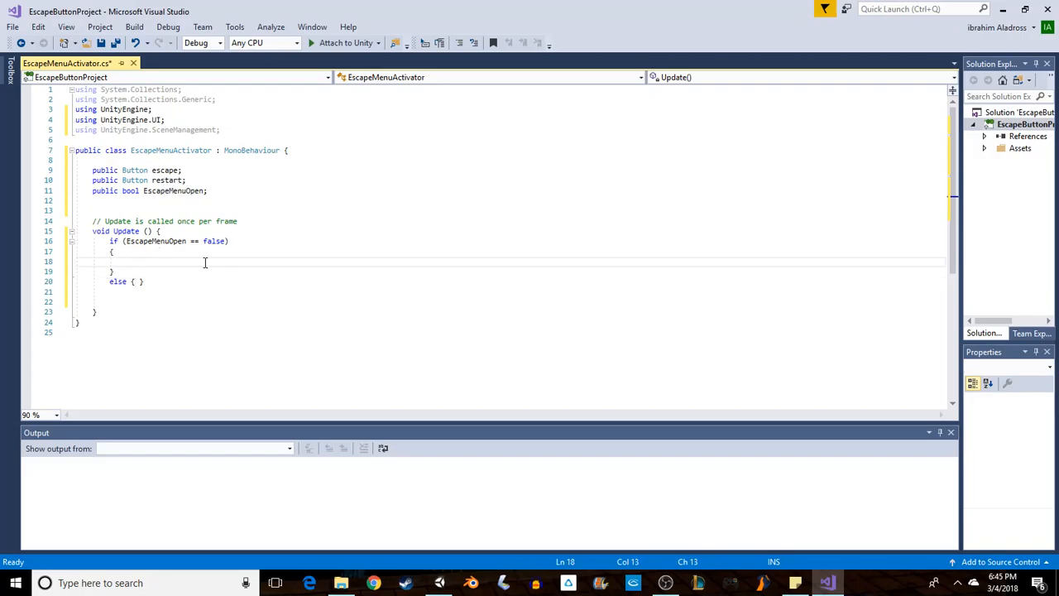
# In the if branch, activate the escape and restart buttons with gameObject.SetActive(true)
pyautogui.write('escape.gameObject')
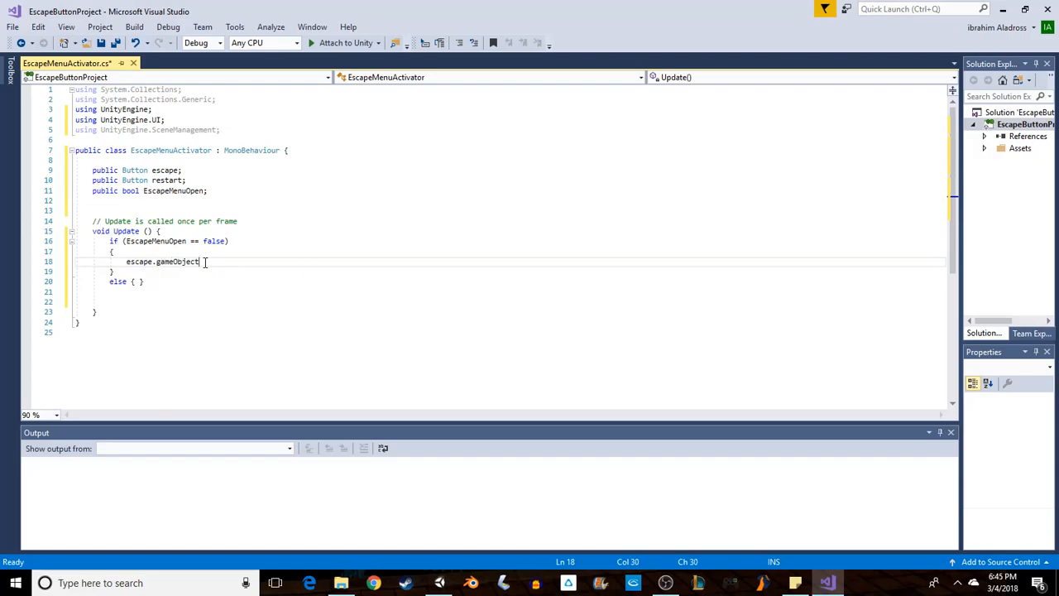
pyautogui.write('.SetActive(true);')
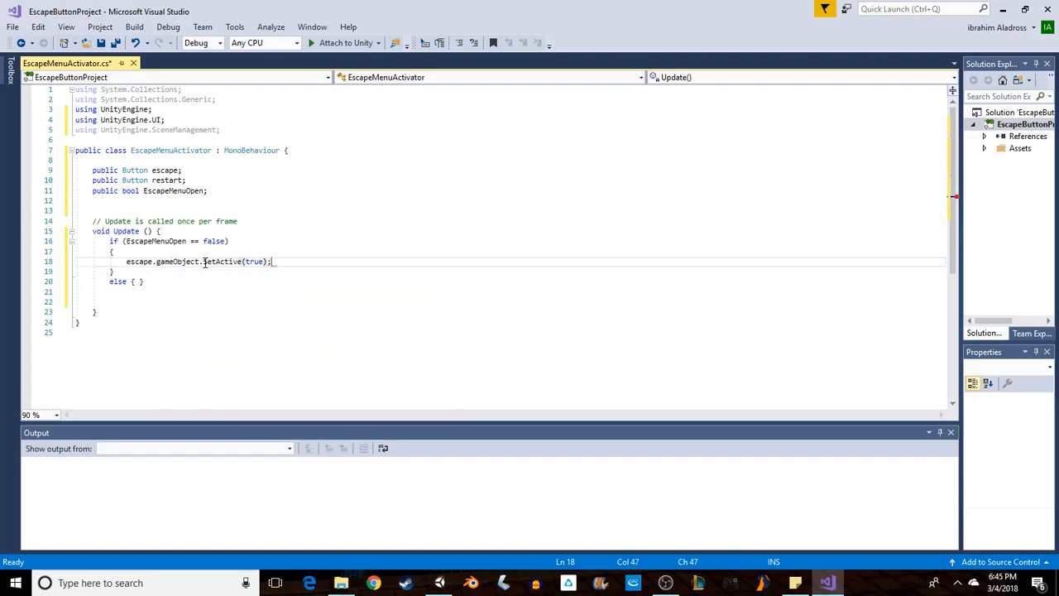
pyautogui.write('restart')
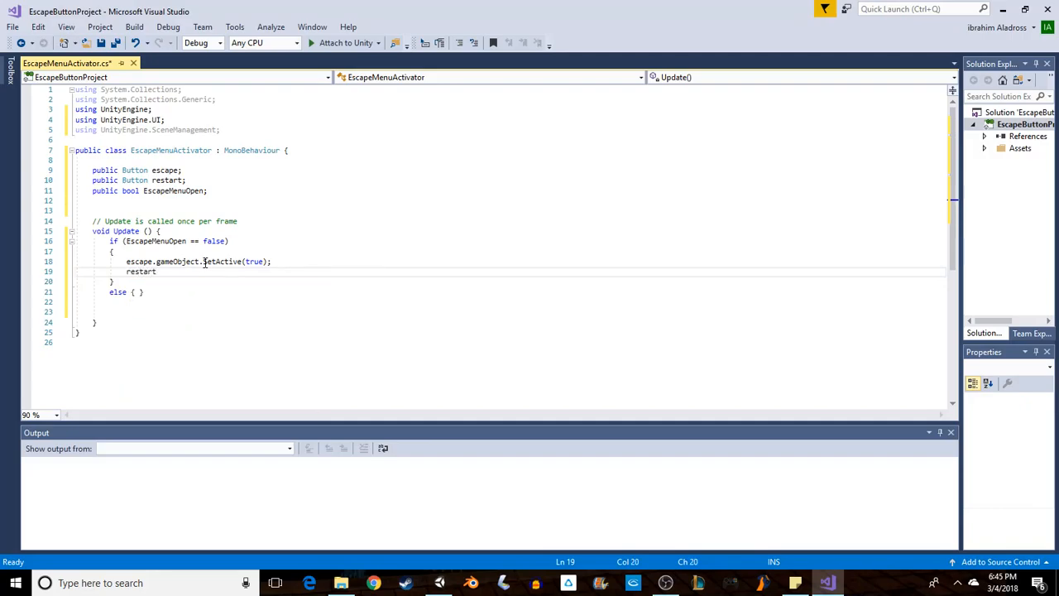
pyautogui.write('.gameObject.SetActive')
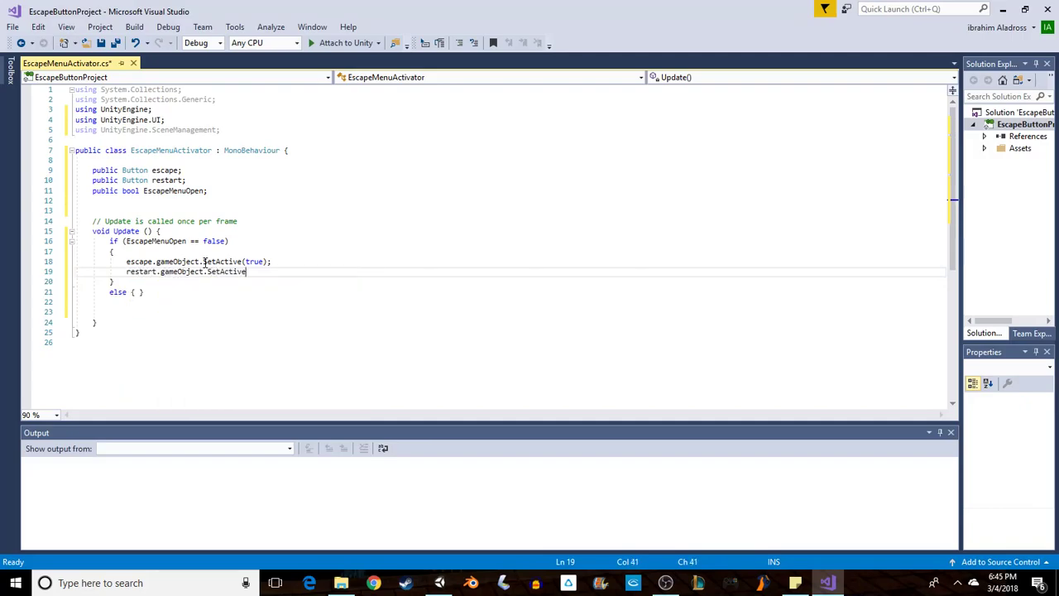
pyautogui.write('(true);')
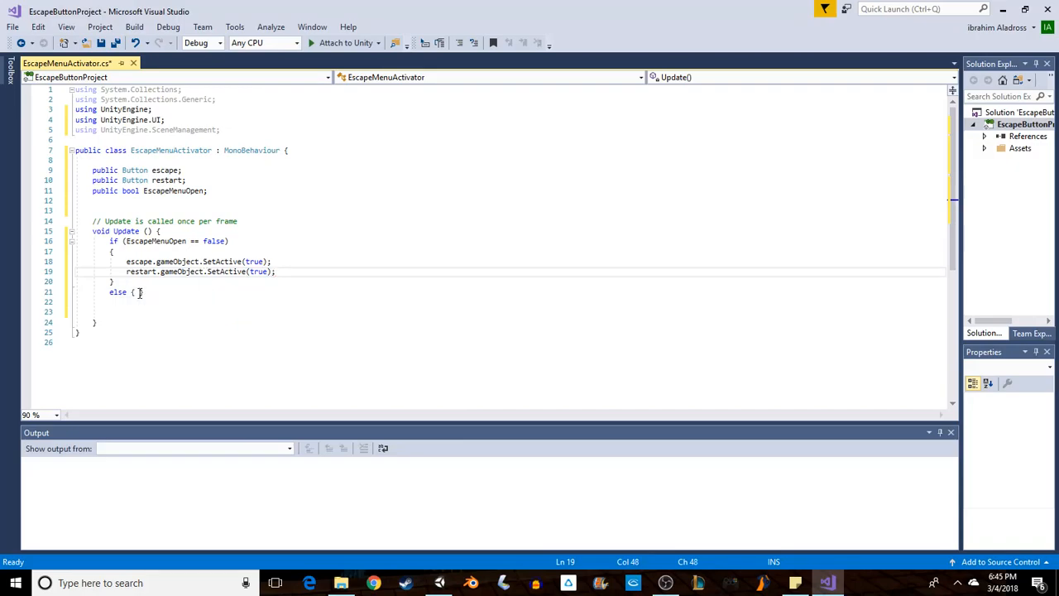
# In the else branch, deactivate the escape and restart buttons with gameObject.SetActive(false)
pyautogui.write('escape.gameObject.SetActive')
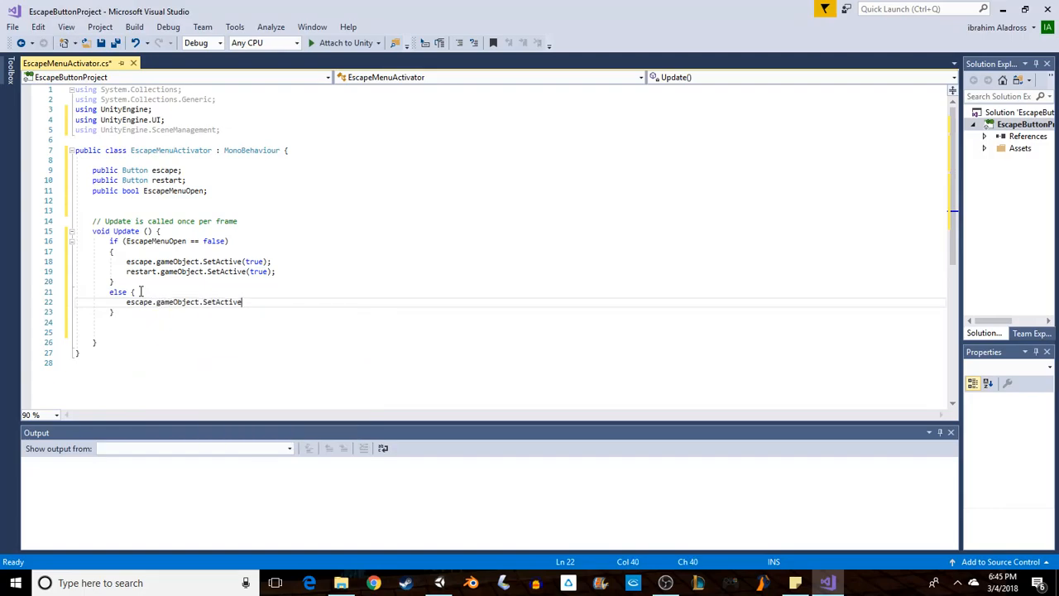
pyautogui.write('(false)')
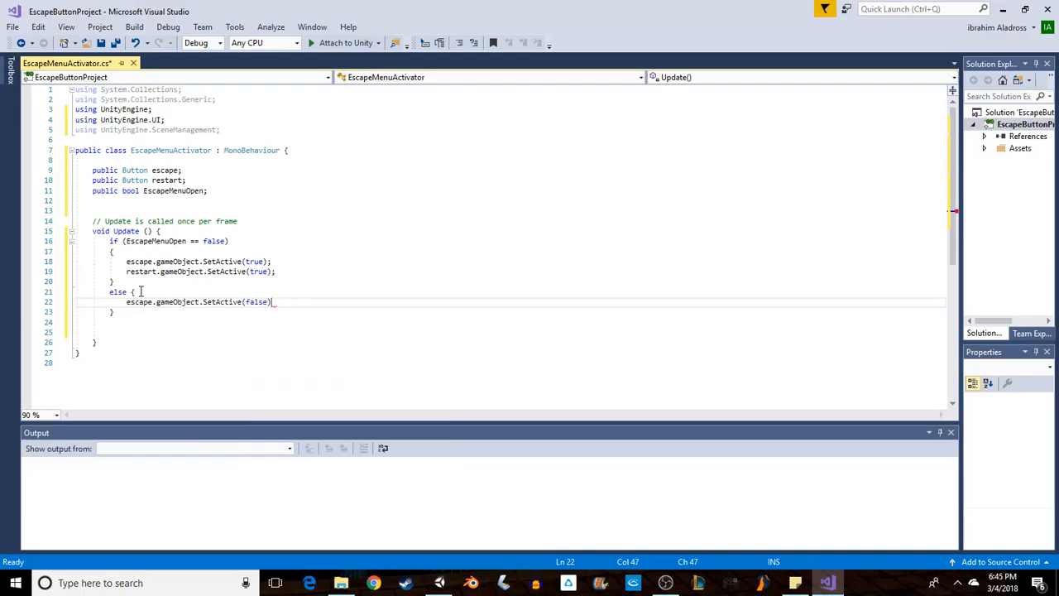
pyautogui.write('restart')
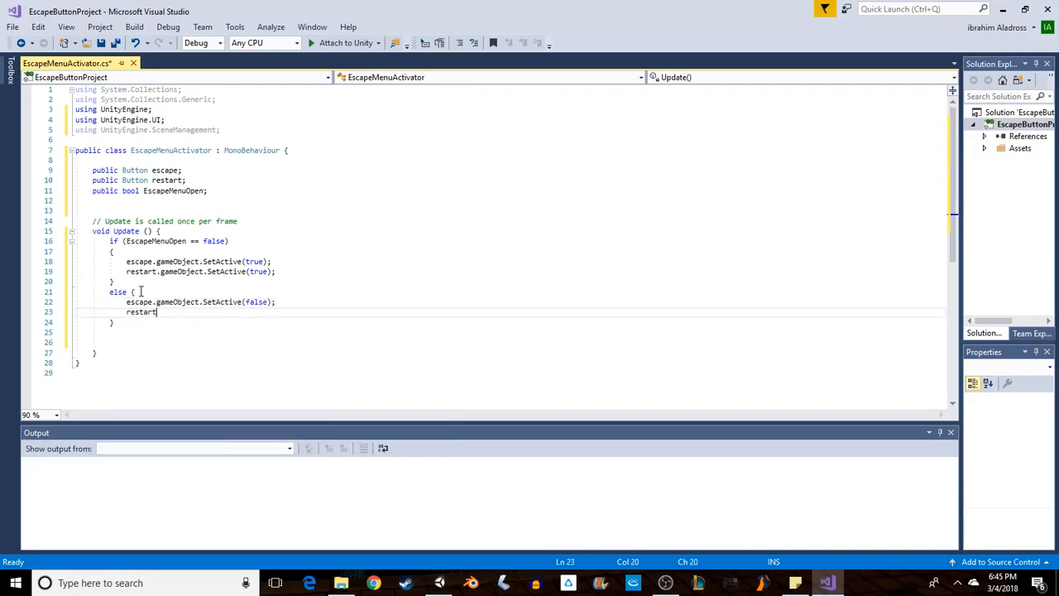
pyautogui.write('.gameObjects')
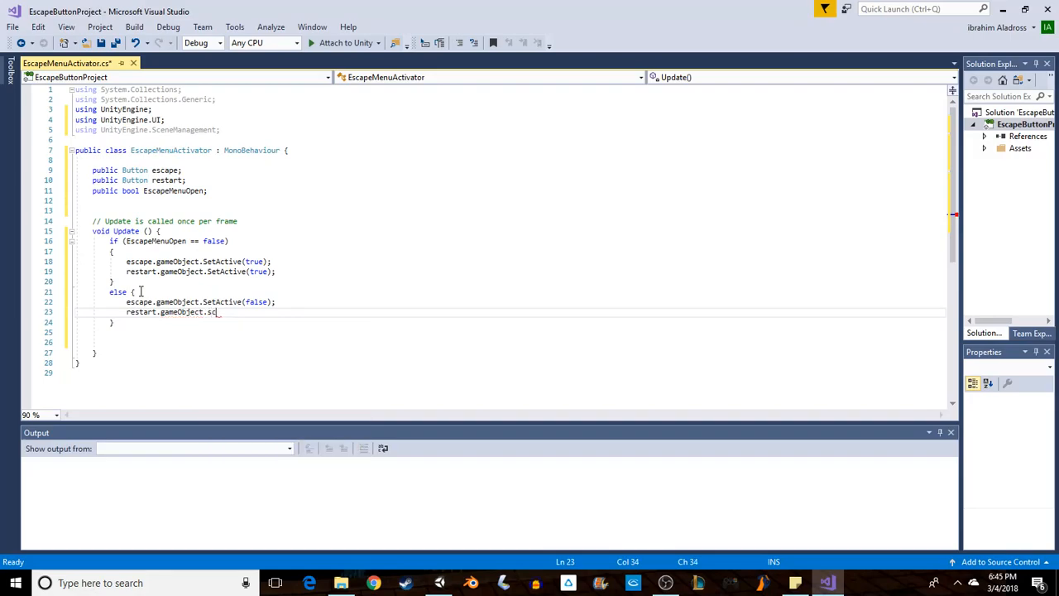
pyautogui.press('Backspace')
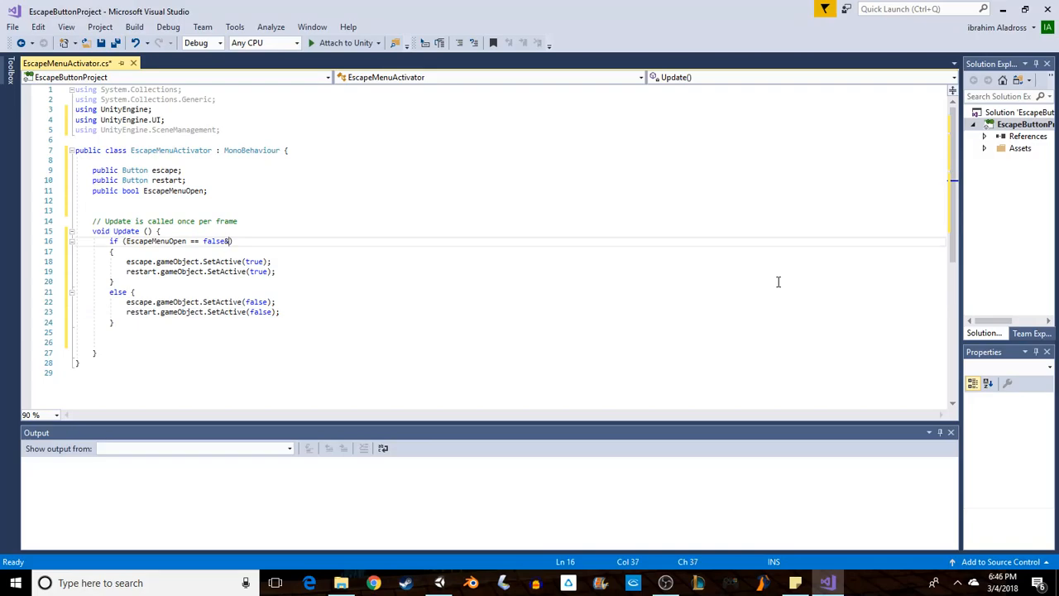
# Extend the if condition with && Input.GetKeyDown(KeyCode.Escape), correcting GetButton to GetKeyDown
pyautogui.write('&&')
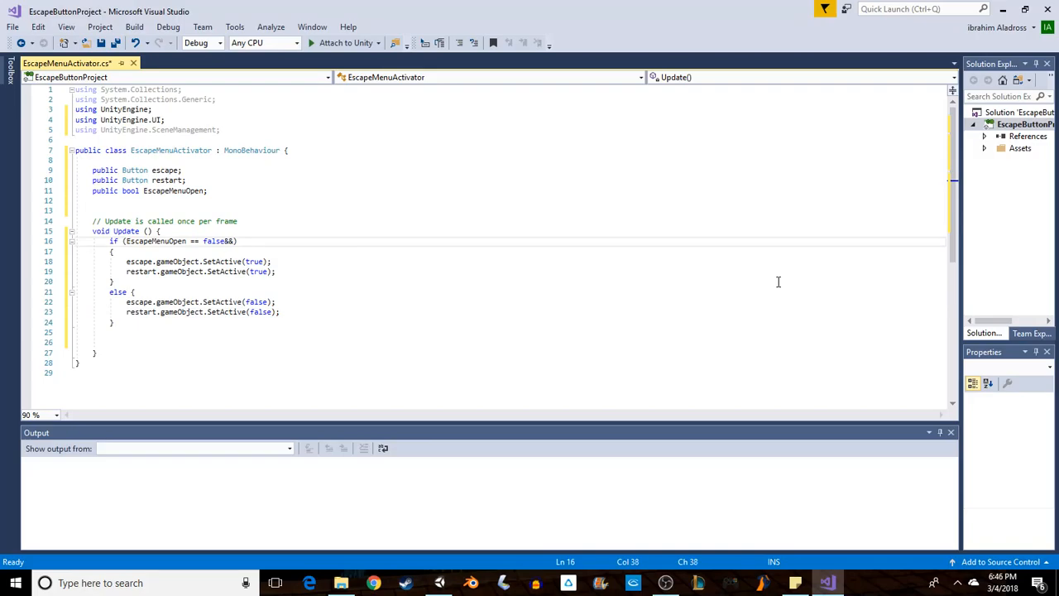
pyautogui.write('Input.GetButton')
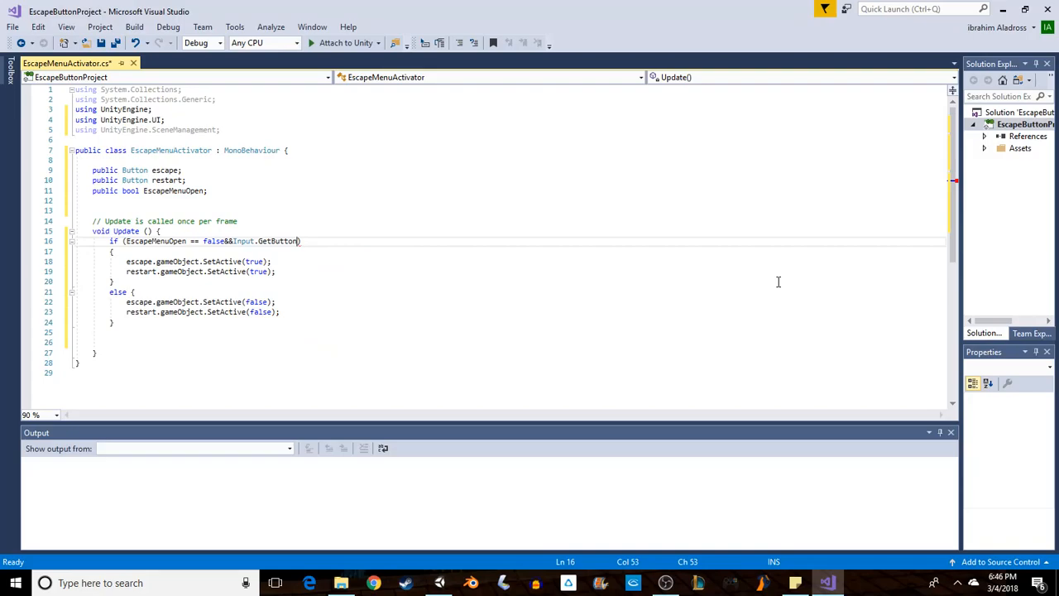
pyautogui.press('Backspace')
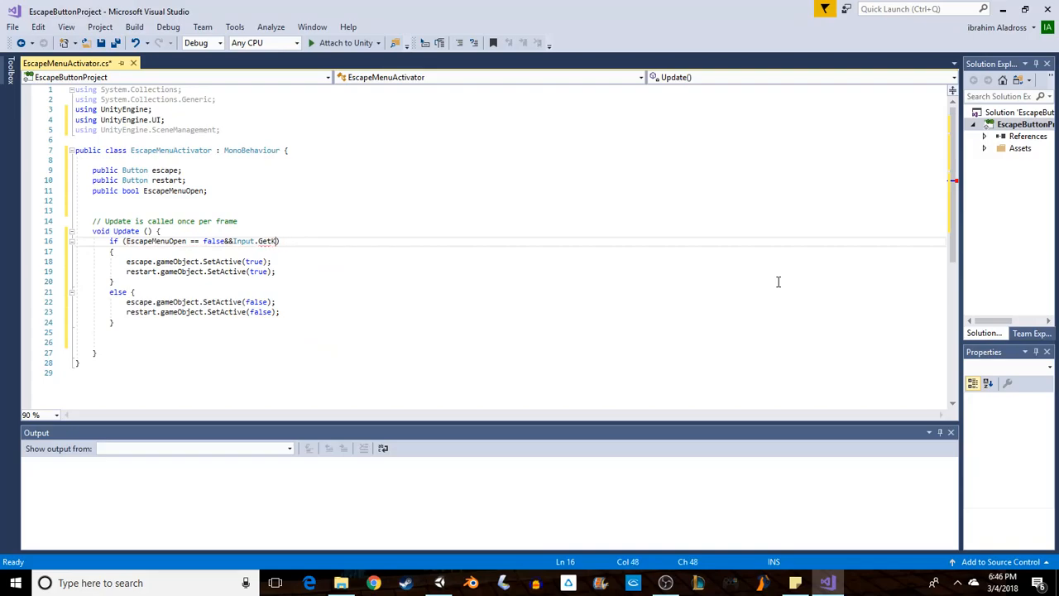
pyautogui.write('eyDown')
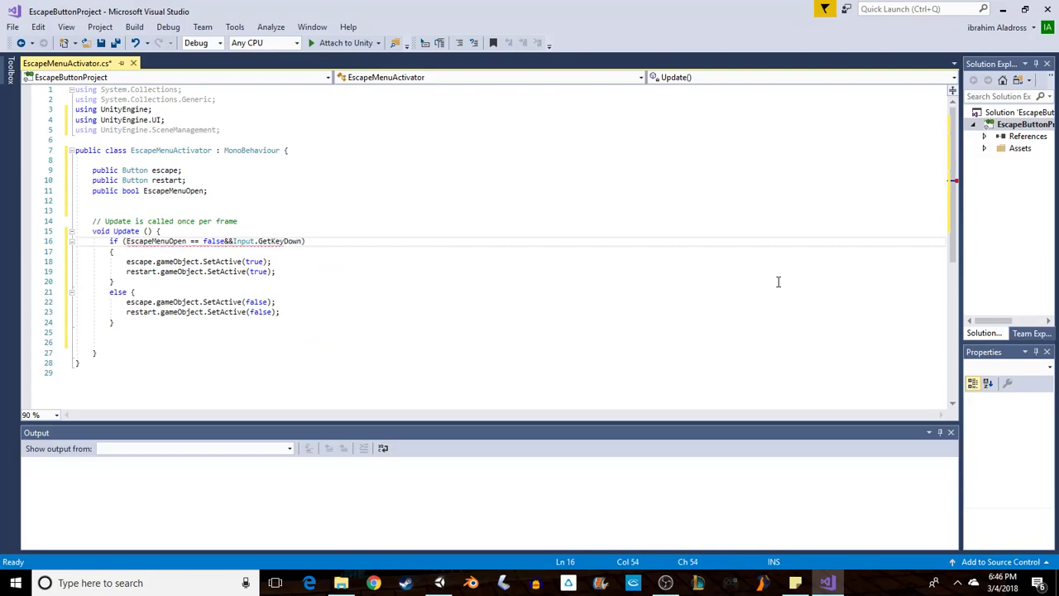
pyautogui.write('.Escape')
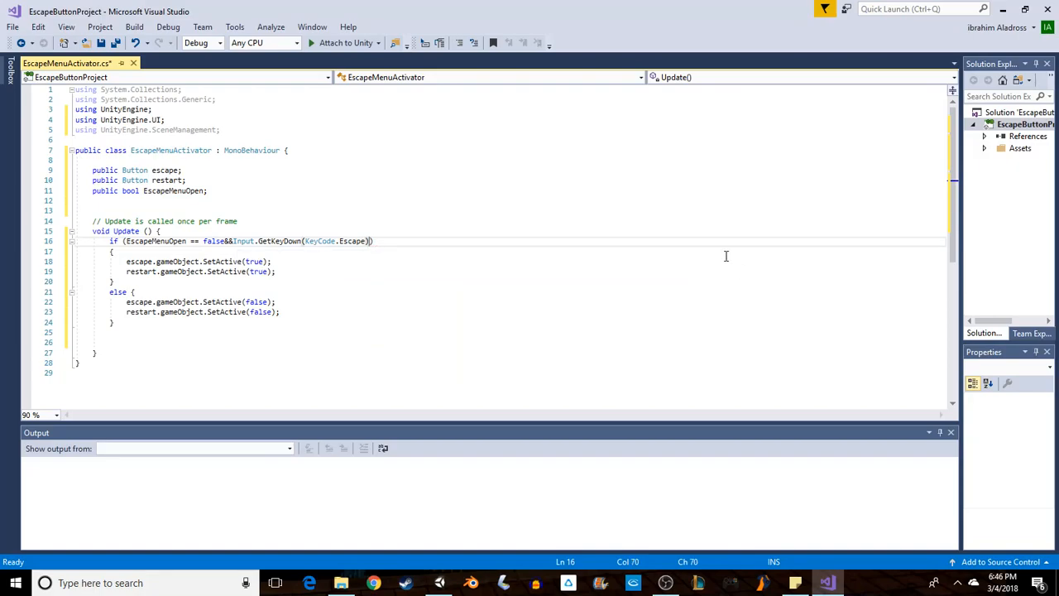
pyautogui.click(150, 291)
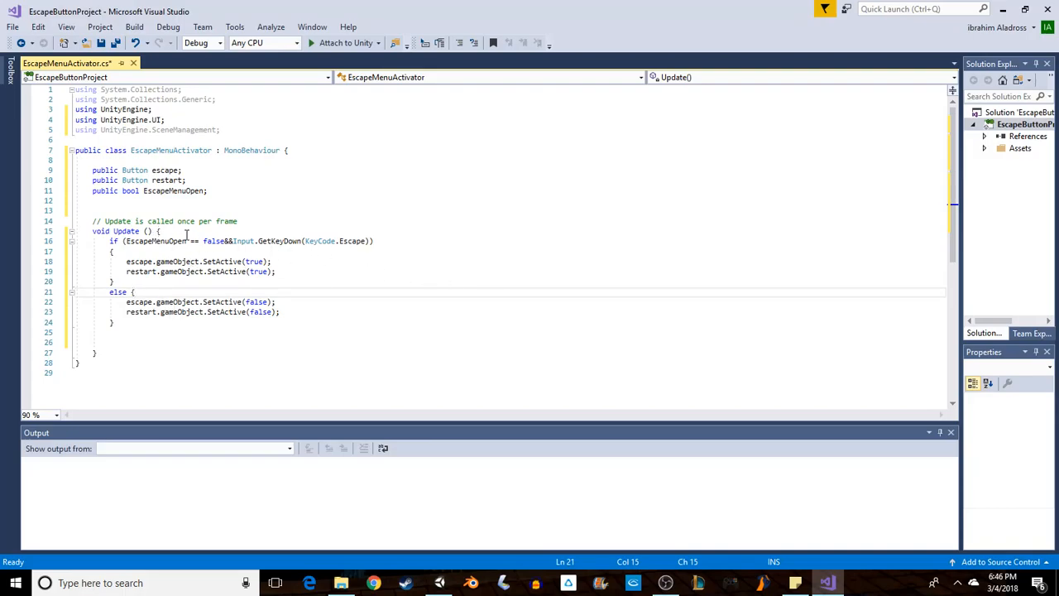
pyautogui.moveTo(166, 242)
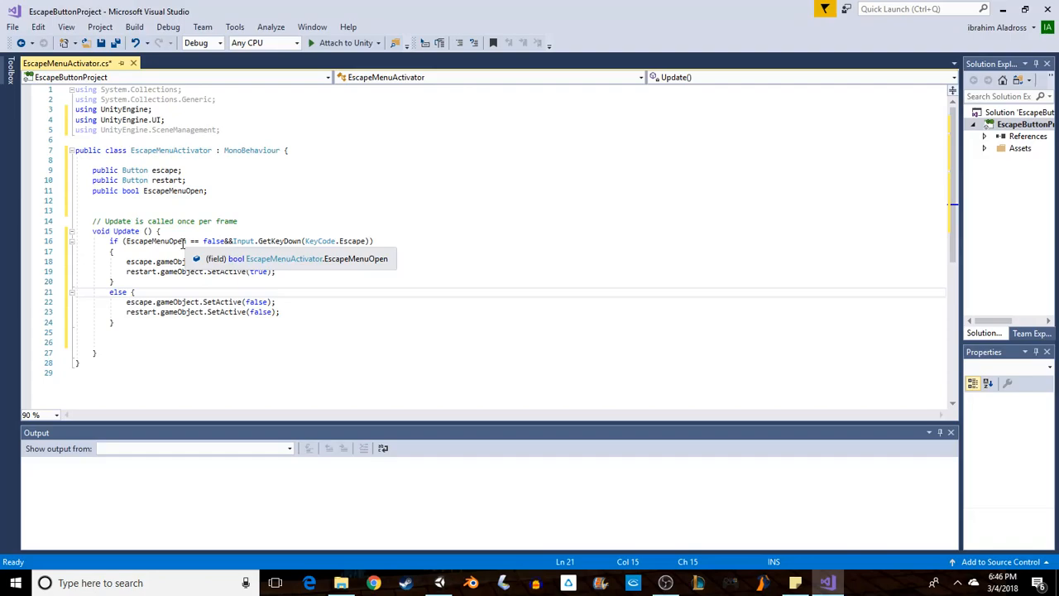
pyautogui.moveTo(213, 241)
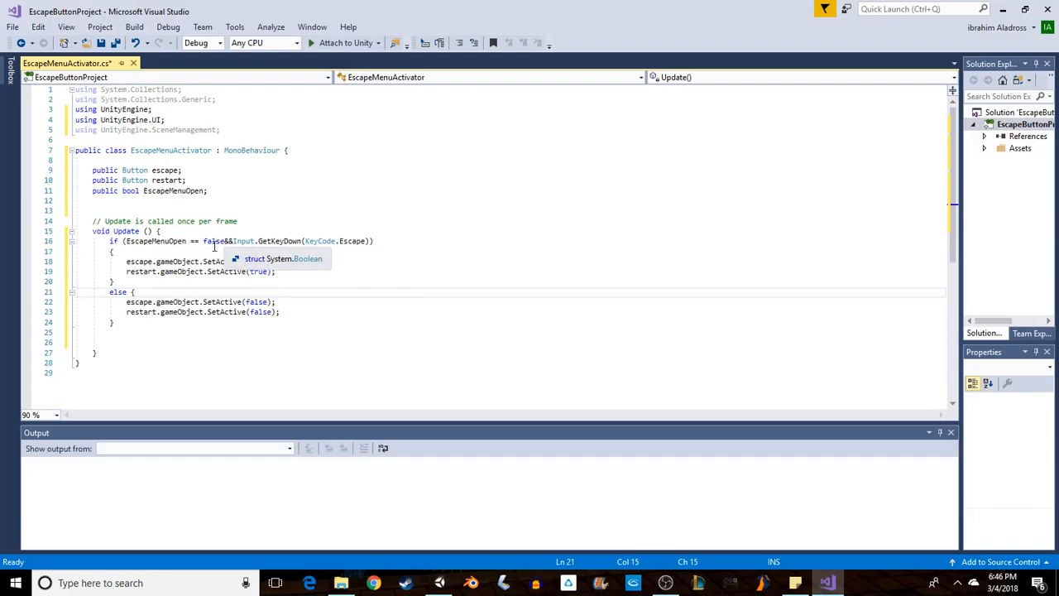
pyautogui.moveTo(298, 242)
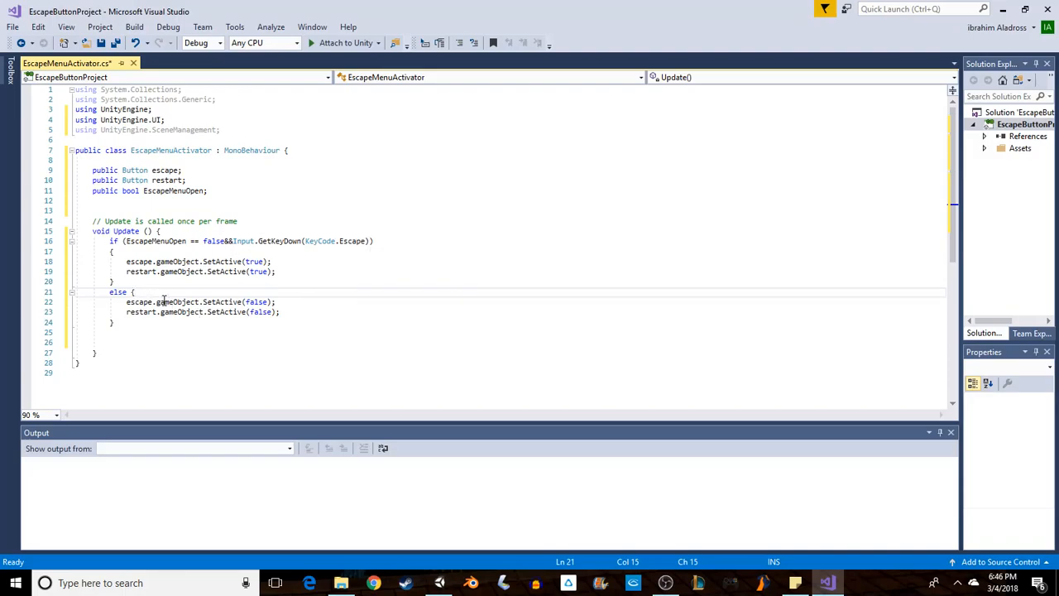
pyautogui.moveTo(235, 242)
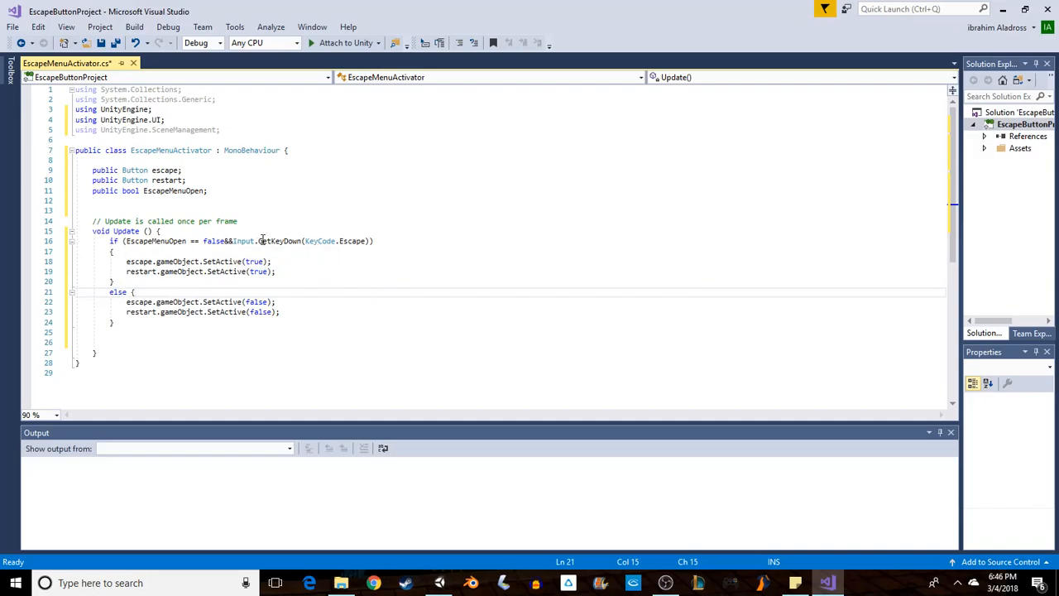
pyautogui.moveTo(304, 248)
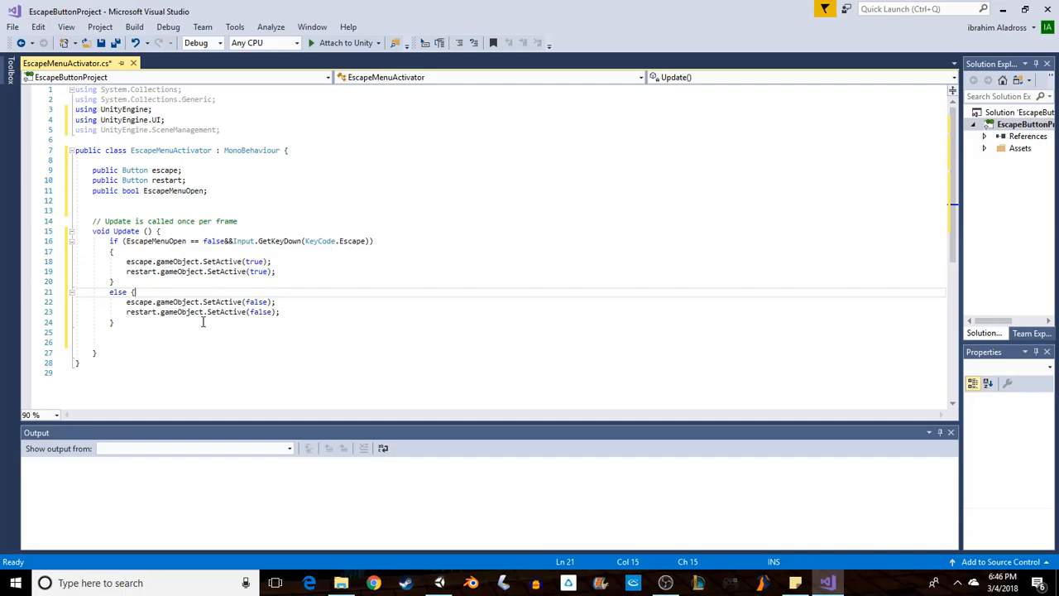
pyautogui.moveTo(338, 232)
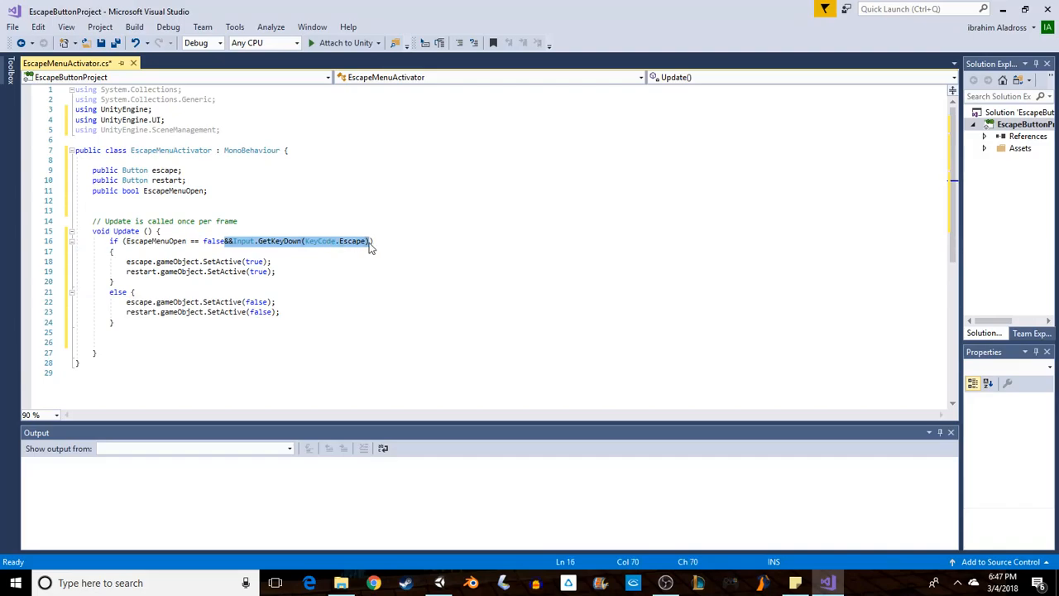
# Move the Input.GetKeyDown(KeyCode.Escape) check into an outer if around the menu logic and save
pyautogui.press('Delete')
pyautogui.write('if (')
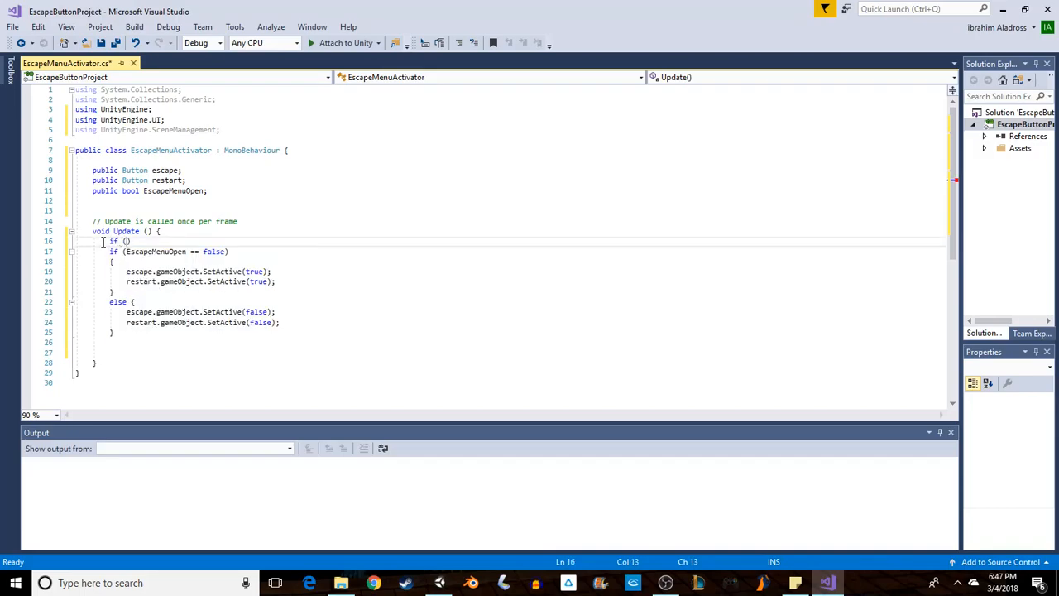
pyautogui.write('&&Input.GetKeyDown(KeyCode.Escape)')
pyautogui.click(499, 342)
pyautogui.write('}')
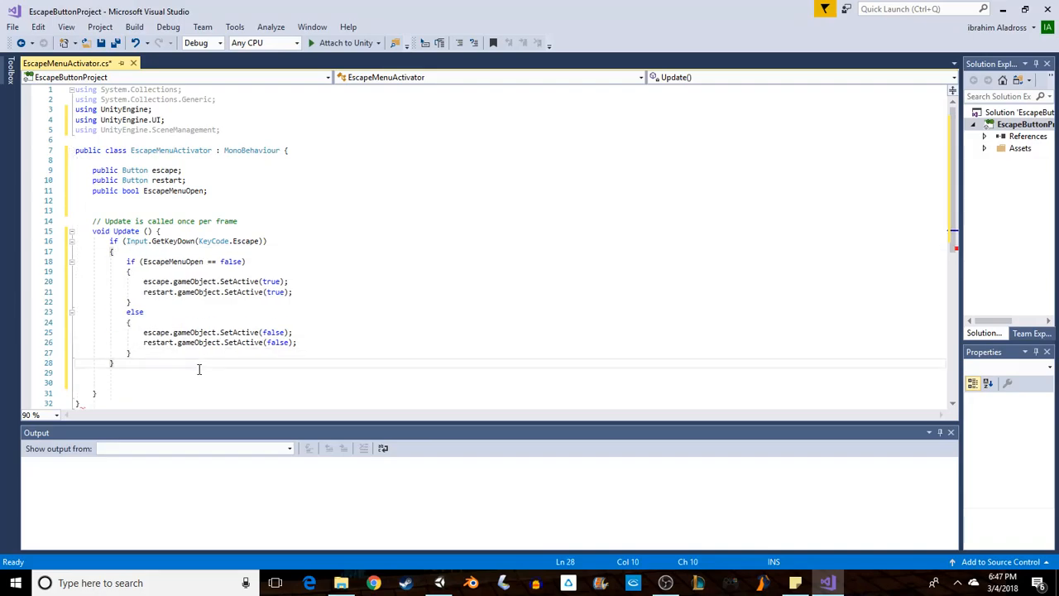
pyautogui.moveTo(252, 241)
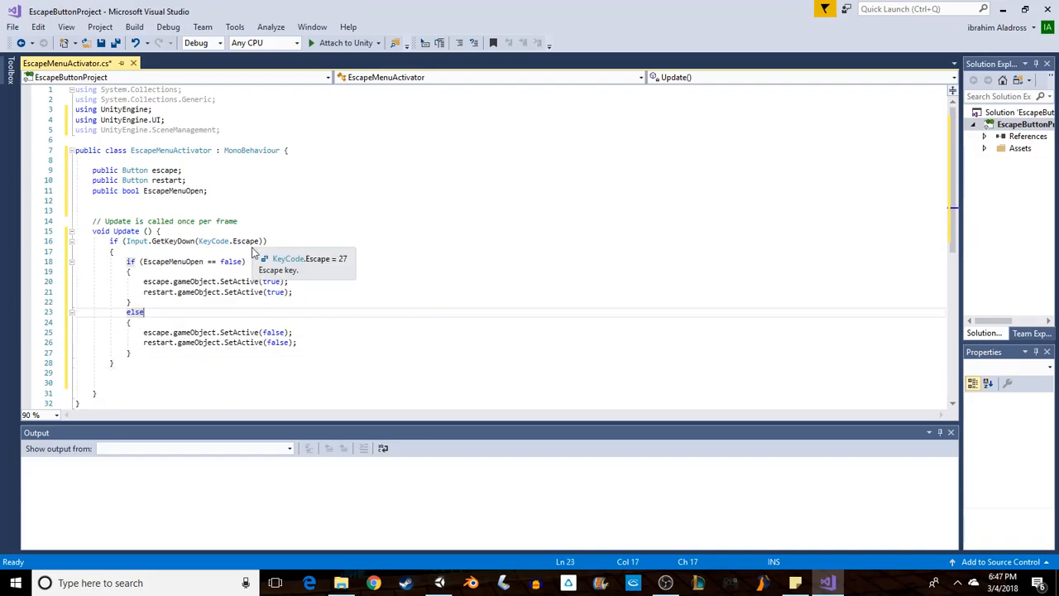
pyautogui.press('ctrl+s')
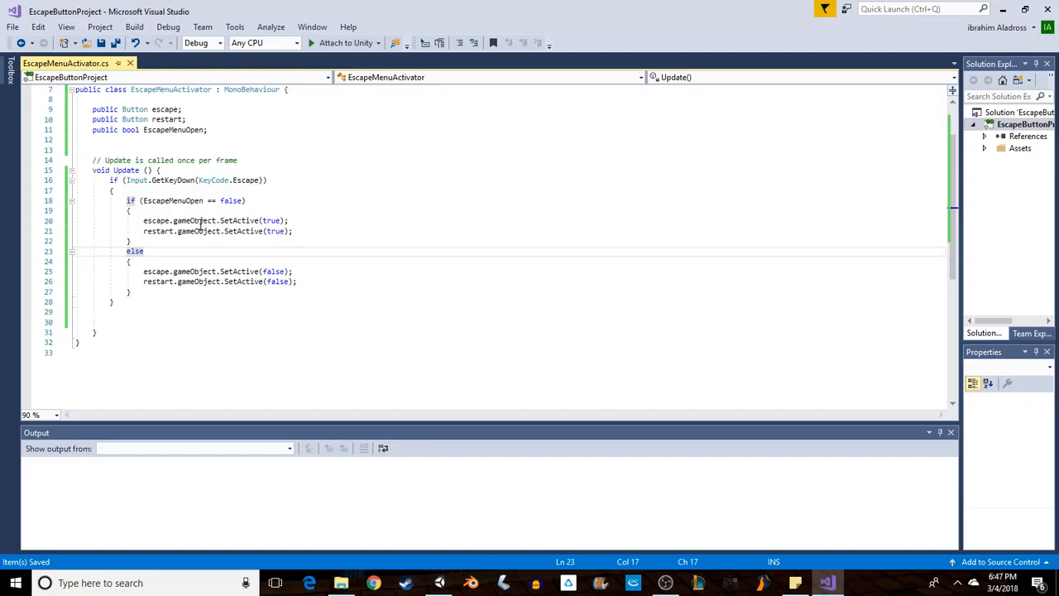
pyautogui.moveTo(299, 322)
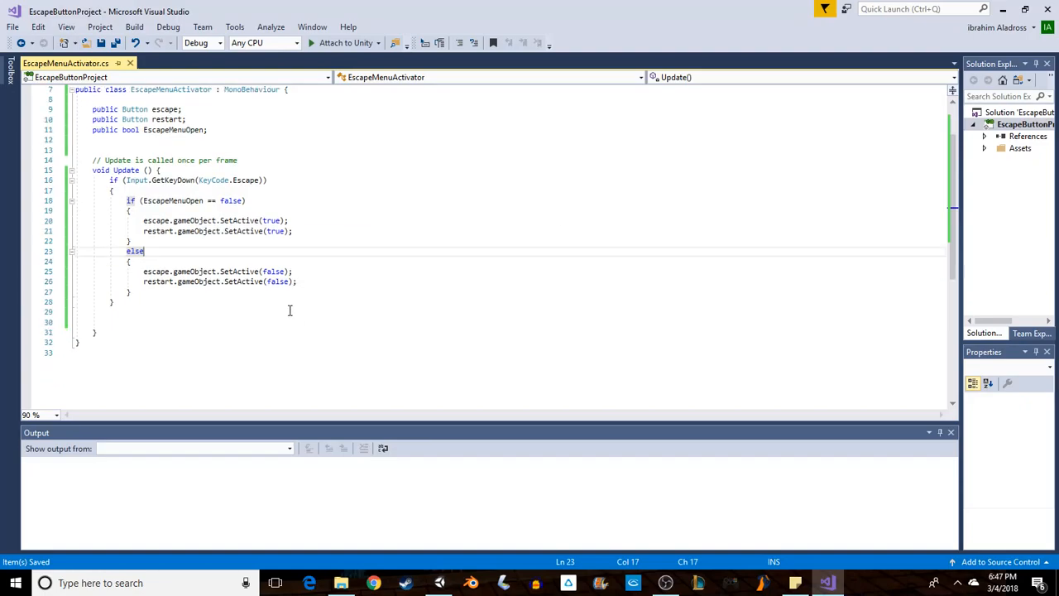
# Below Update, declare empty public void Escape() and public void RestartLevel() methods
pyautogui.click(147, 321)
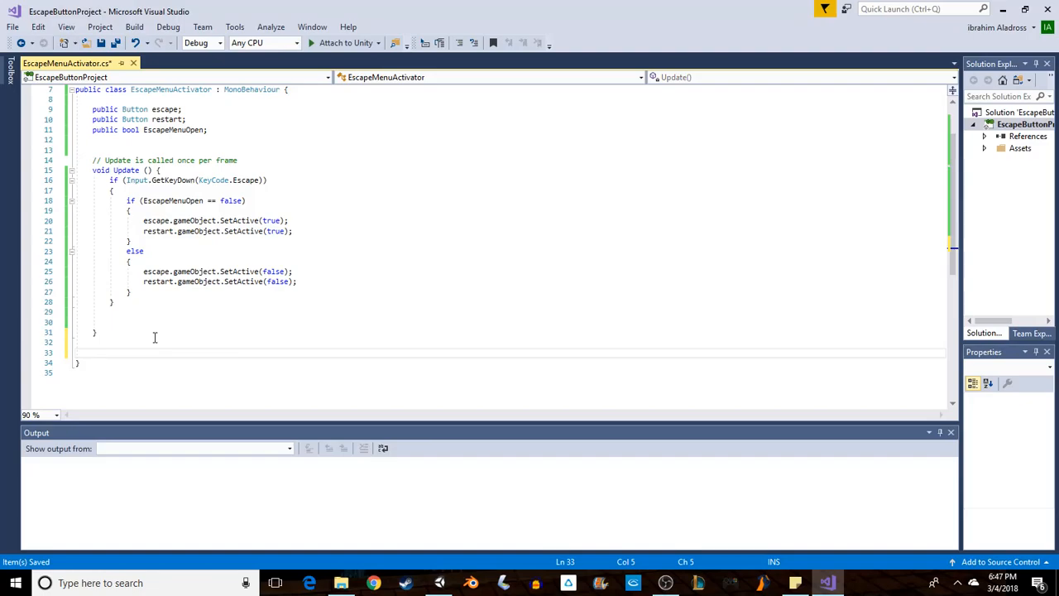
pyautogui.write('public void Escape(')
pyautogui.write('{ ')
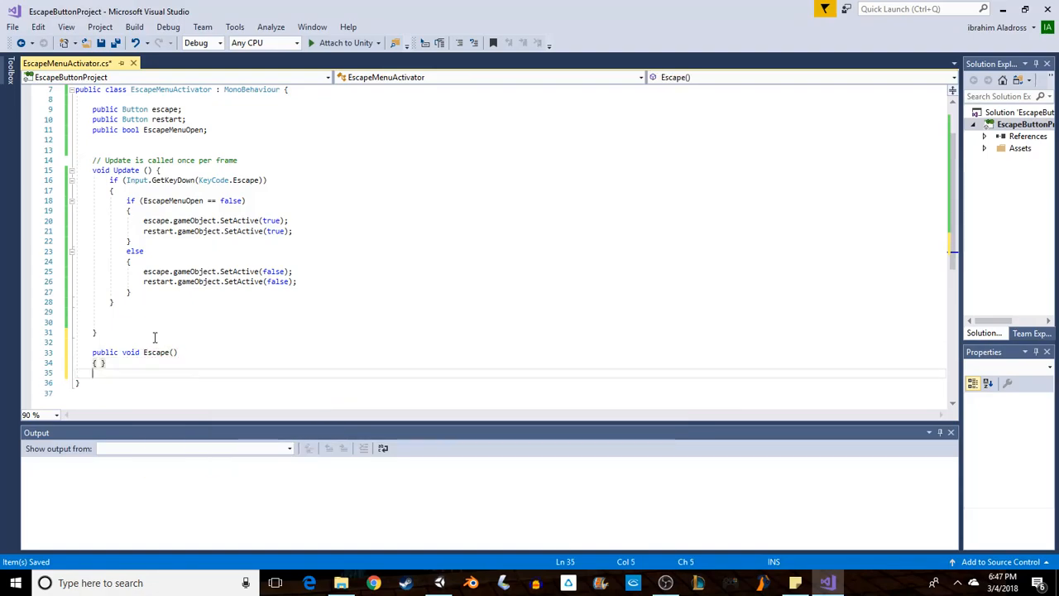
pyautogui.write('public void')
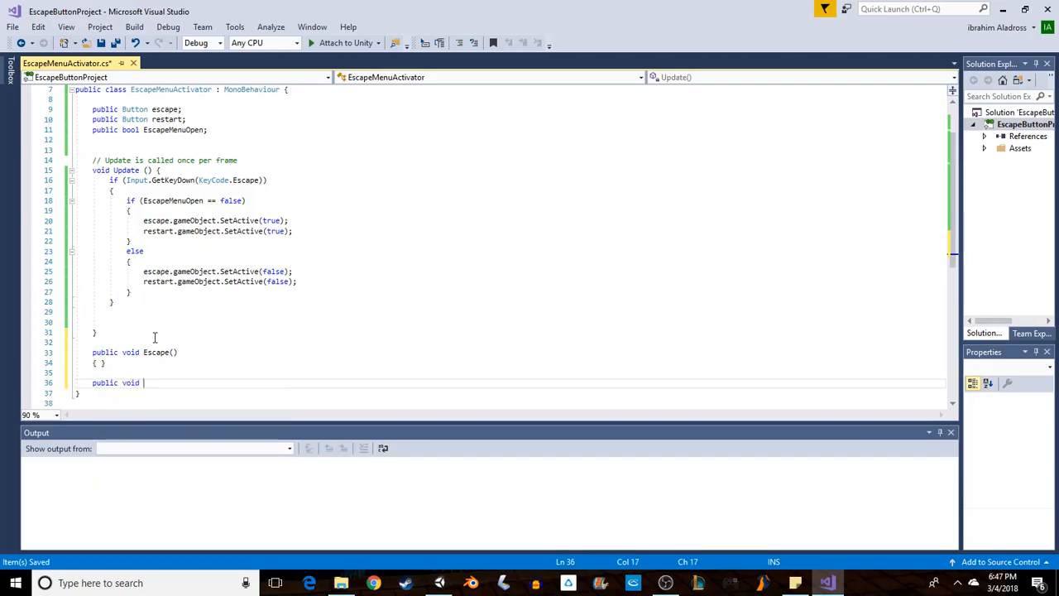
pyautogui.write('Restart')
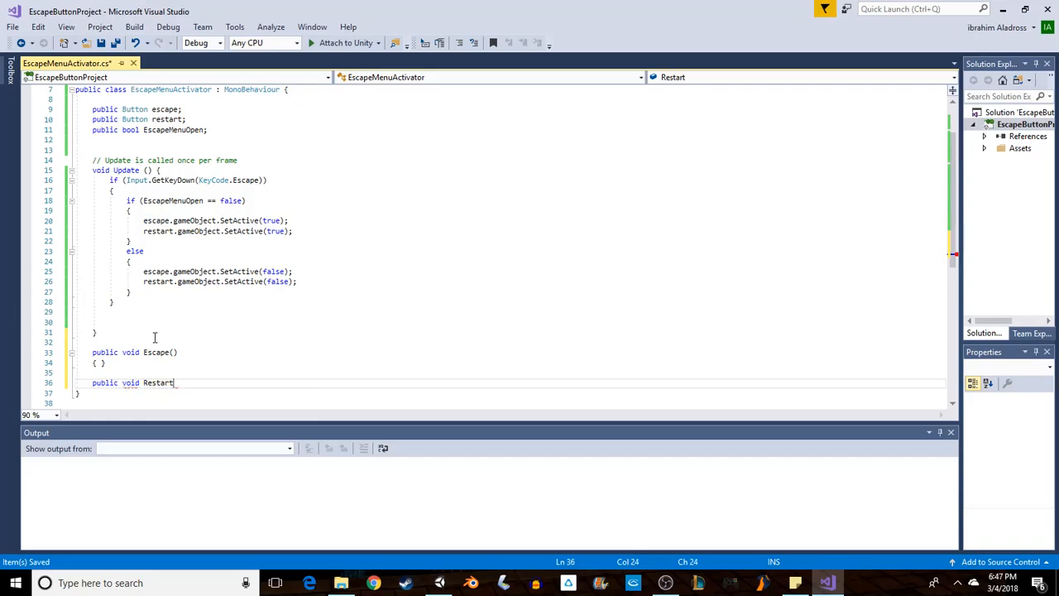
pyautogui.write('Level()')
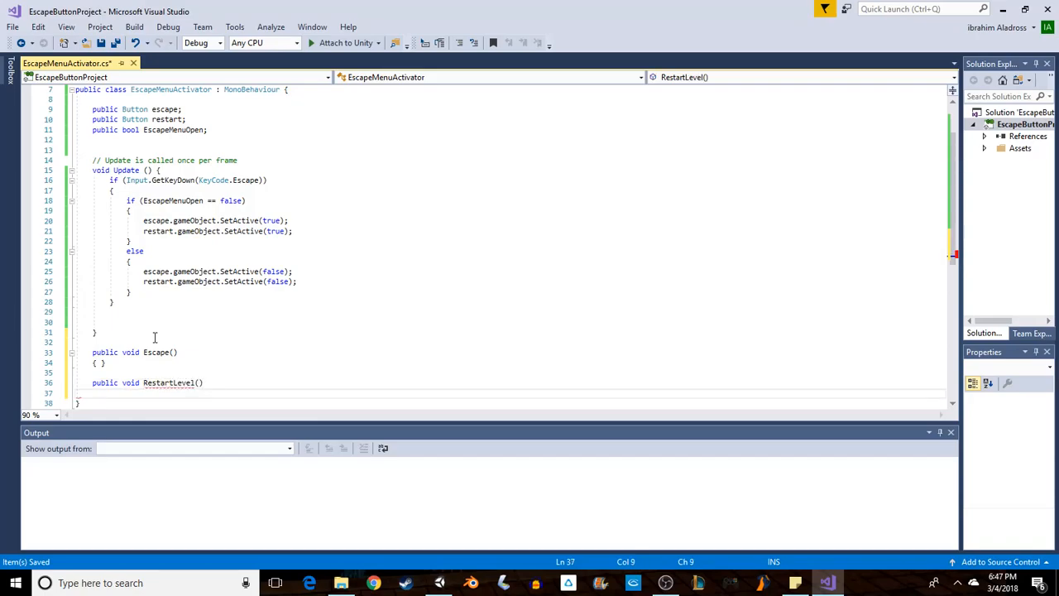
pyautogui.write('{ }')
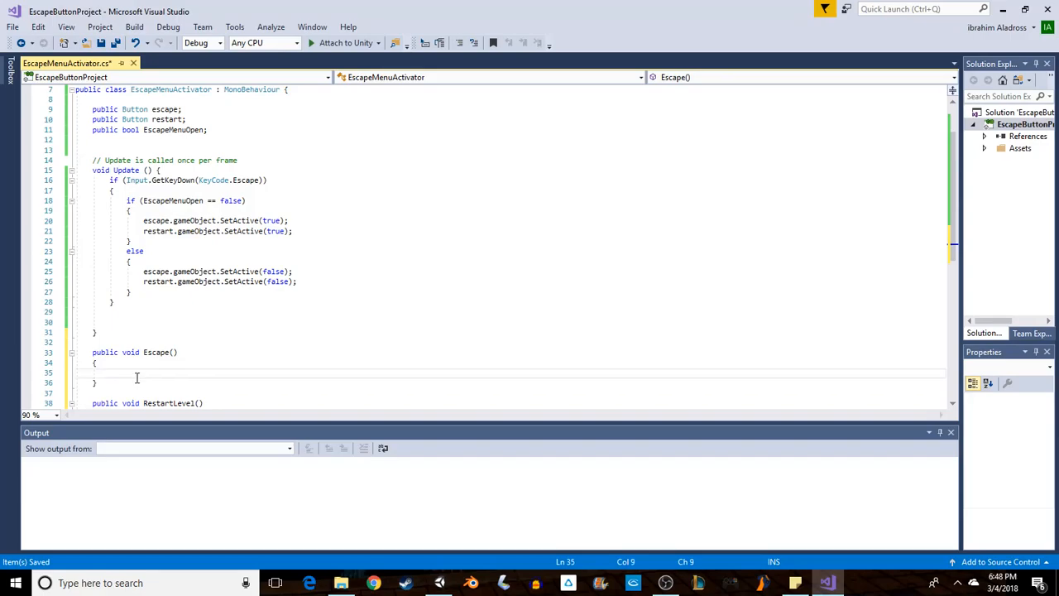
# Make Escape() call Application.Quit()
pyautogui.write('appl')
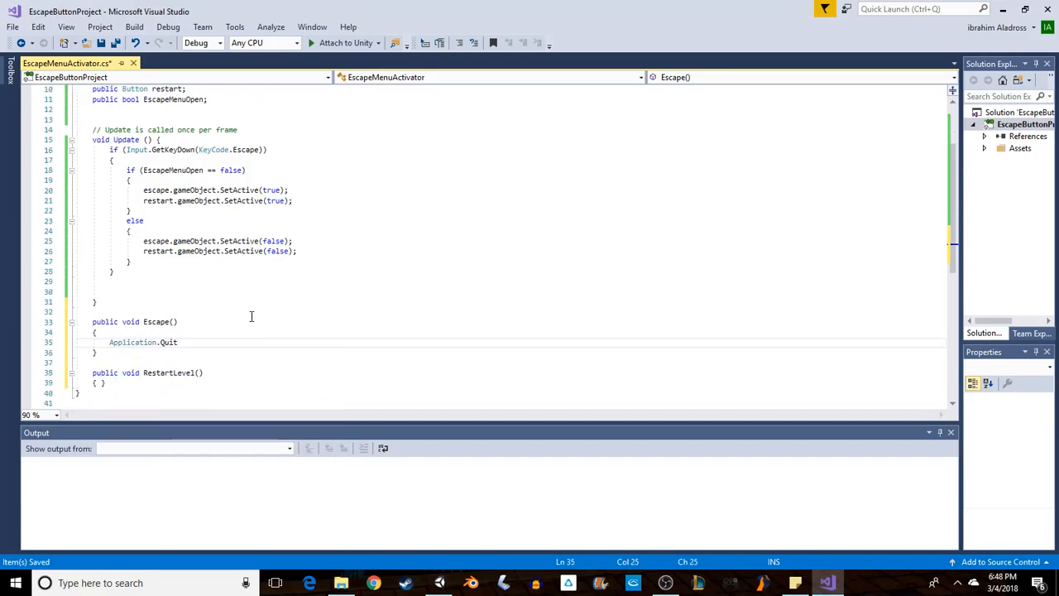
pyautogui.write('();')
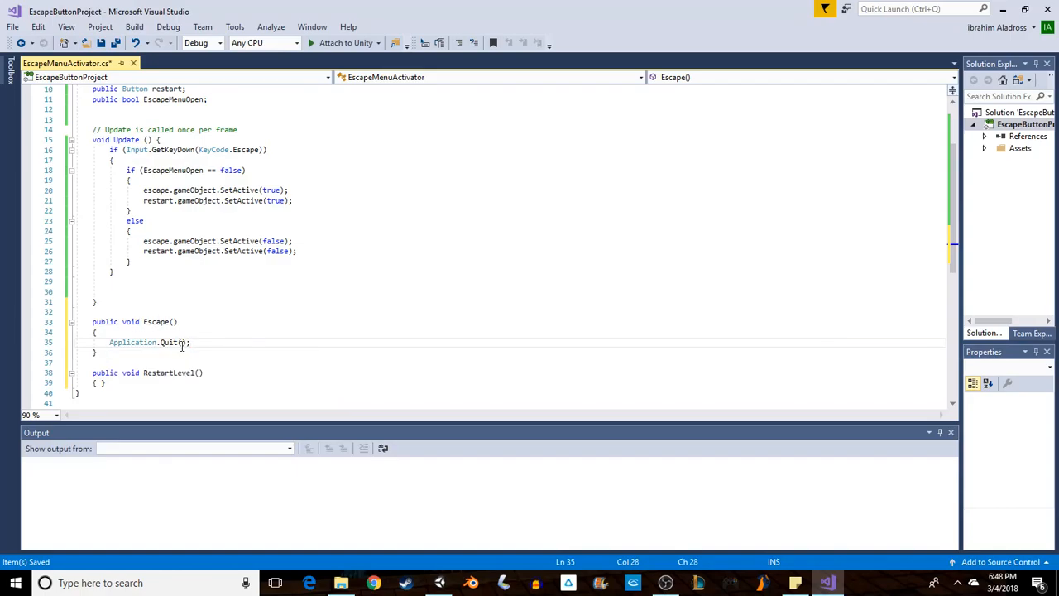
pyautogui.click(97, 382)
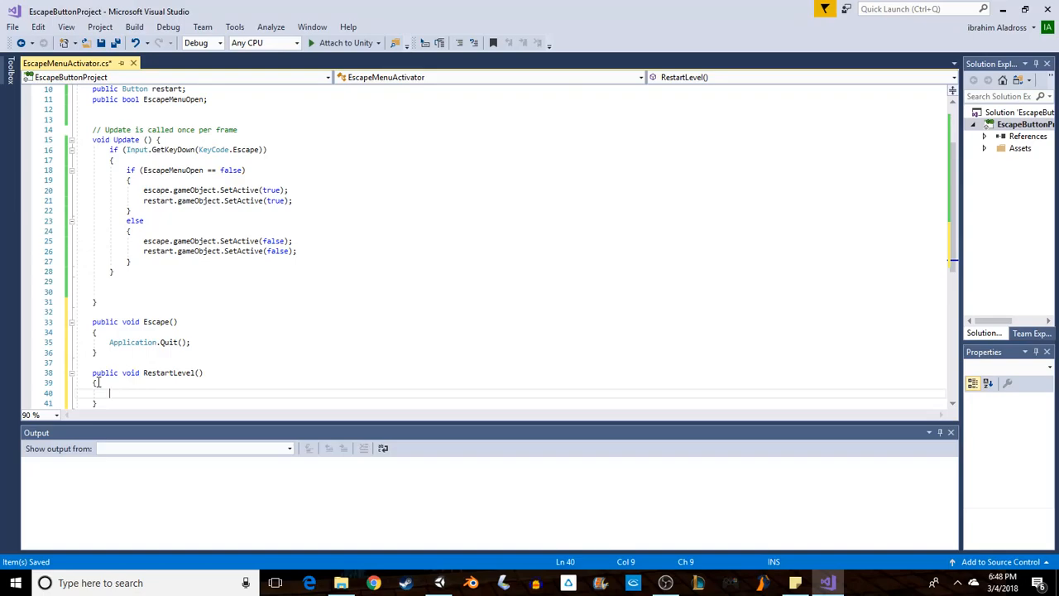
# Make RestartLevel() call SceneManager.LoadScene(0) and review the script
pyautogui.write('sce')
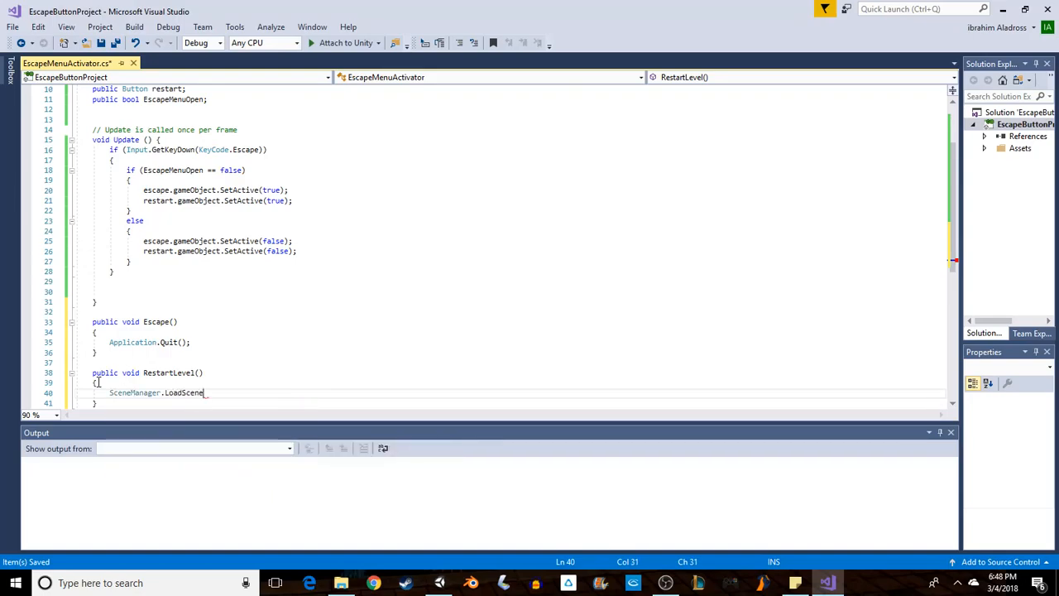
pyautogui.write('(0)')
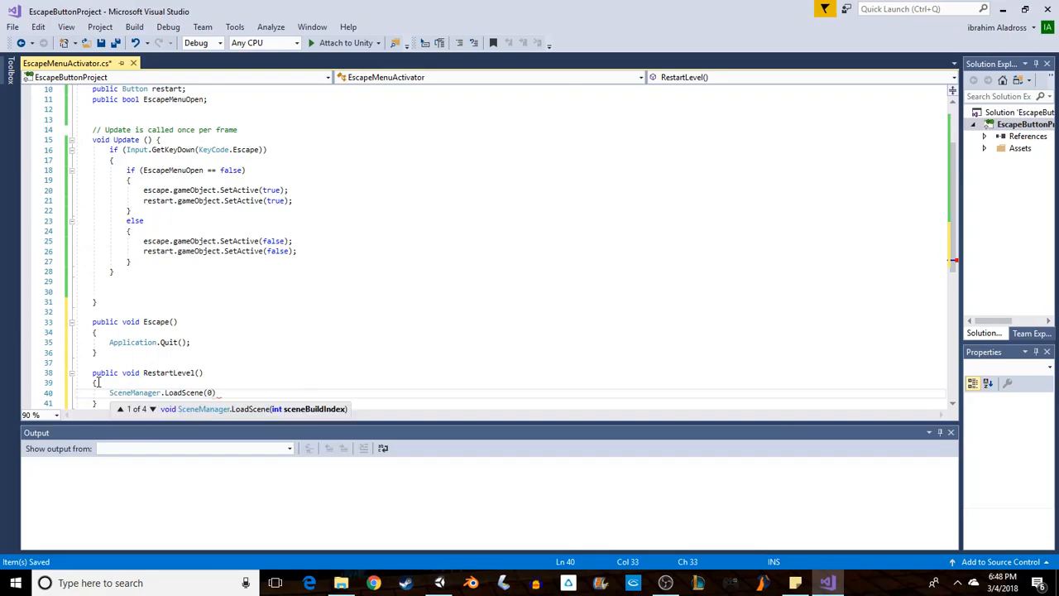
pyautogui.write(');')
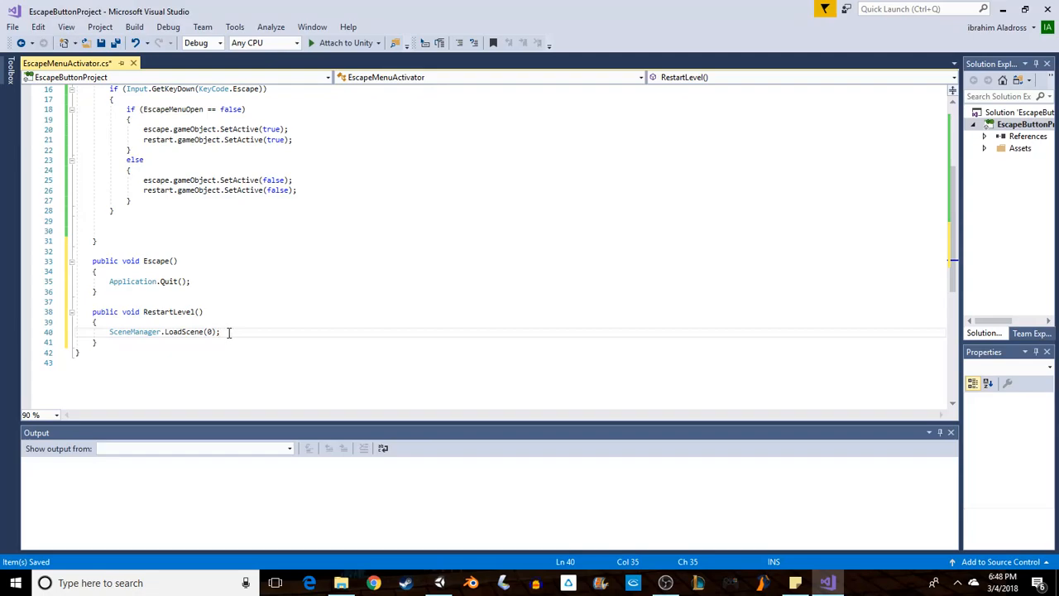
pyautogui.moveTo(208, 331)
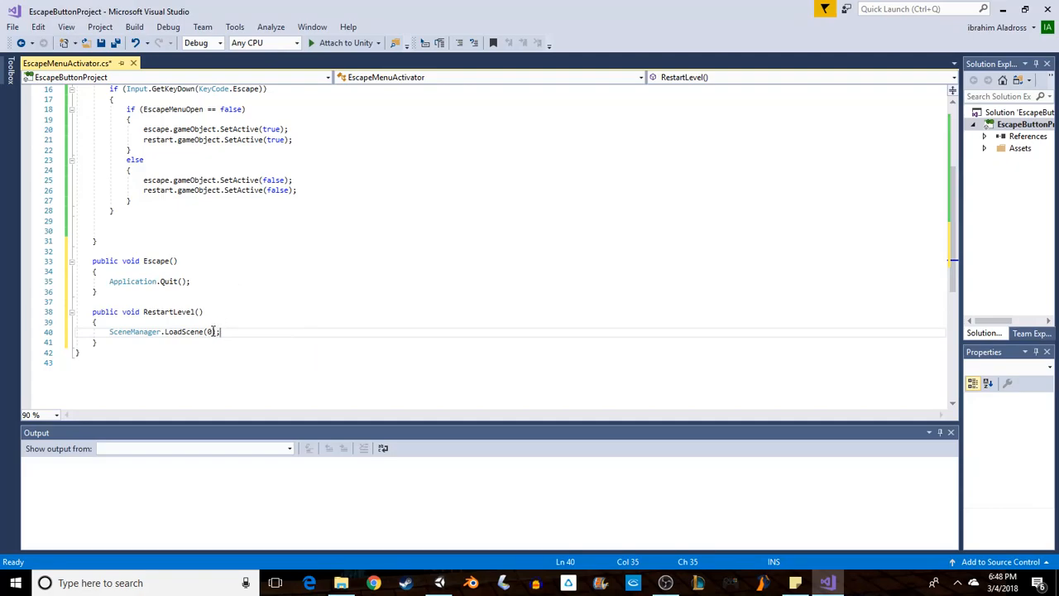
pyautogui.moveTo(212, 331)
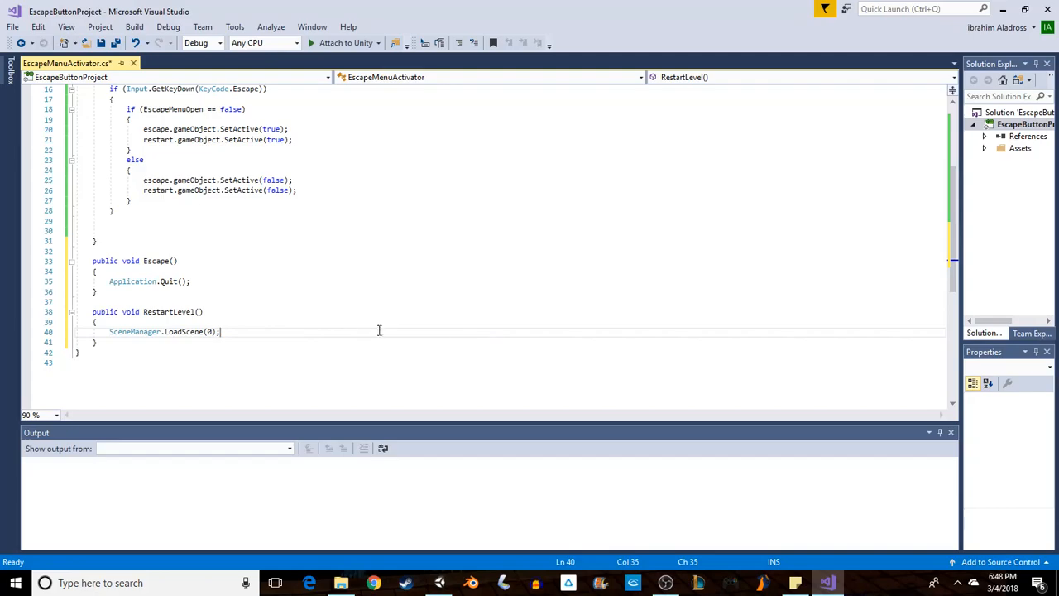
pyautogui.moveTo(406, 346)
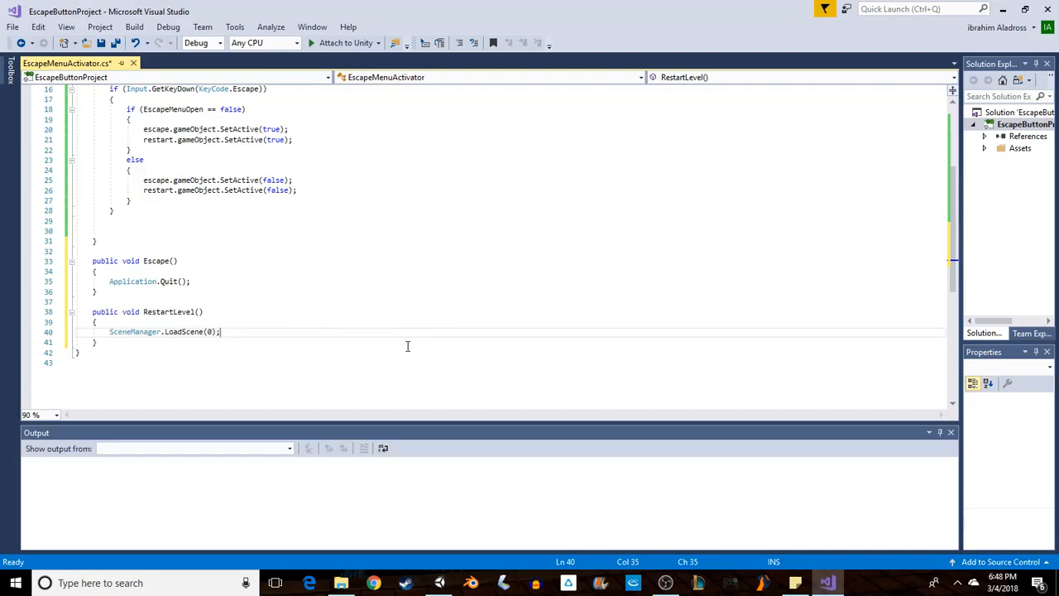
pyautogui.moveTo(267, 317)
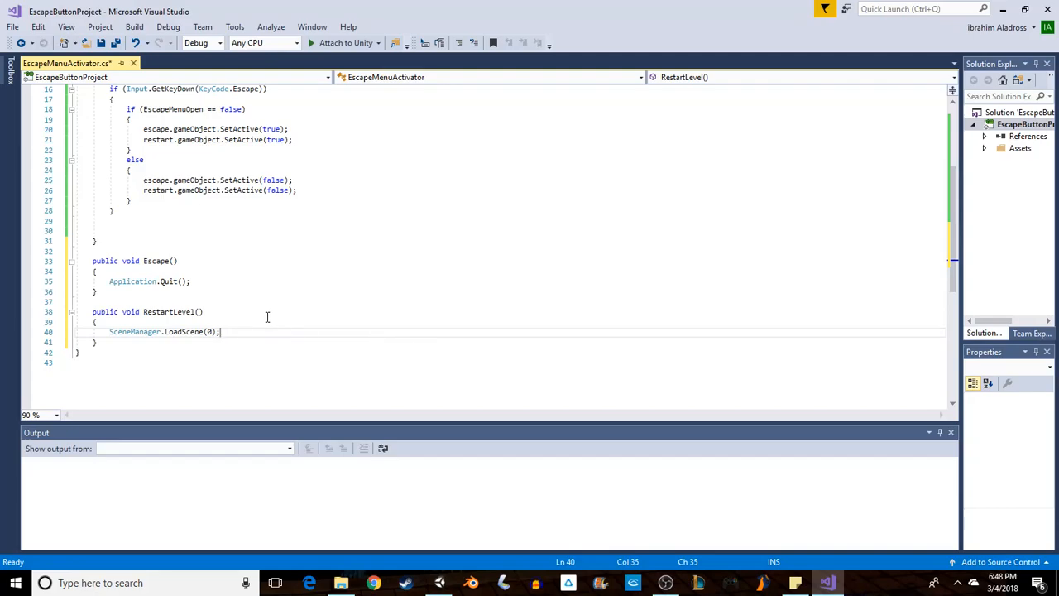
pyautogui.moveTo(146, 298)
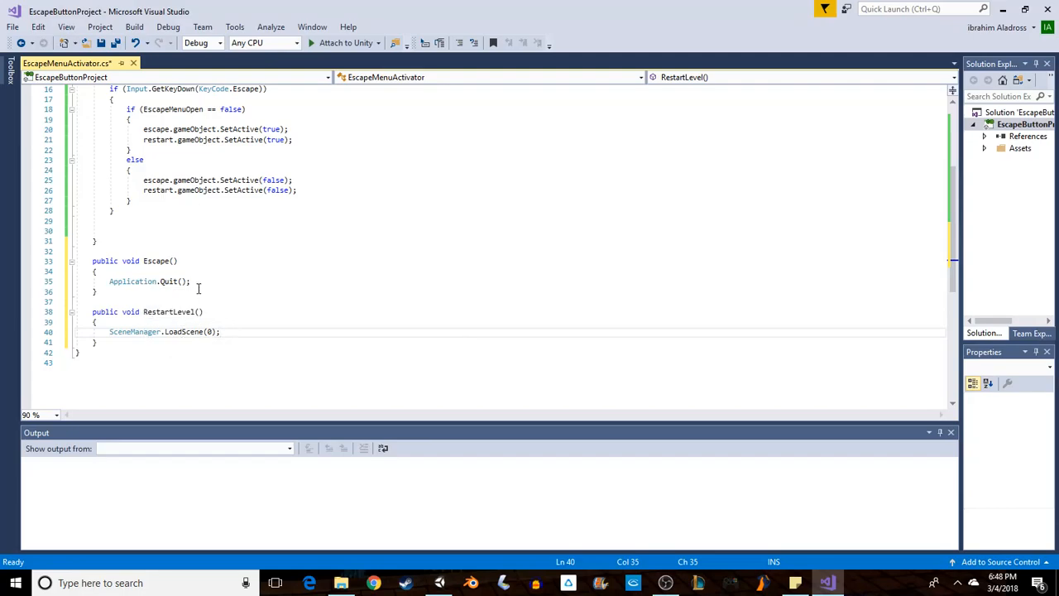
pyautogui.scroll(3)
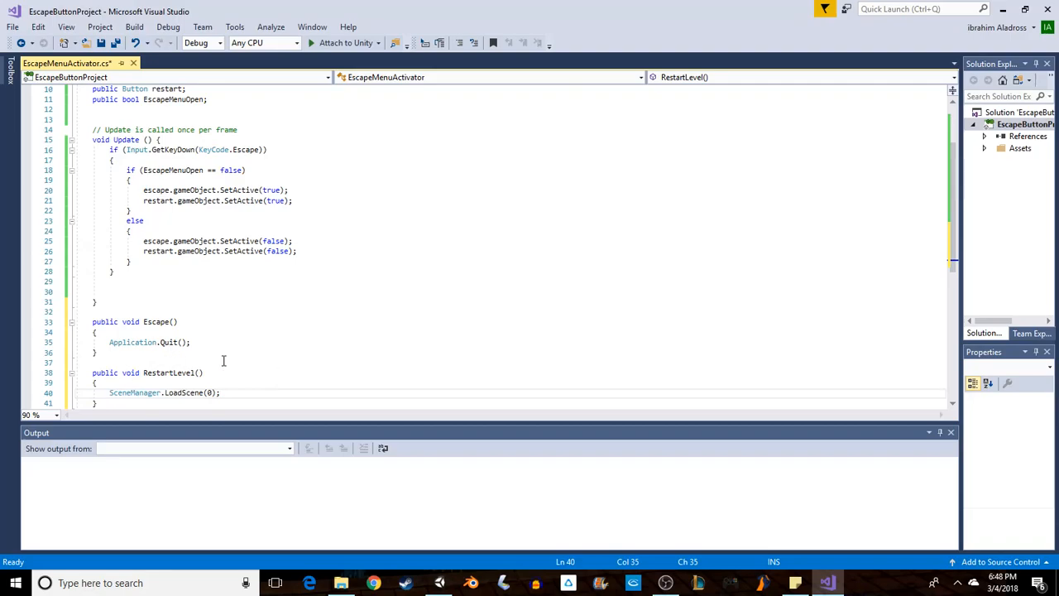
pyautogui.moveTo(235, 354)
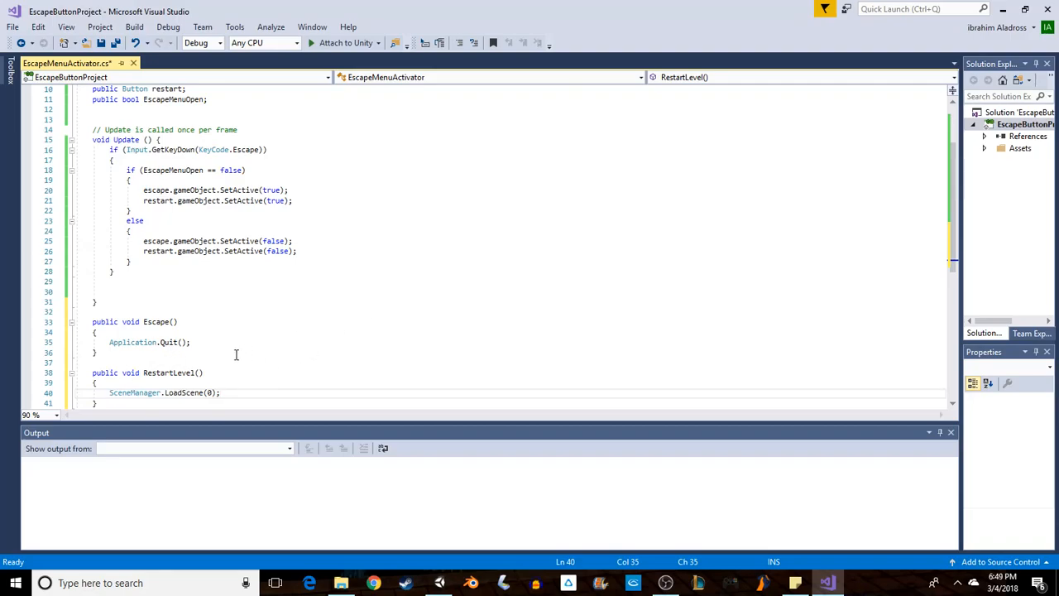
pyautogui.scroll(3)
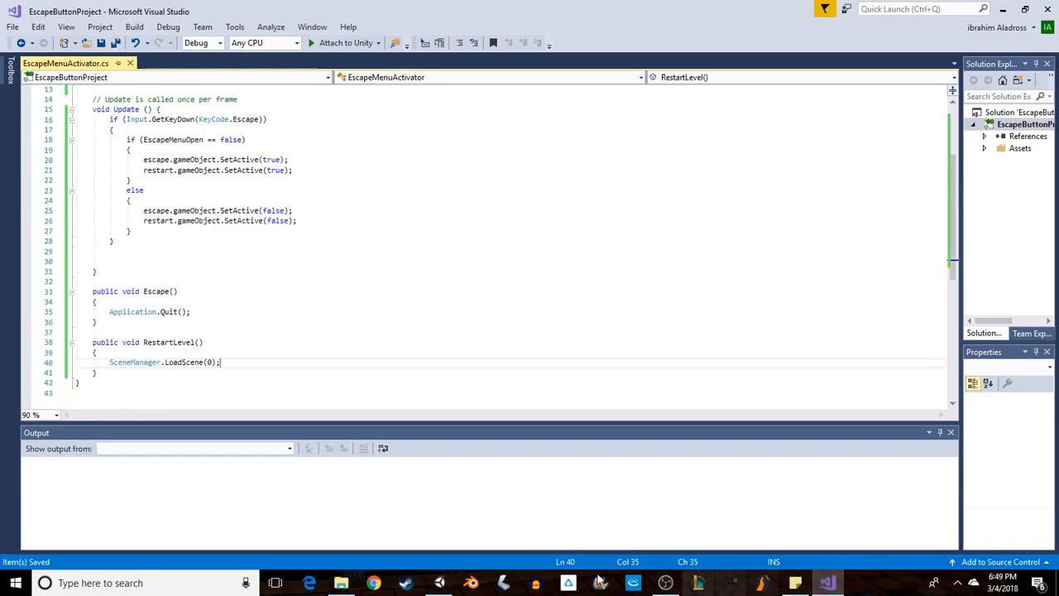
# Play the scene in Unity, bring up the Quit Game? and Restart Level? buttons with Escape, then stop playing
pyautogui.click(440, 582)
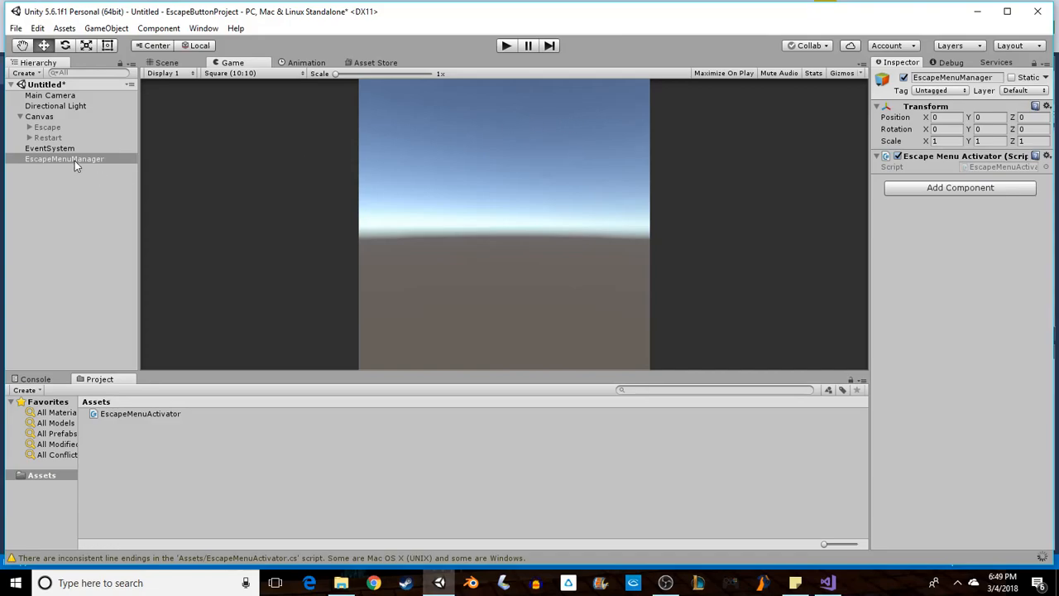
pyautogui.click(876, 155)
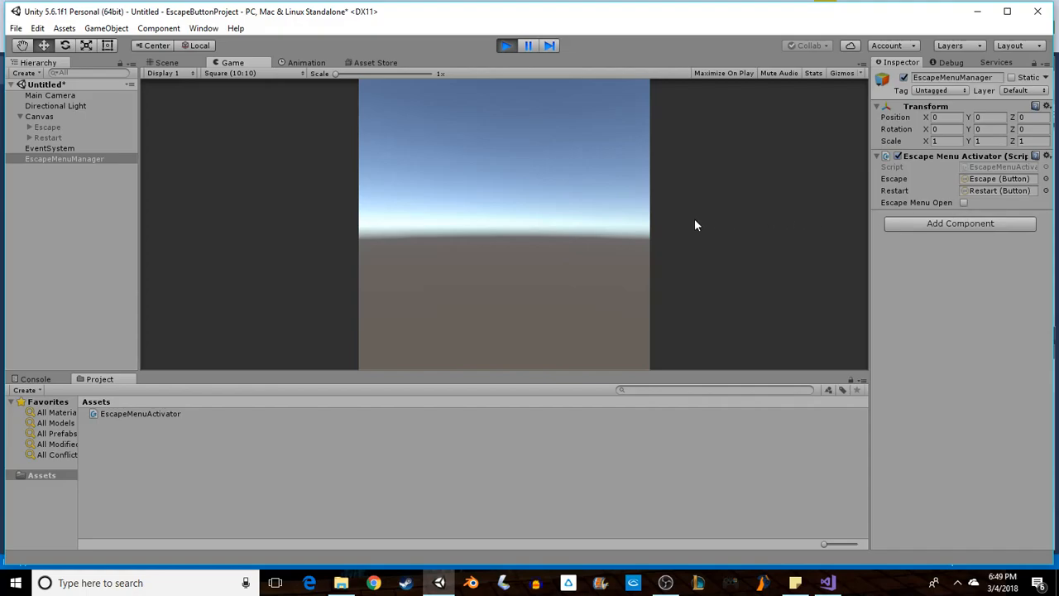
pyautogui.press('escape')
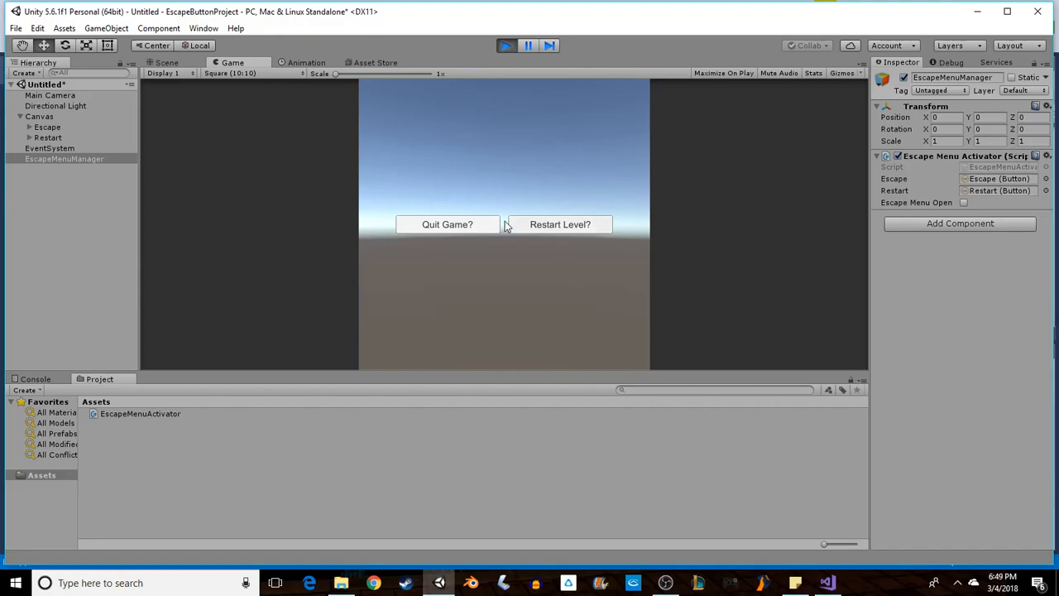
pyautogui.moveTo(648, 198)
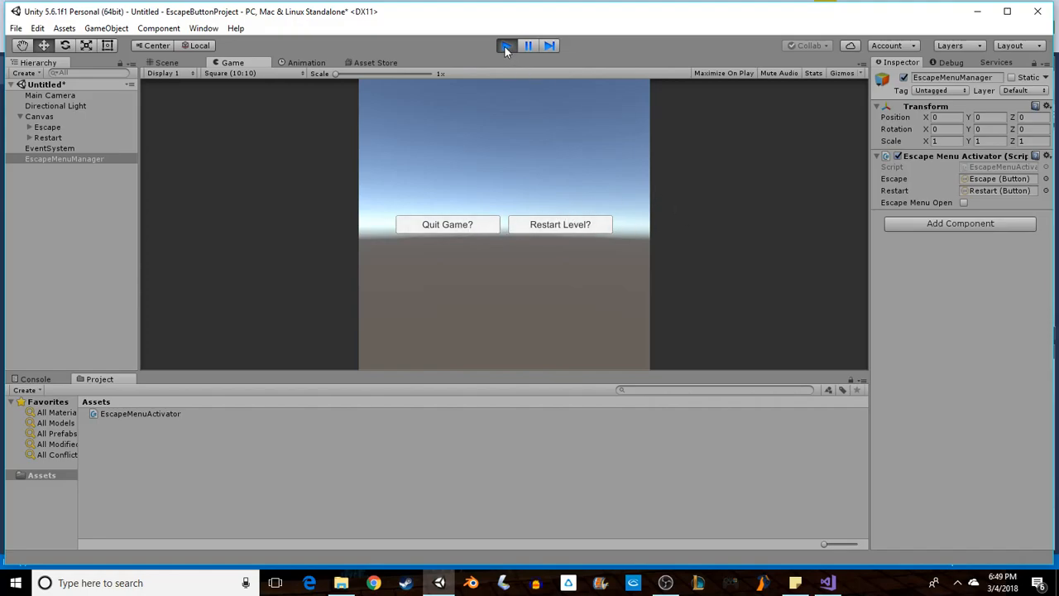
pyautogui.click(506, 47)
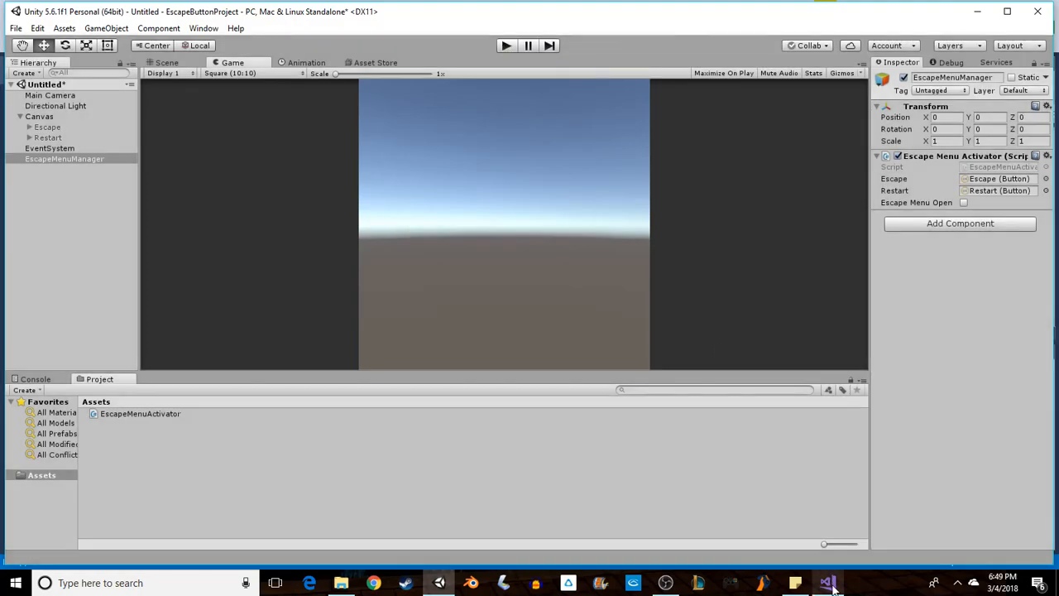
# In the if branch, set EscapeMenuOpen = true when the buttons are shown
pyautogui.click(827, 582)
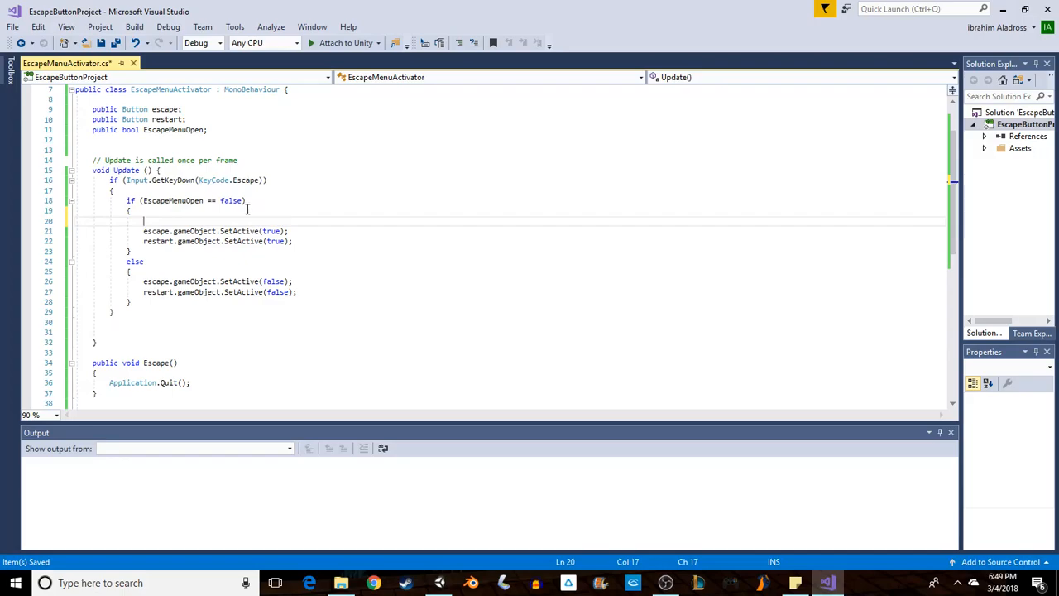
pyautogui.moveTo(202, 208)
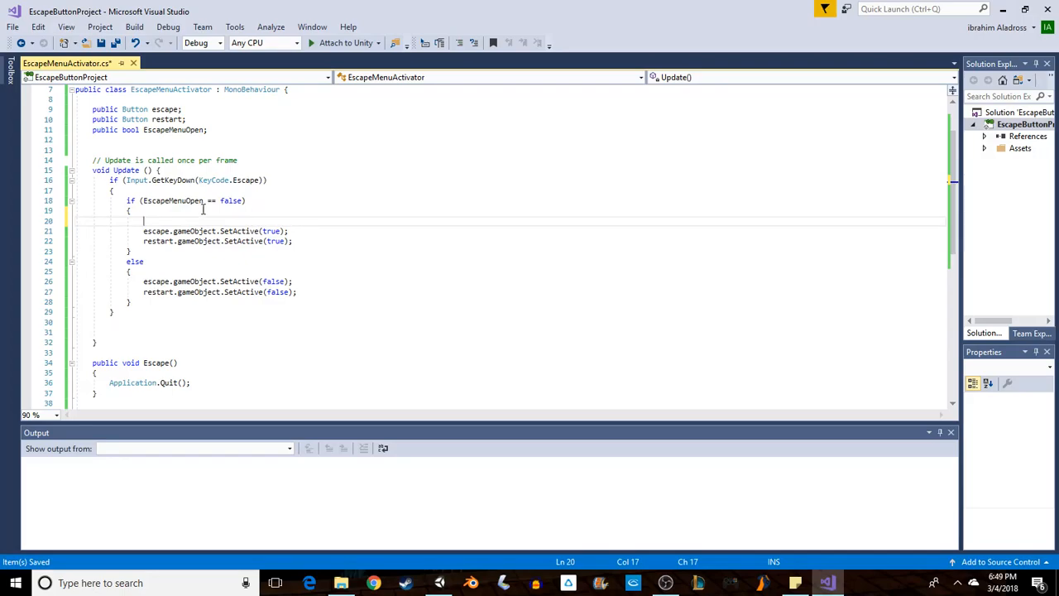
pyautogui.write('es')
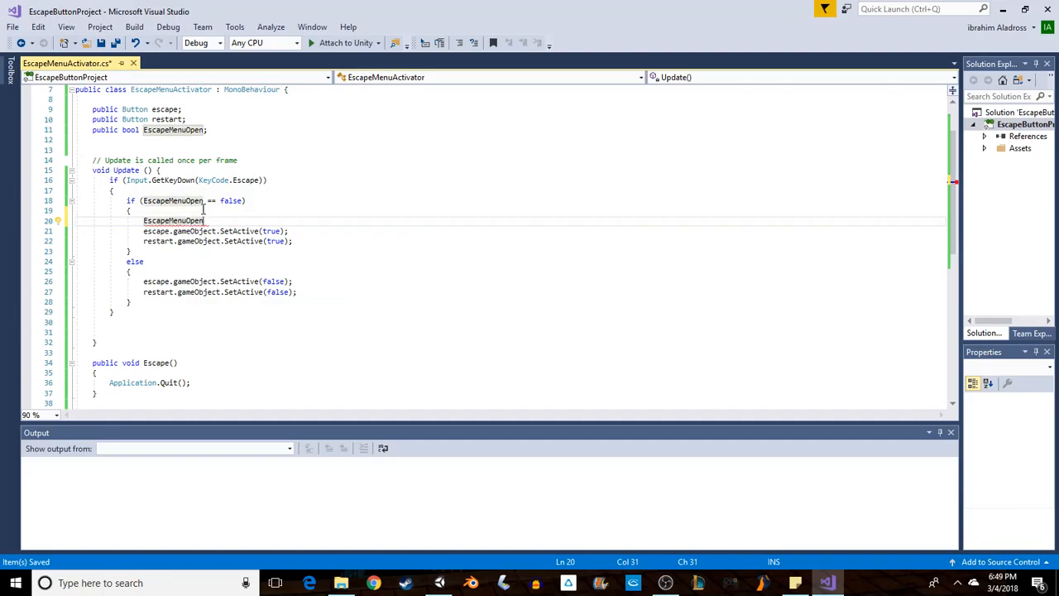
pyautogui.write('=f')
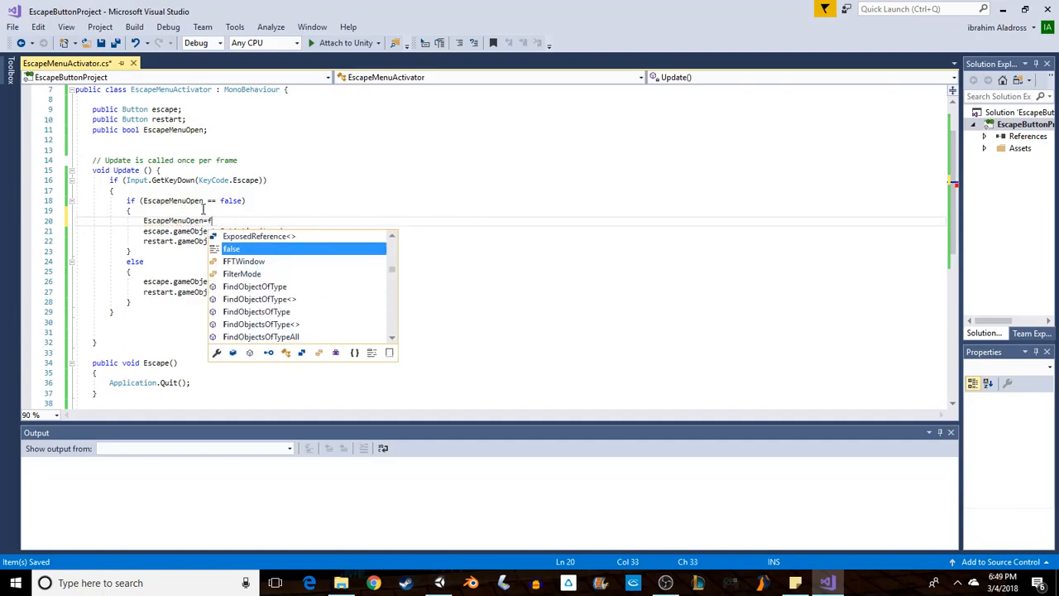
pyautogui.write('true;')
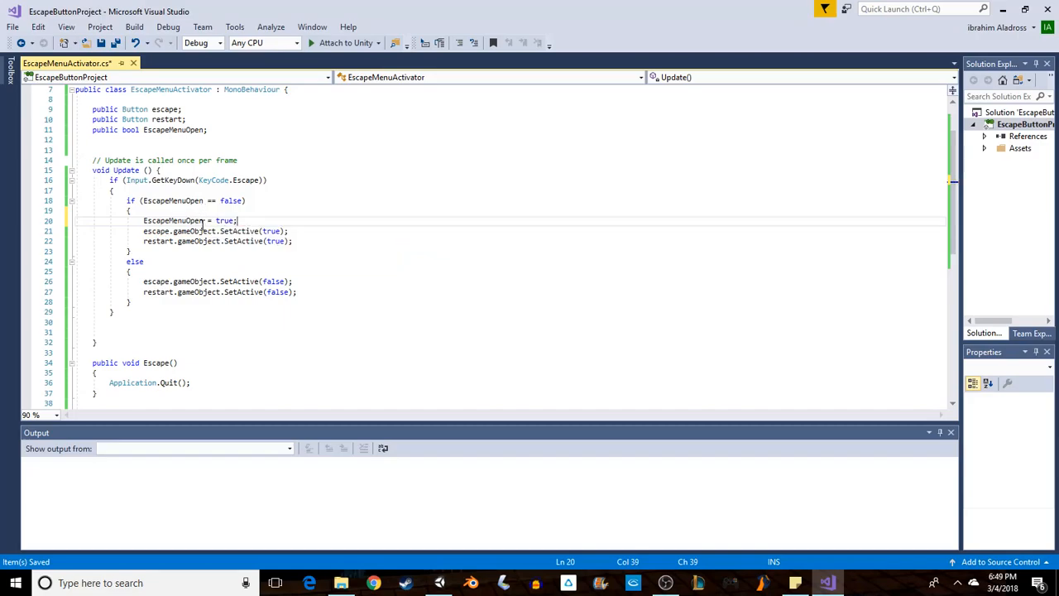
pyautogui.moveTo(224, 268)
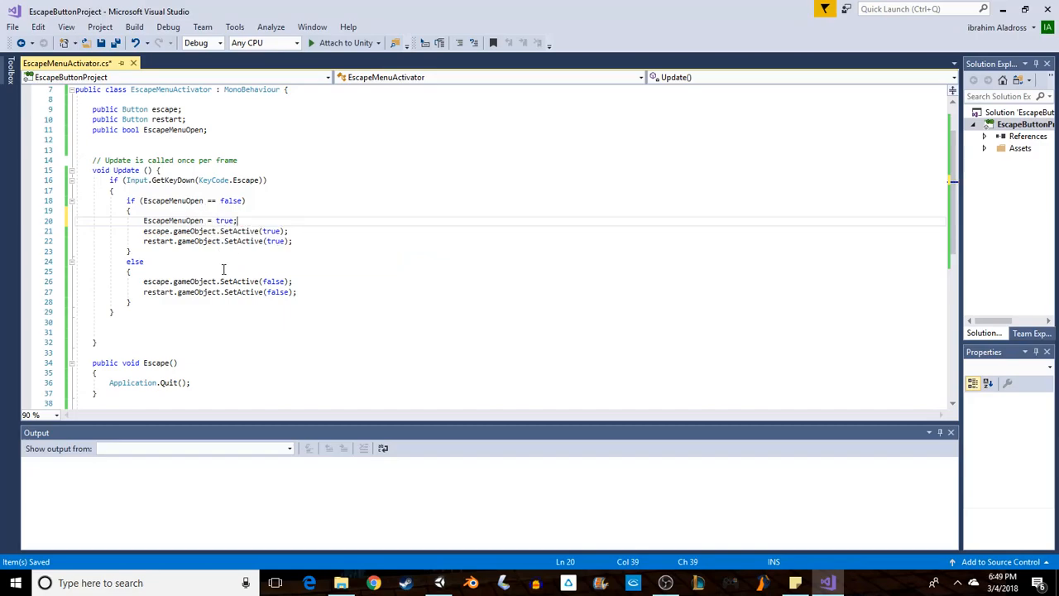
# In the else branch, set EscapeMenuOpen = false, then return to Unity for testing
pyautogui.press('enter')
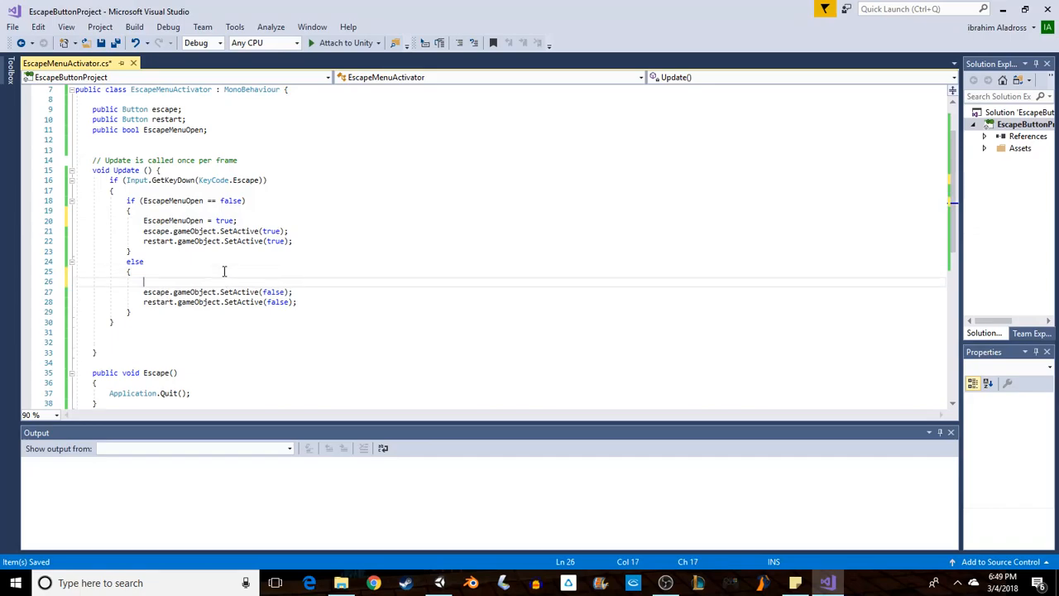
pyautogui.write('esca')
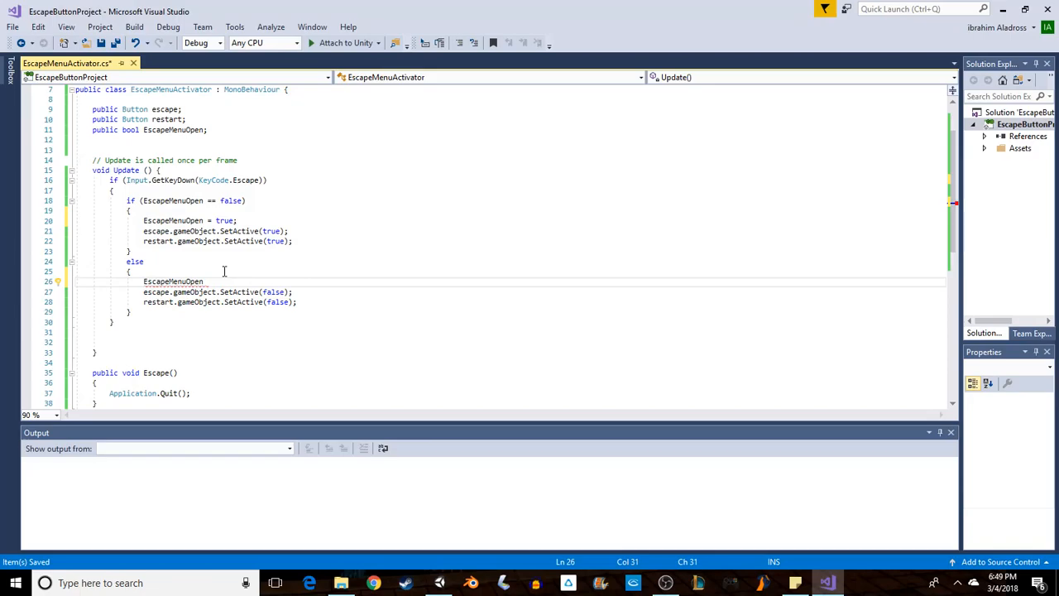
pyautogui.write('= false;')
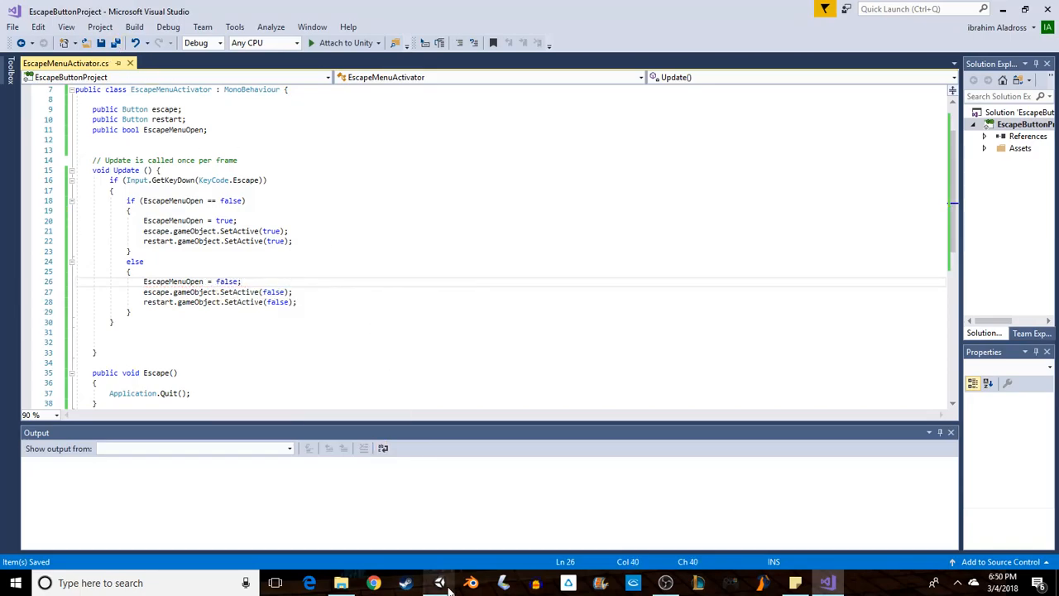
pyautogui.click(440, 582)
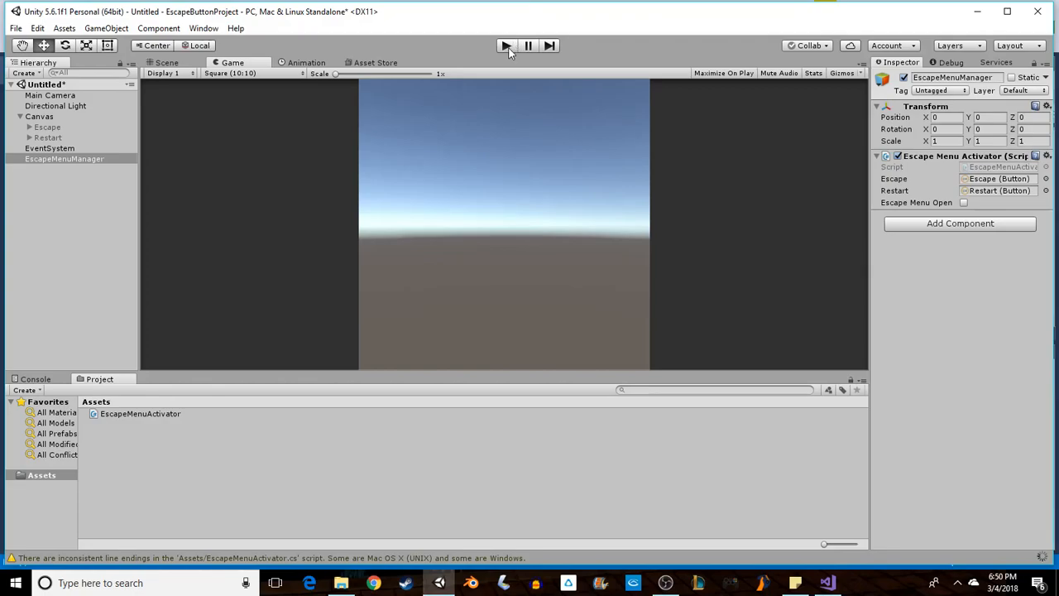
# Play the scene, try the Restart Level? button with the menu open, then stop playing
pyautogui.click(506, 46)
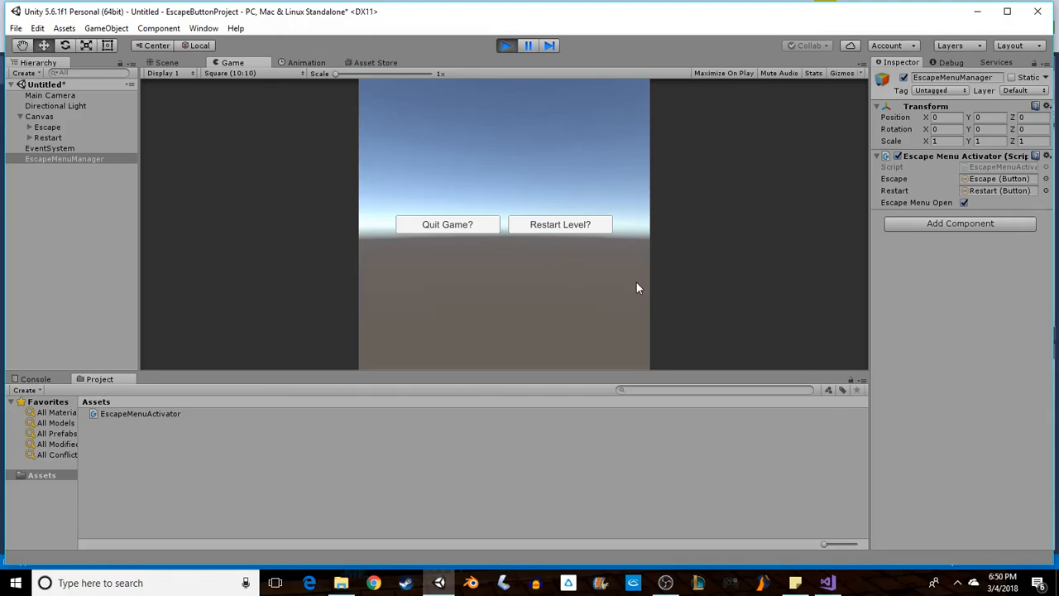
pyautogui.click(963, 202)
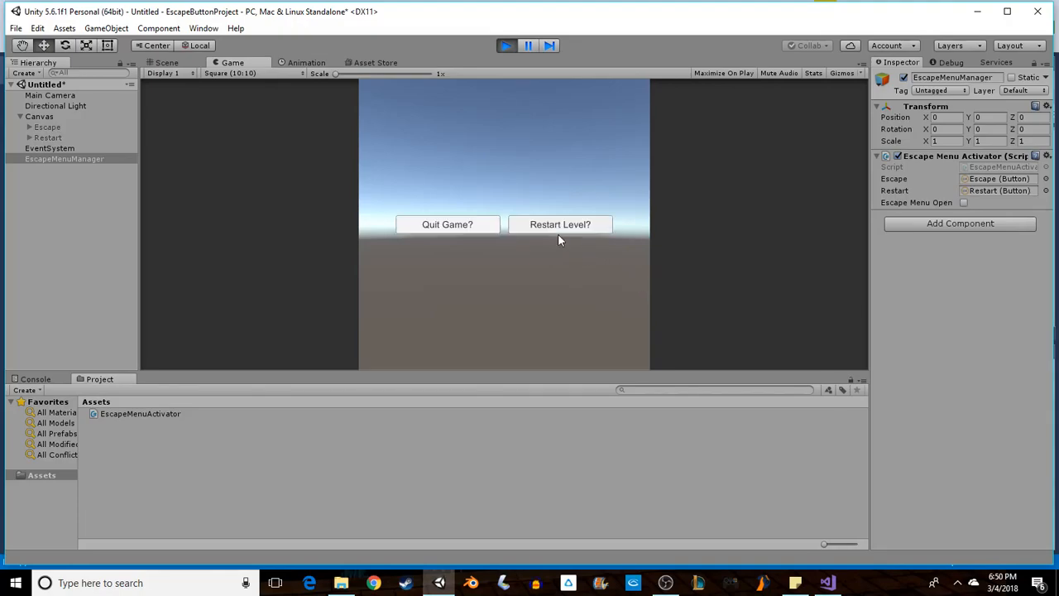
pyautogui.click(963, 202)
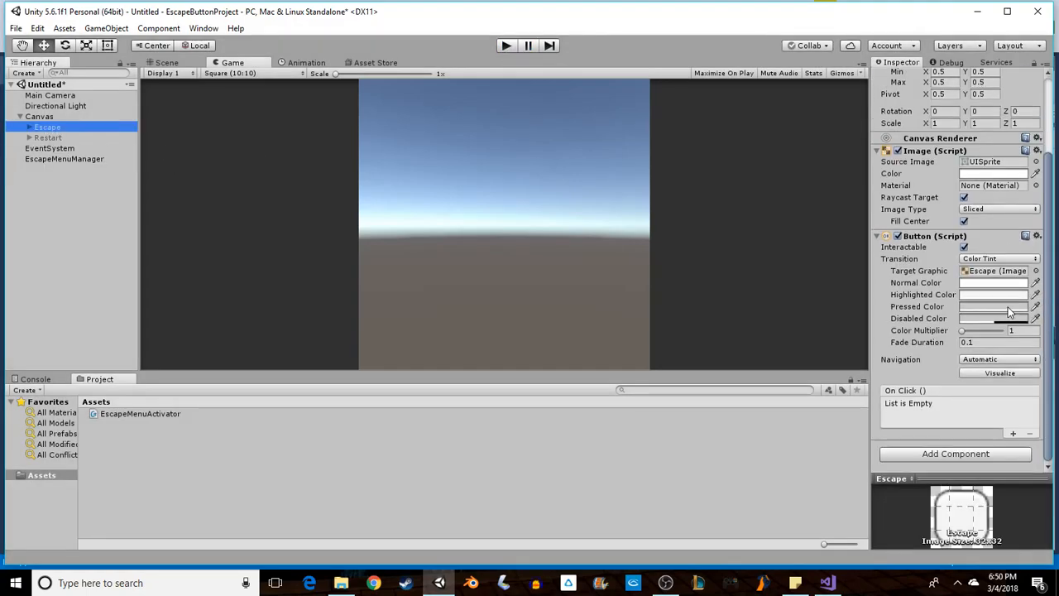
pyautogui.moveTo(979, 468)
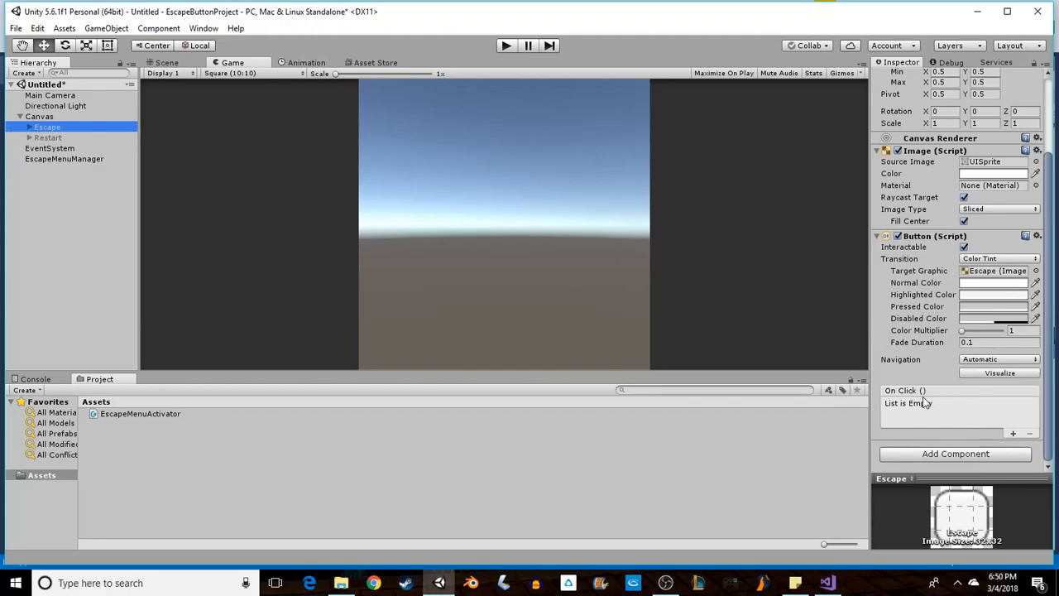
pyautogui.moveTo(940, 402)
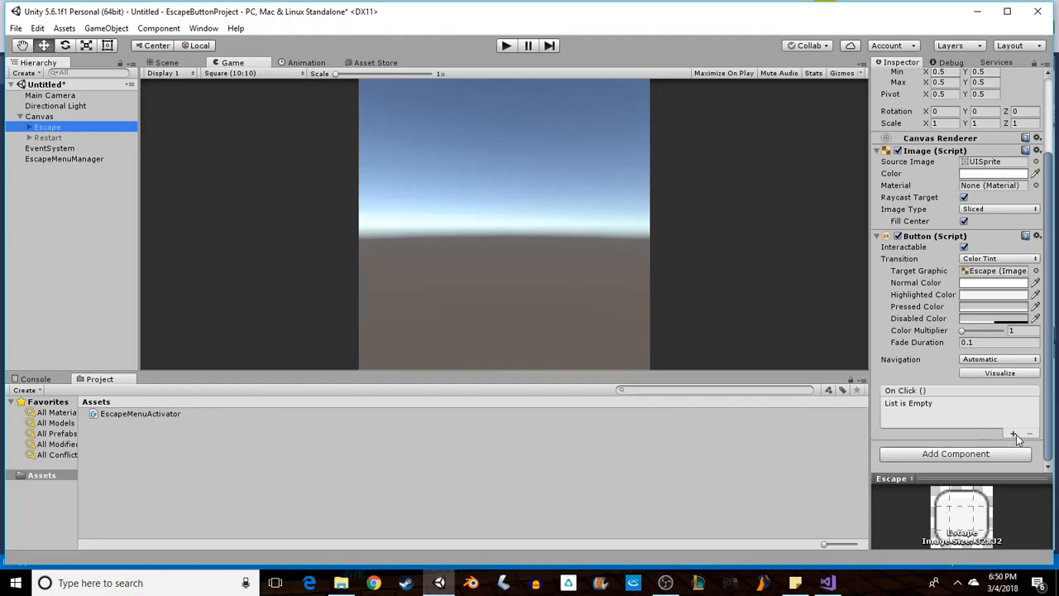
# Add an On Click event on the Restart button calling EscapeMenuActivator.RestartLevel() via EscapeMenuManager
pyautogui.click(1012, 433)
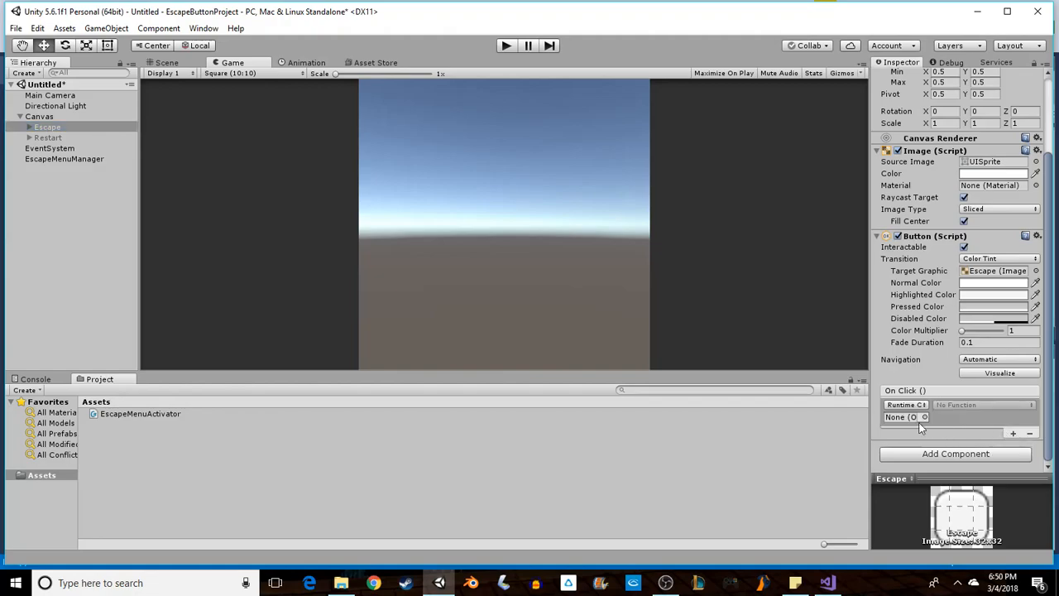
pyautogui.moveTo(934, 421)
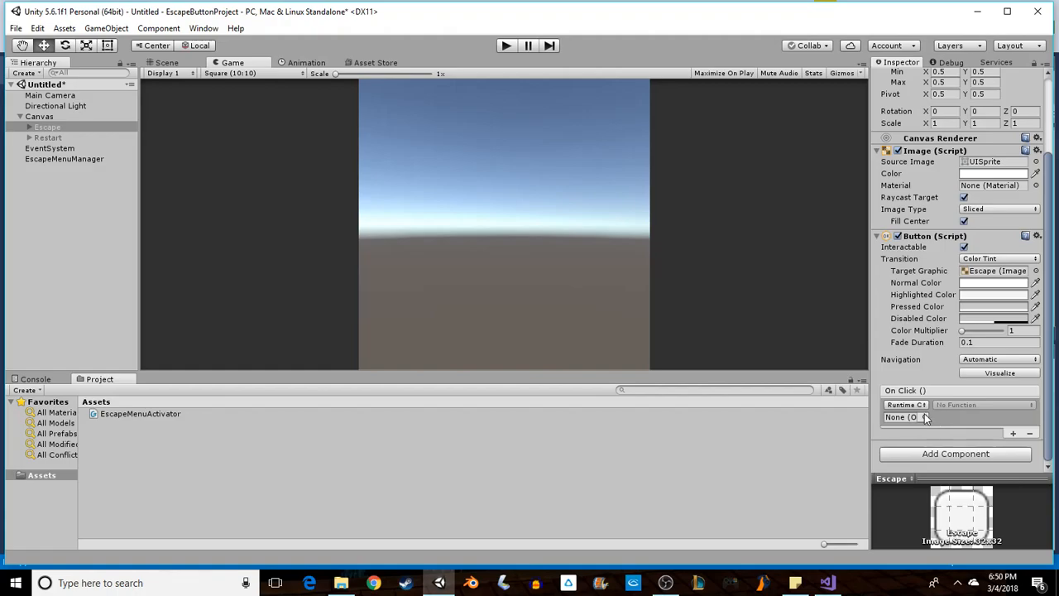
pyautogui.moveTo(946, 420)
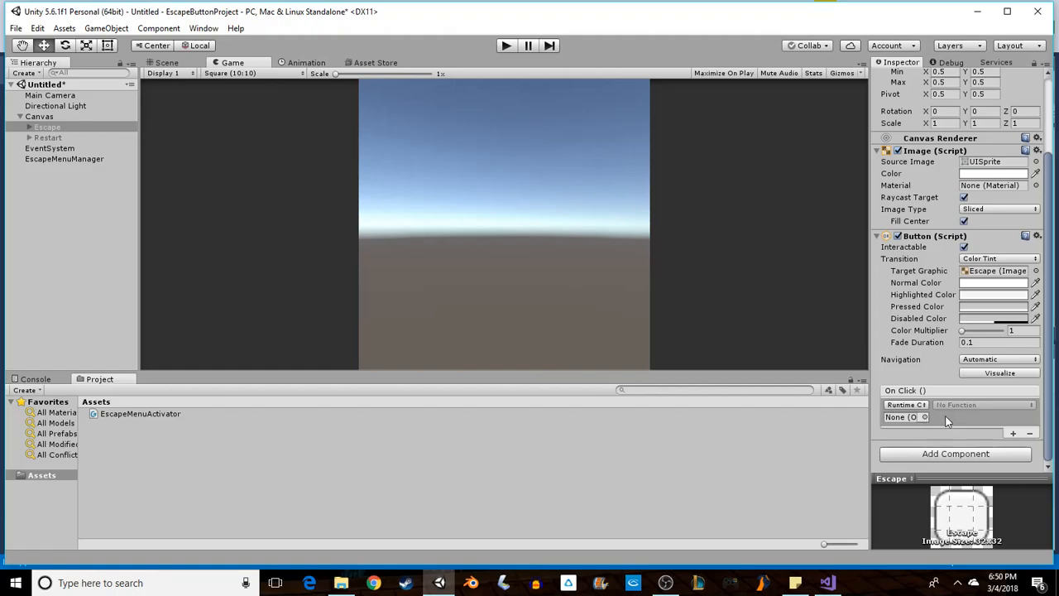
pyautogui.click(925, 417)
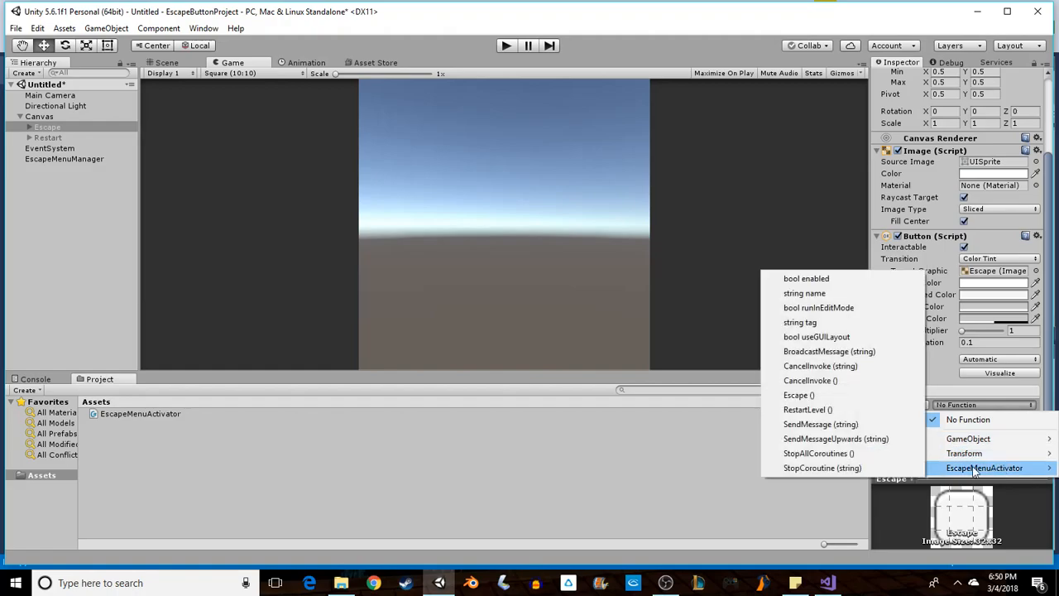
pyautogui.moveTo(807, 409)
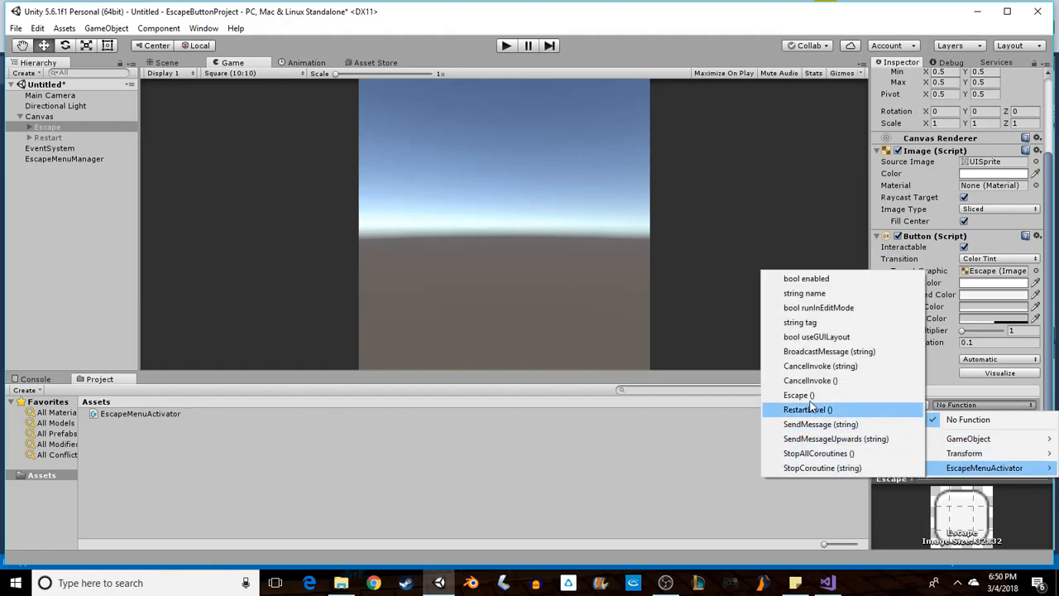
pyautogui.click(794, 394)
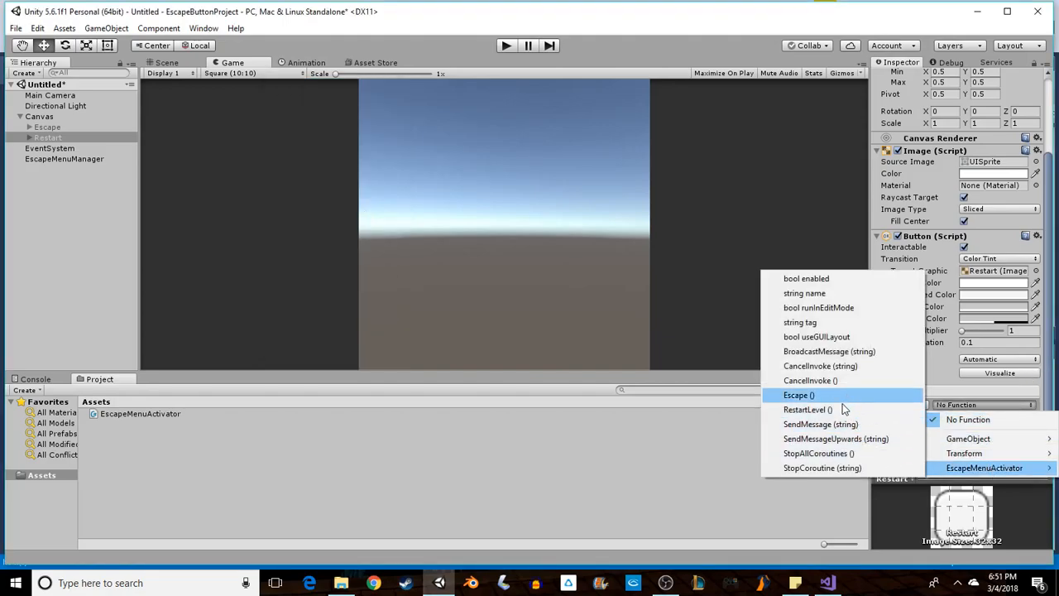
pyautogui.click(797, 393)
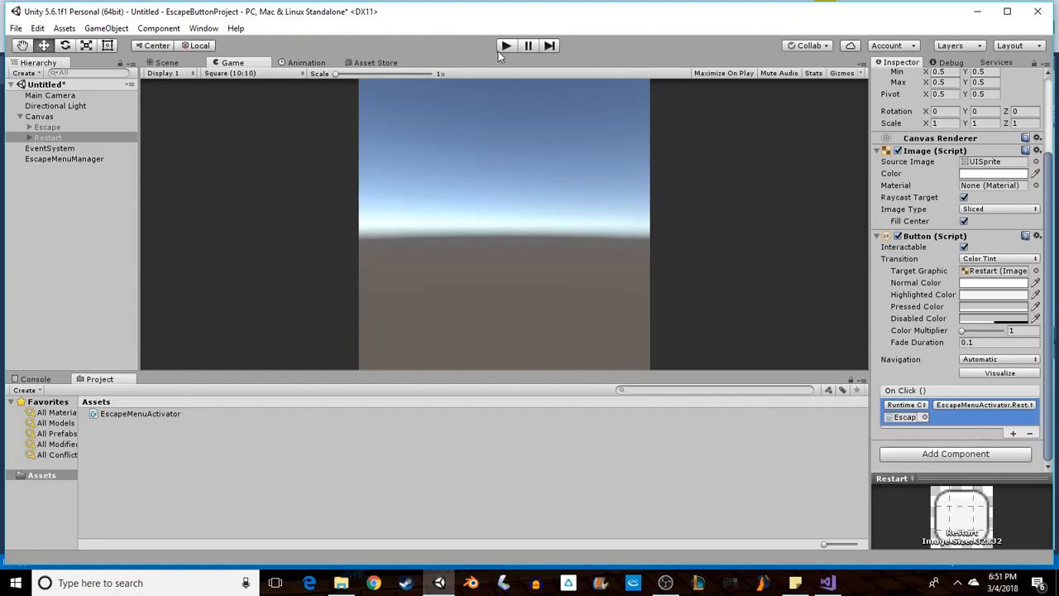
pyautogui.moveTo(612, 254)
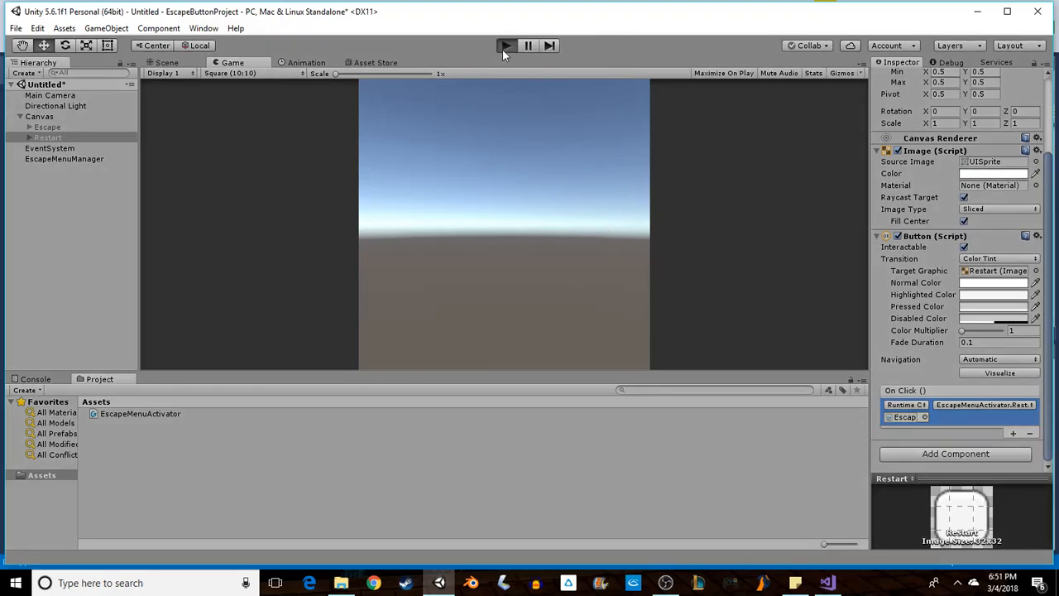
pyautogui.click(507, 46)
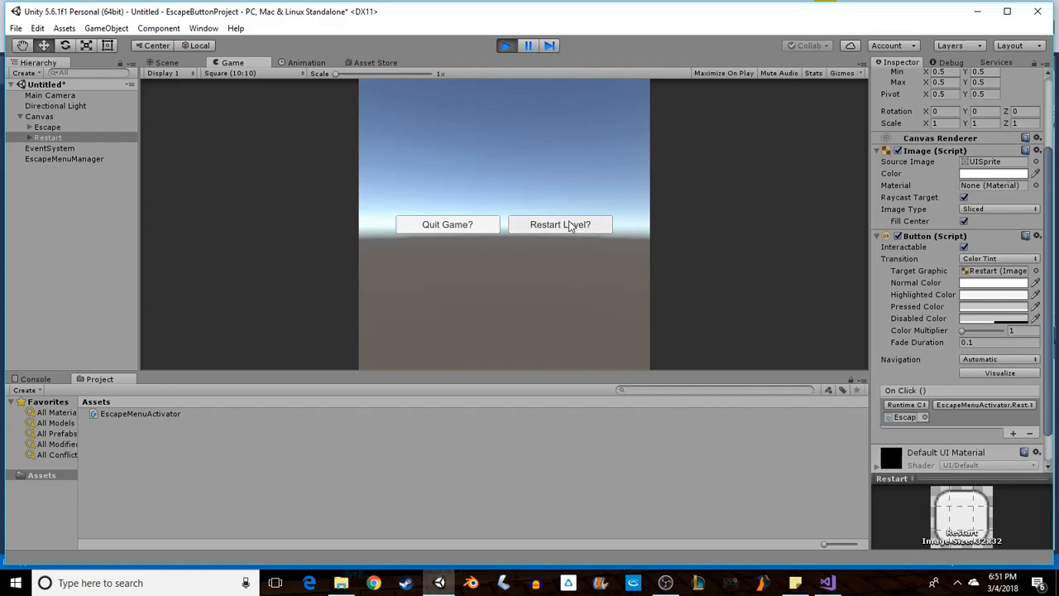
pyautogui.moveTo(563, 230)
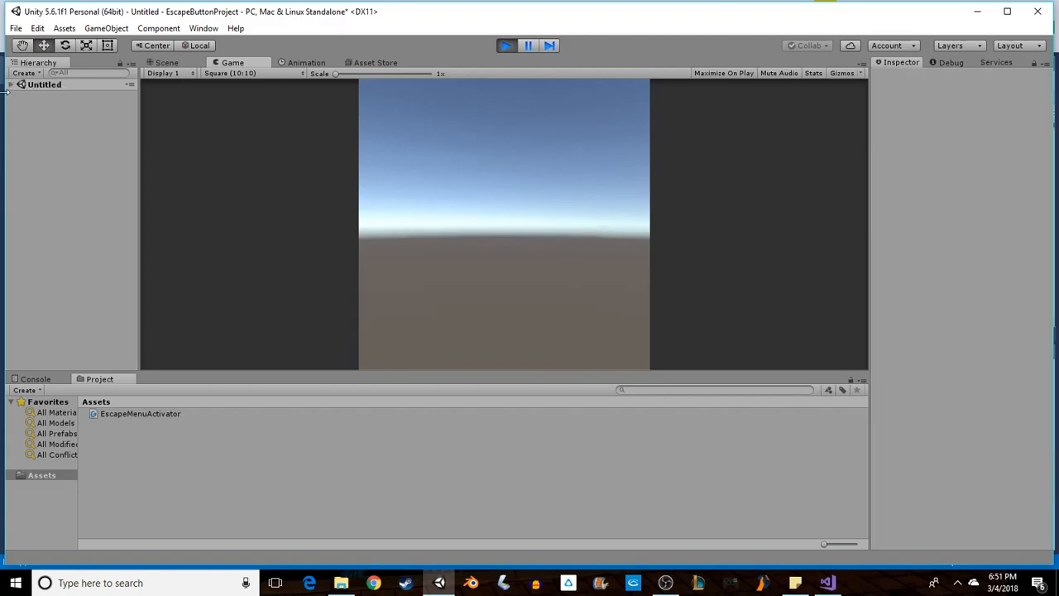
pyautogui.click(10, 82)
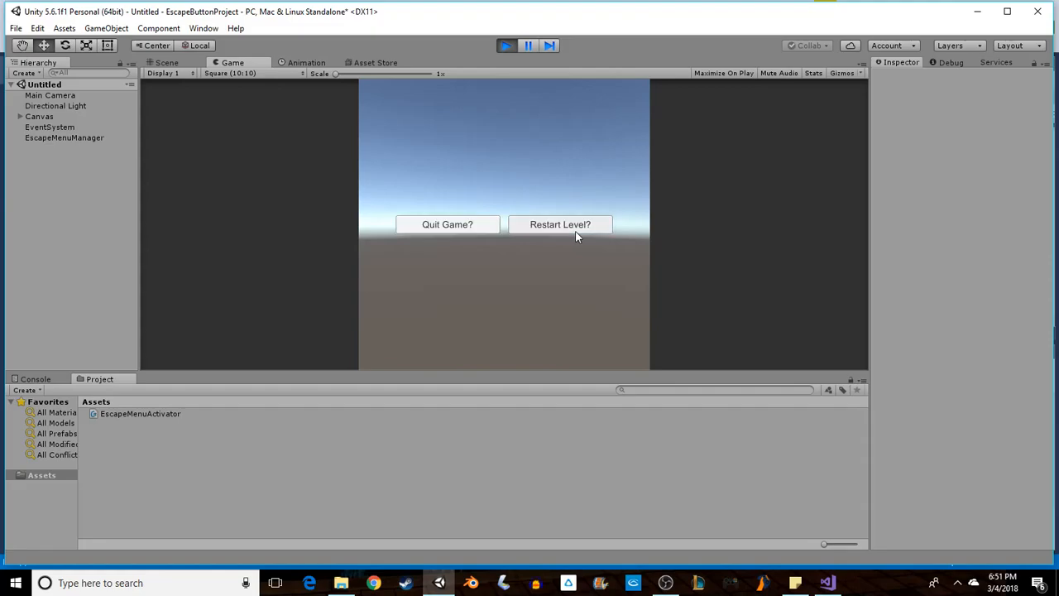
pyautogui.click(10, 83)
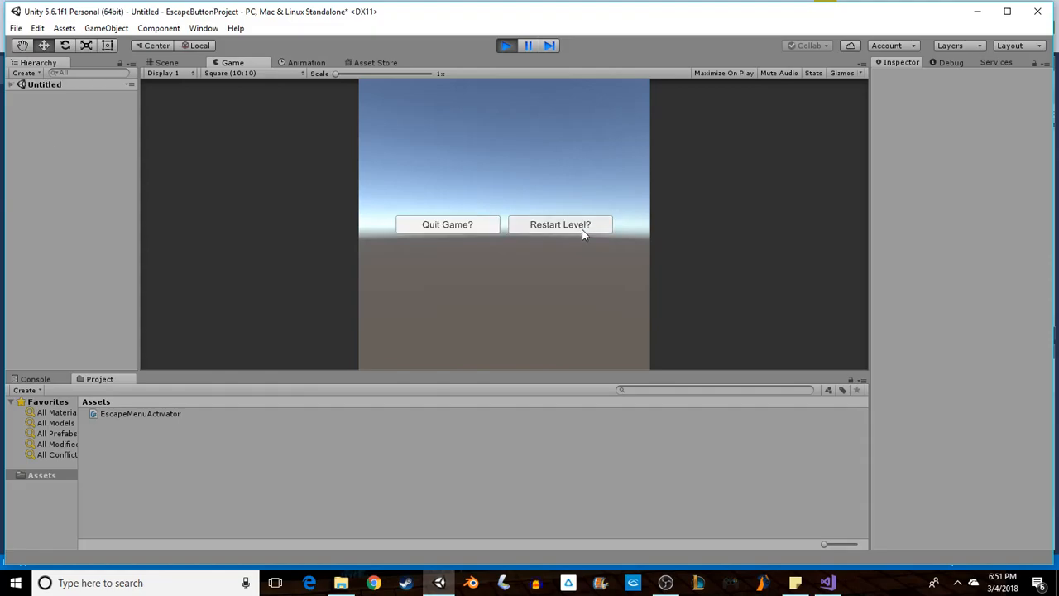
pyautogui.moveTo(446, 225)
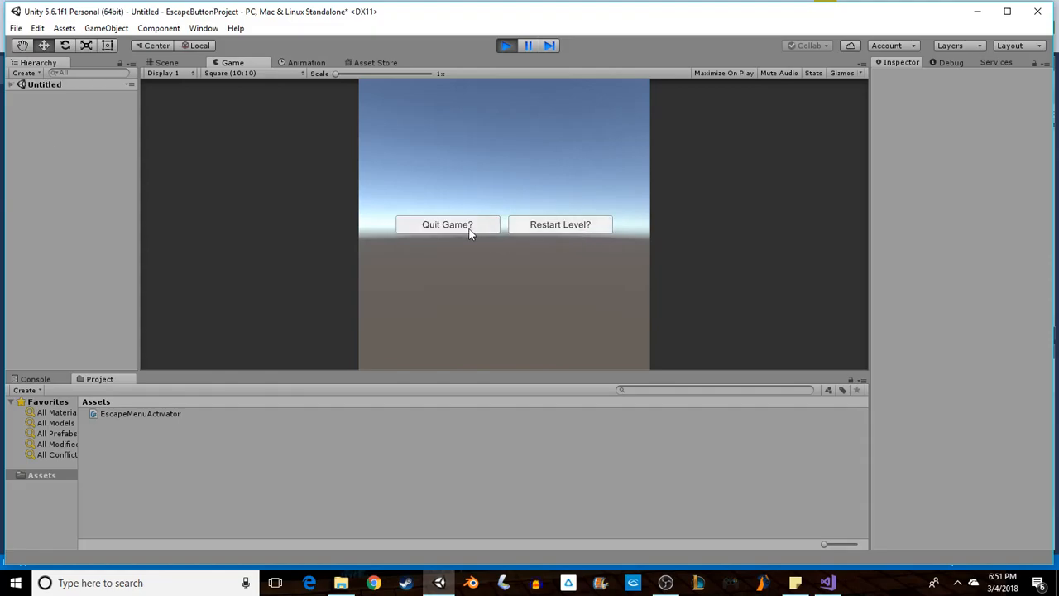
pyautogui.moveTo(500, 90)
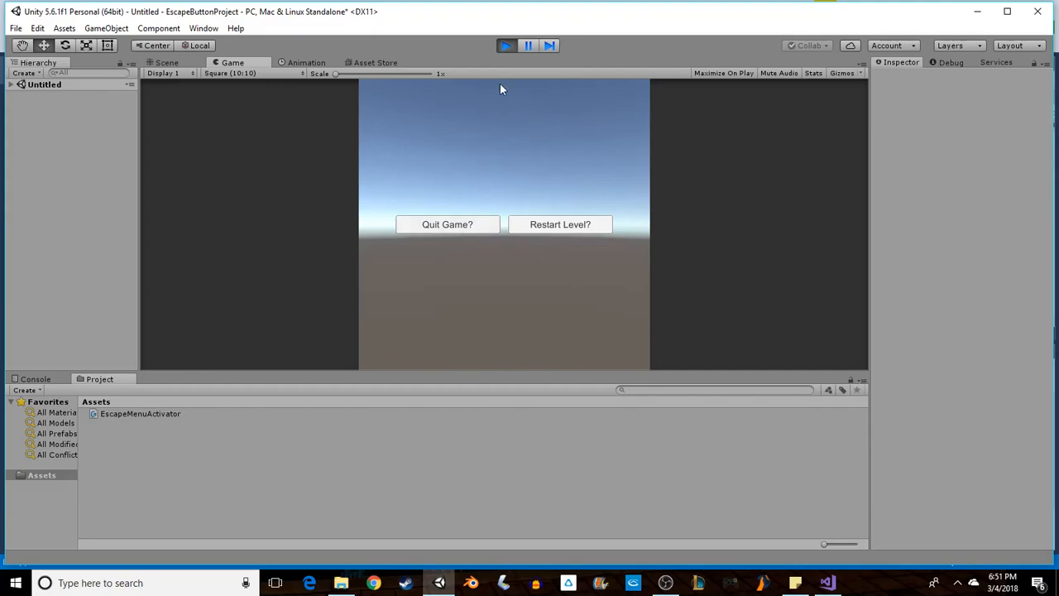
pyautogui.moveTo(509, 57)
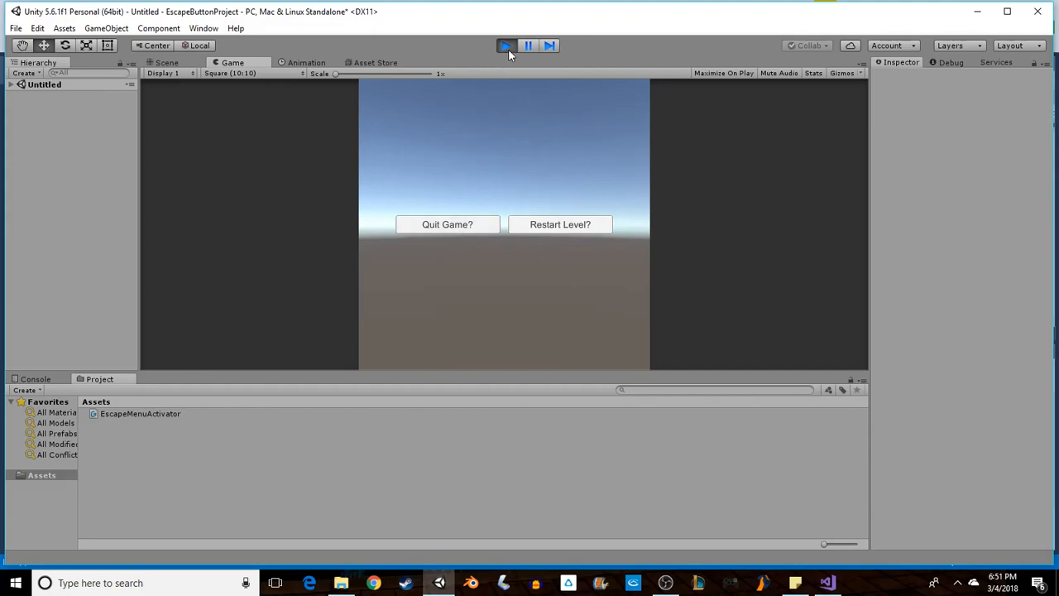
pyautogui.click(15, 28)
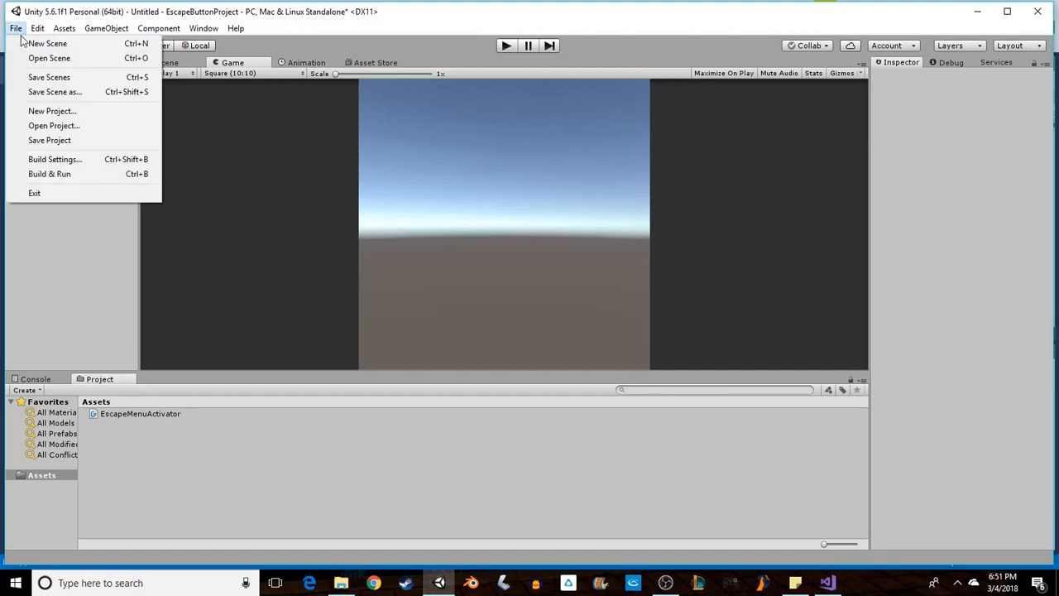
# In Build Settings, add the open scene to the build, saving it as scene1
pyautogui.click(55, 159)
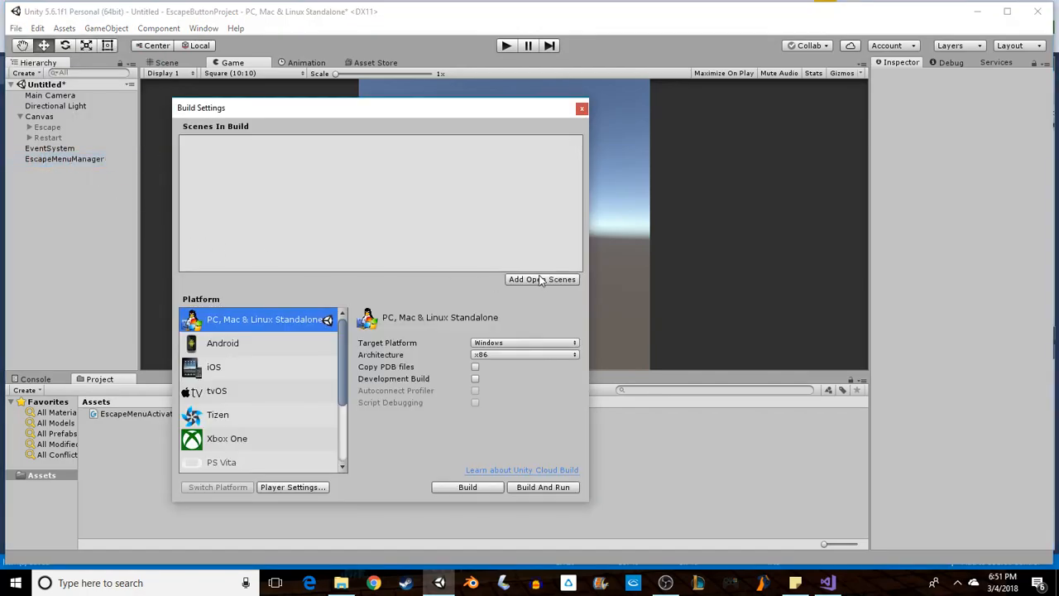
pyautogui.click(541, 278)
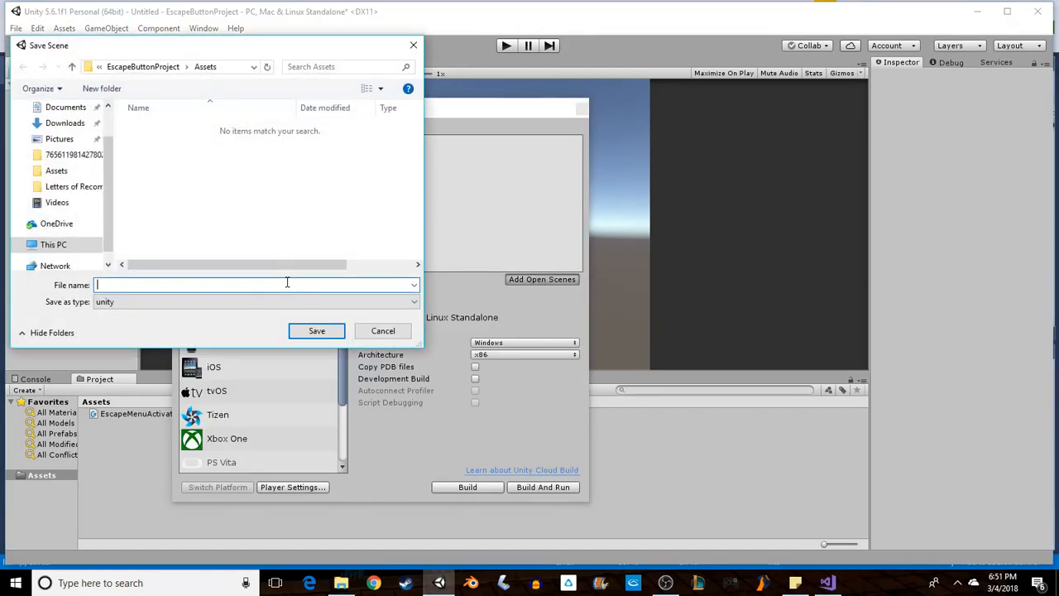
pyautogui.write('s')
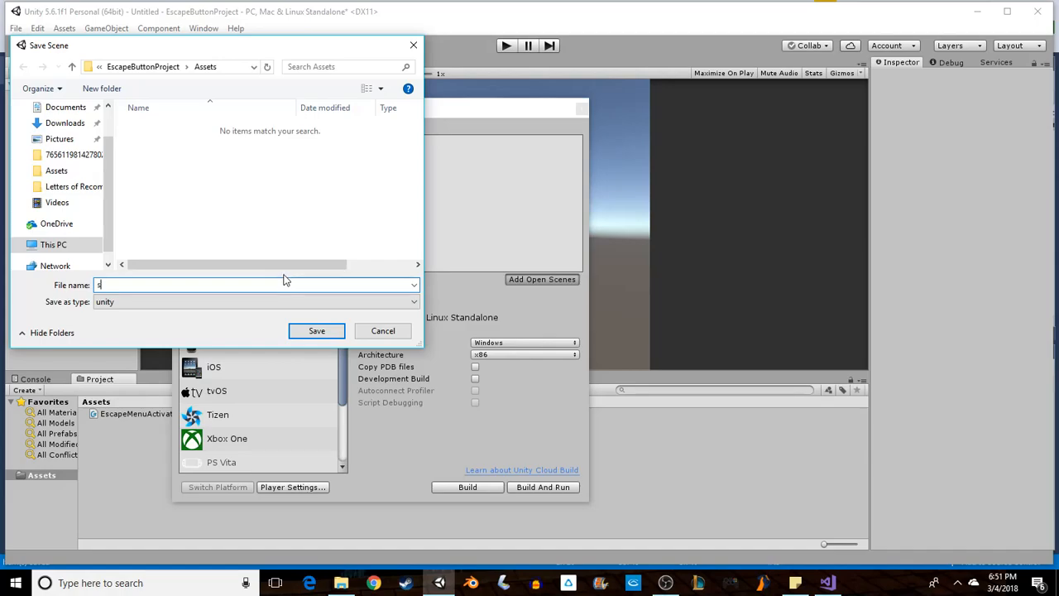
pyautogui.click(316, 331)
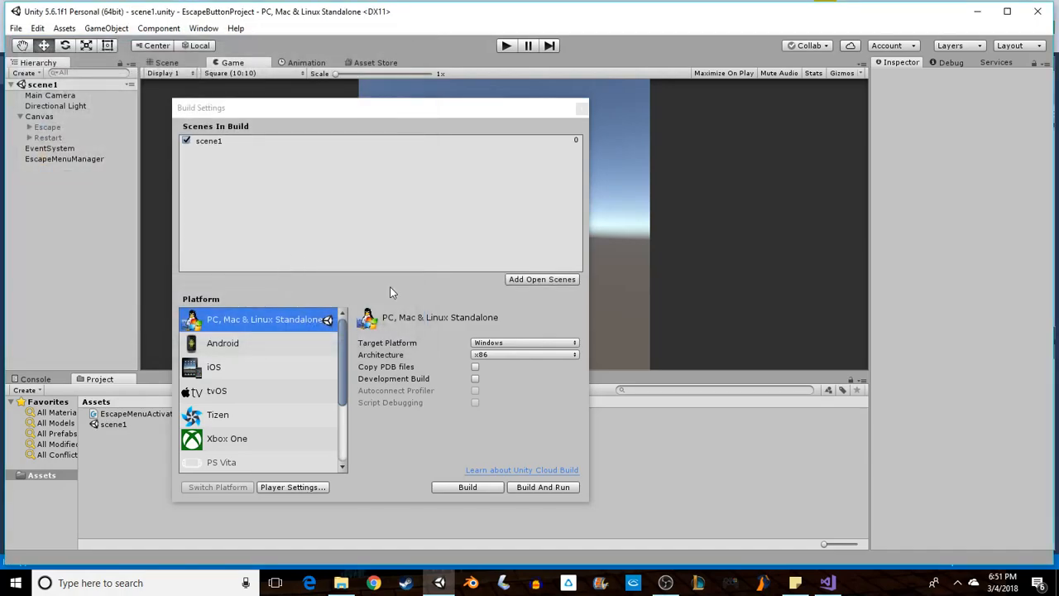
pyautogui.moveTo(523, 496)
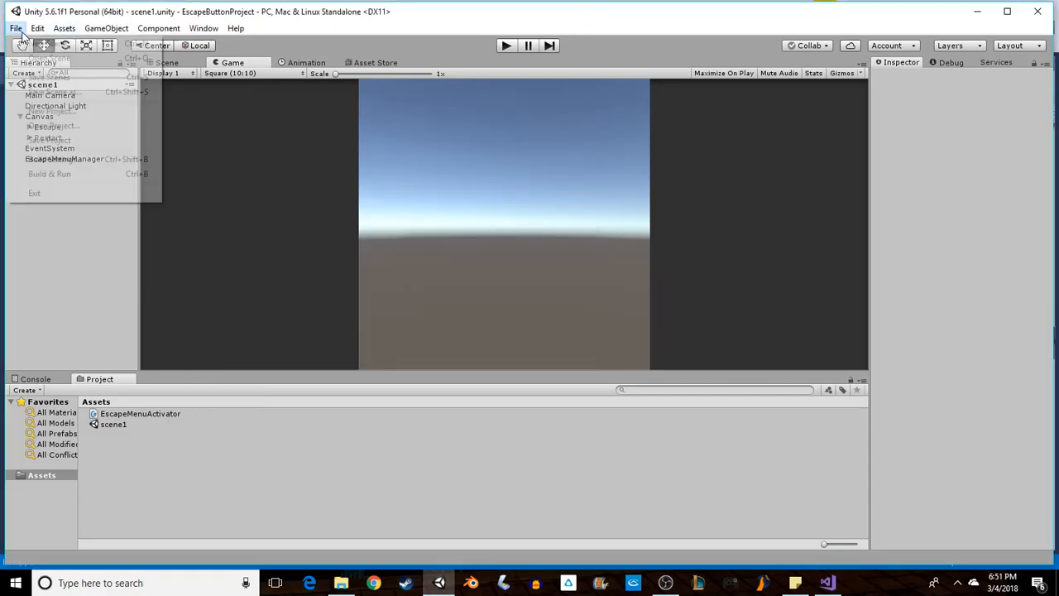
# Build & Run the standalone game, saving the build as EscapeTes
pyautogui.click(15, 27)
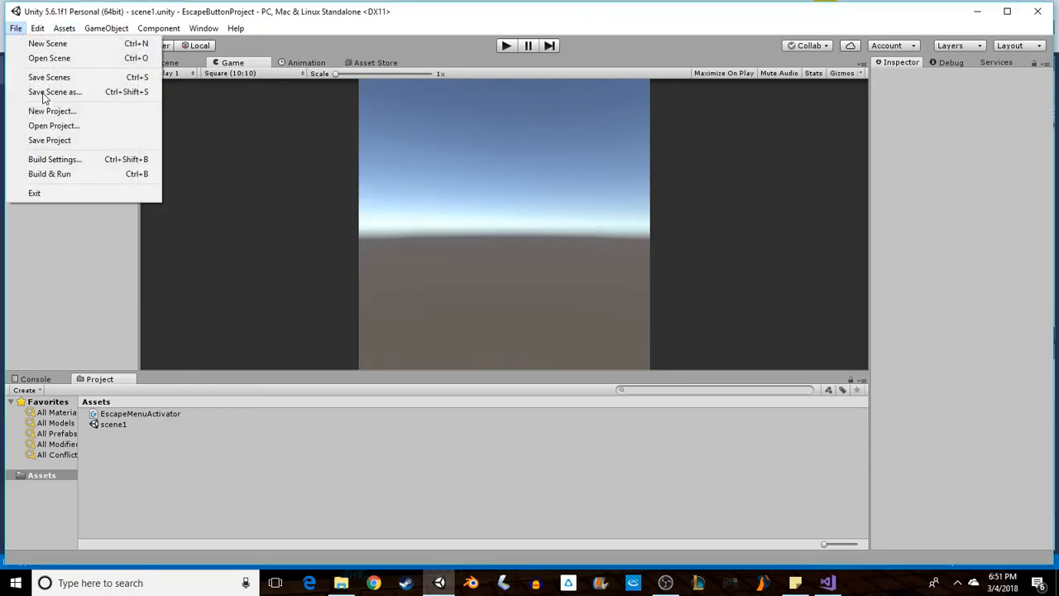
pyautogui.click(54, 159)
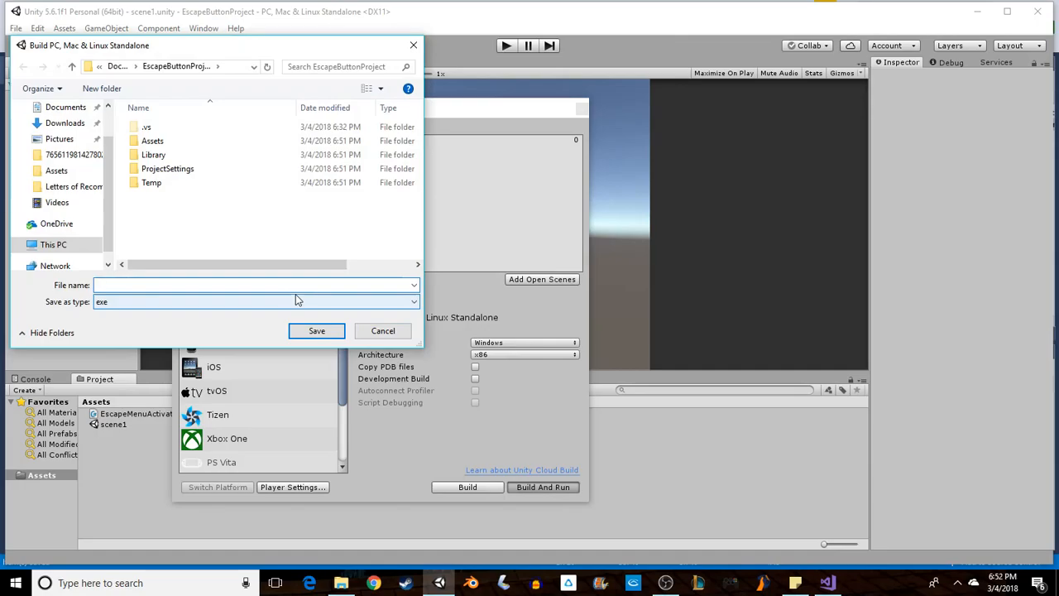
pyautogui.write('EscapeTes')
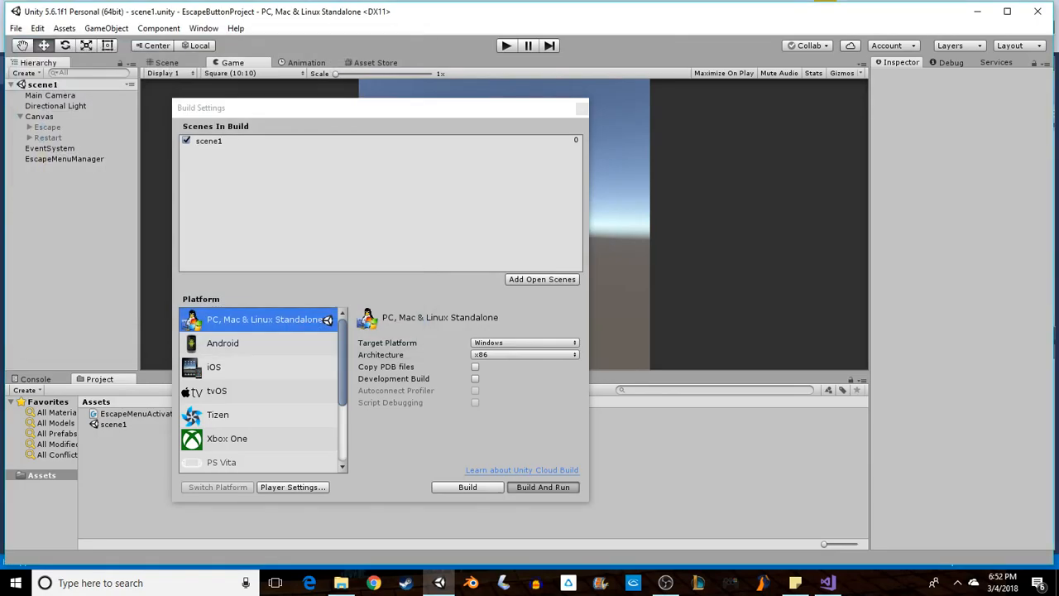
pyautogui.click(543, 487)
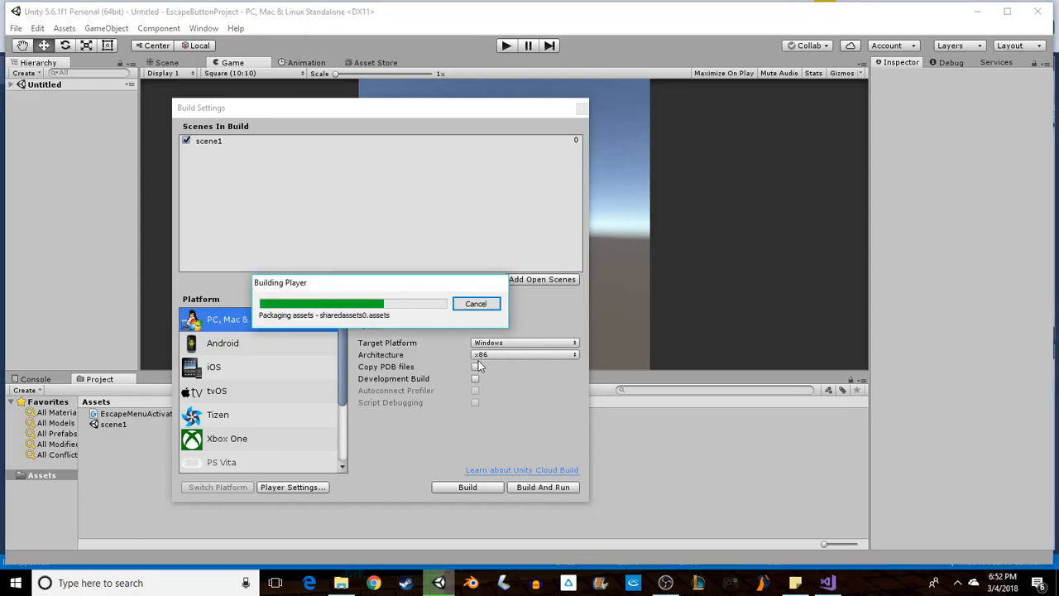
pyautogui.moveTo(646, 331)
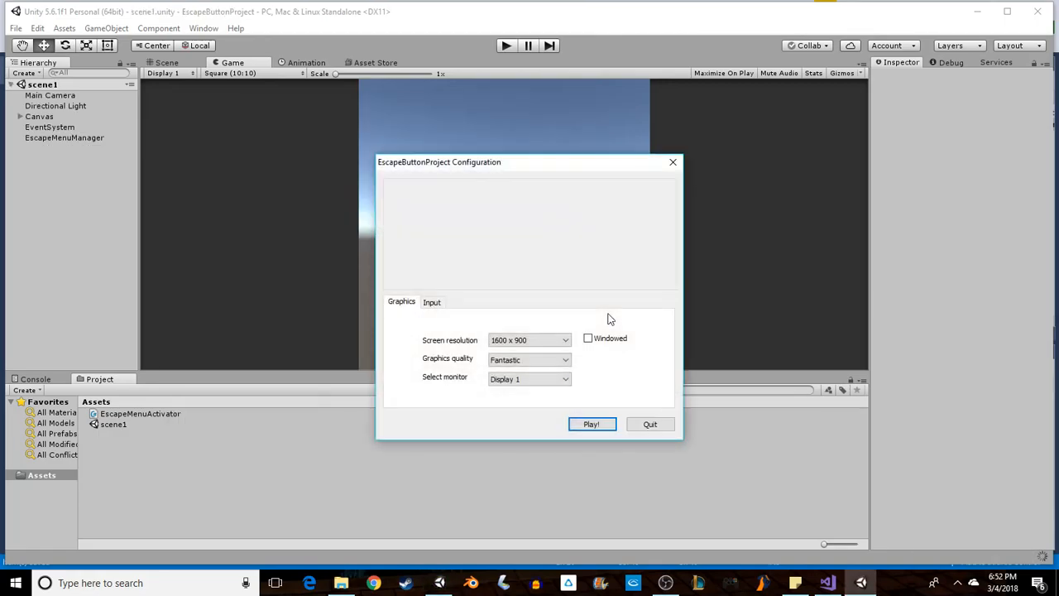
# Launch the built standalone game, confirm Quit Game closes it, and dismiss Build Settings
pyautogui.click(591, 423)
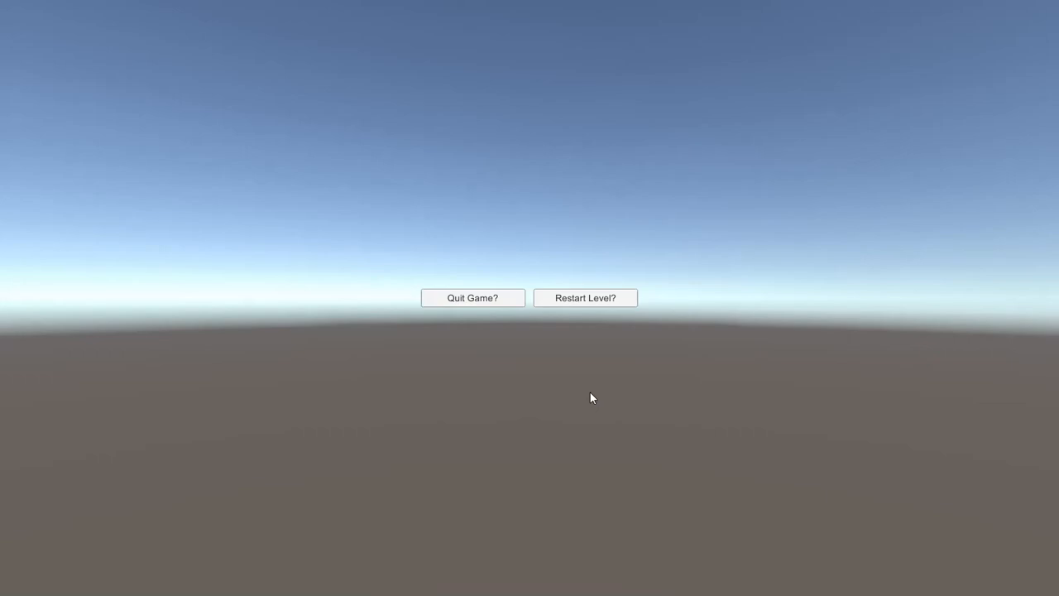
pyautogui.moveTo(473, 298)
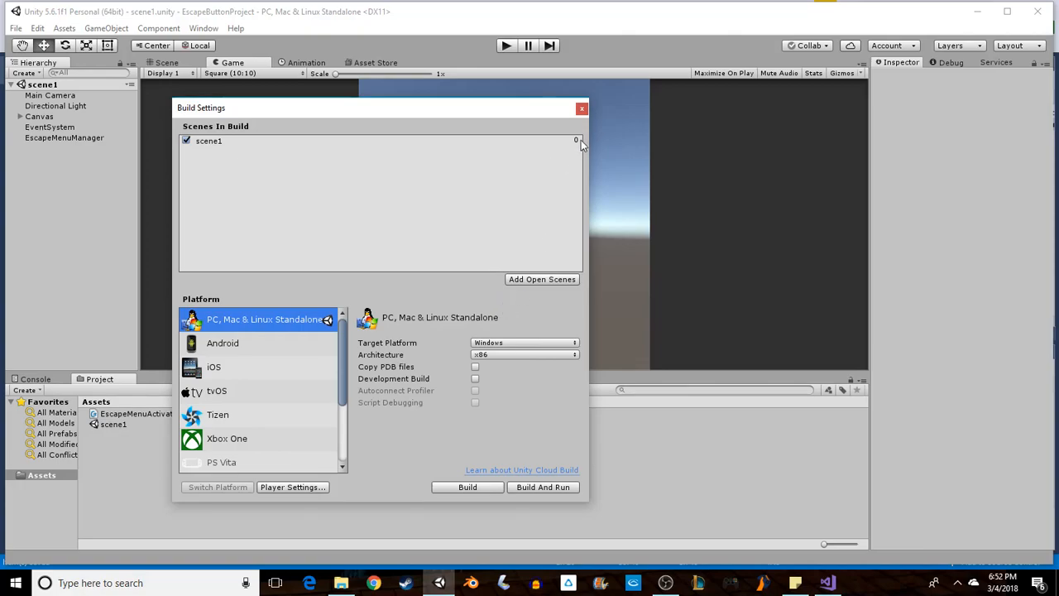
pyautogui.click(582, 107)
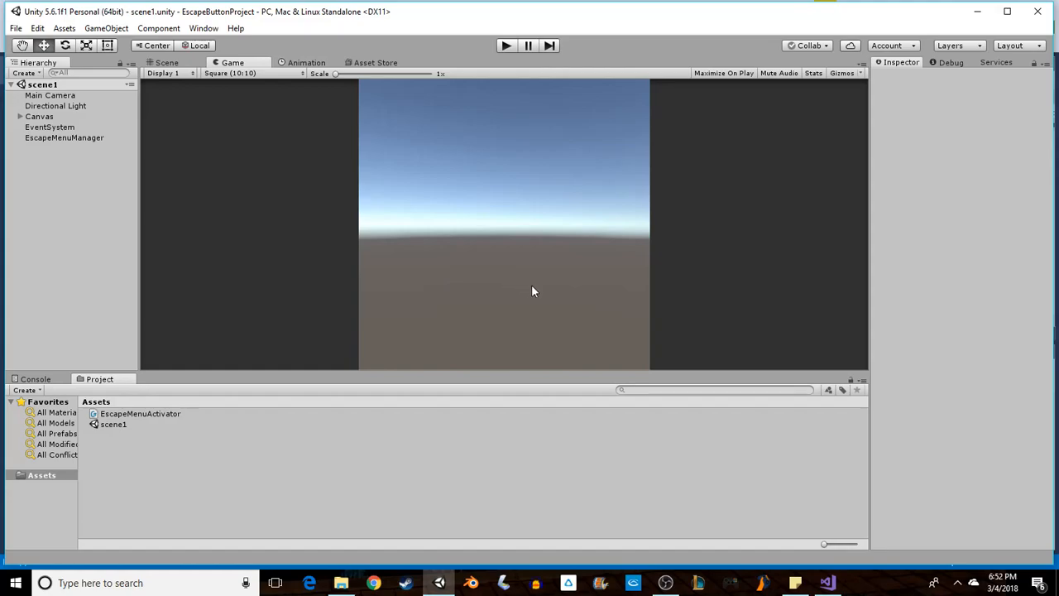
pyautogui.moveTo(587, 301)
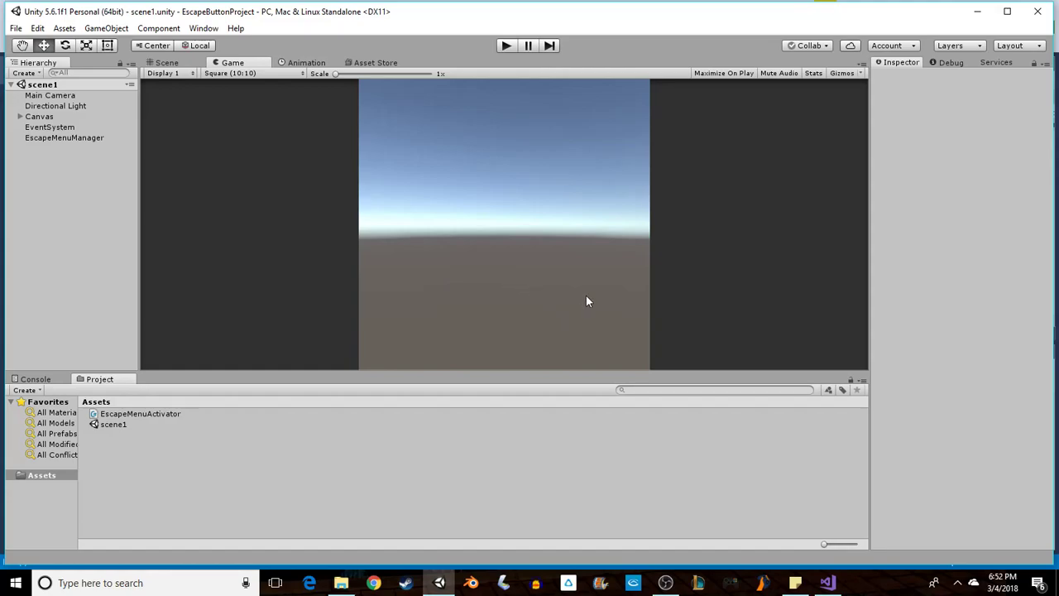
pyautogui.moveTo(582, 278)
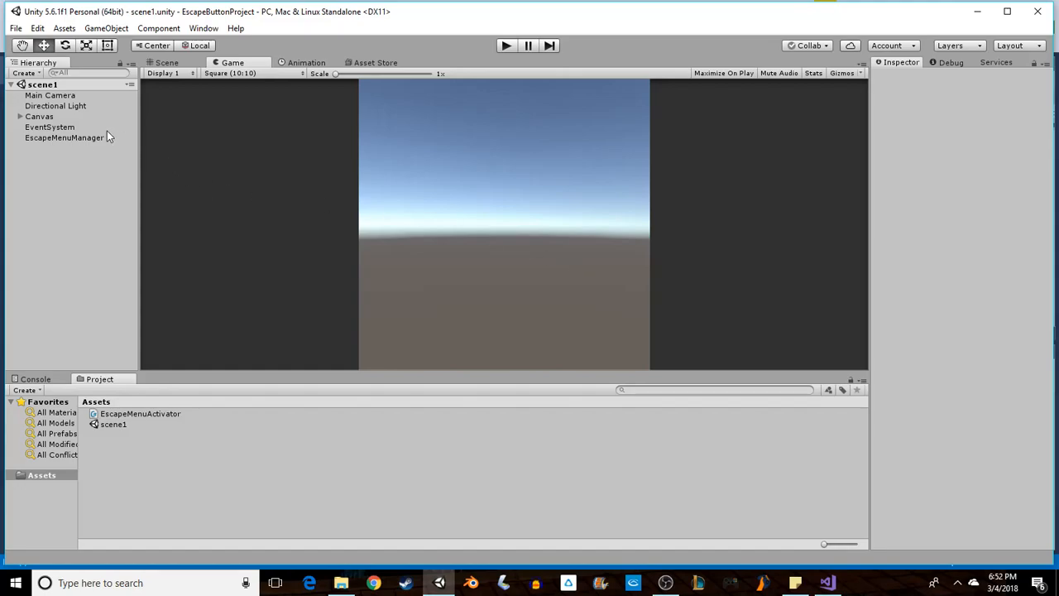
pyautogui.moveTo(290, 182)
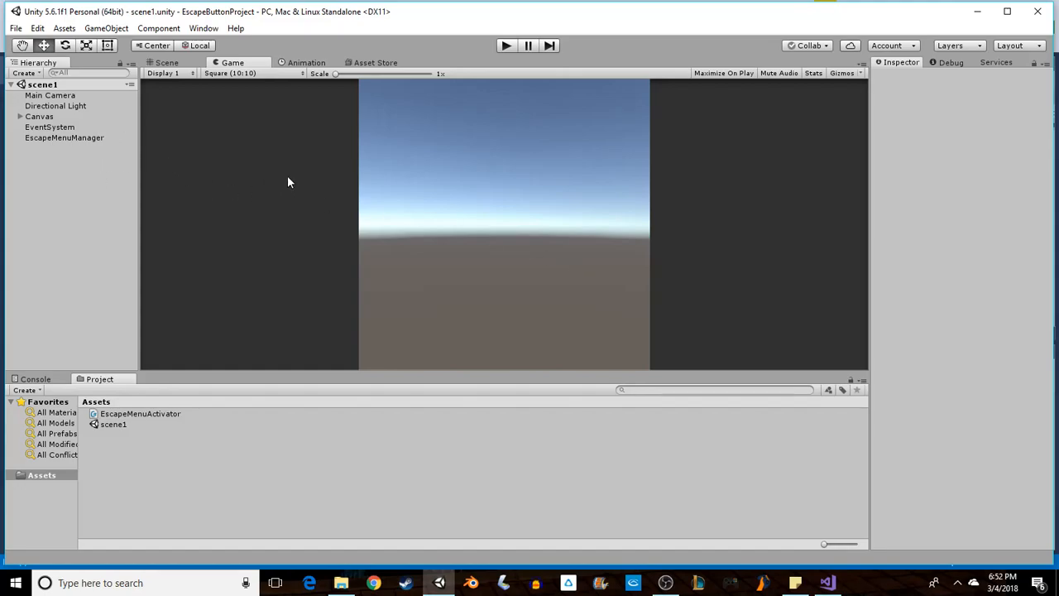
pyautogui.moveTo(654, 300)
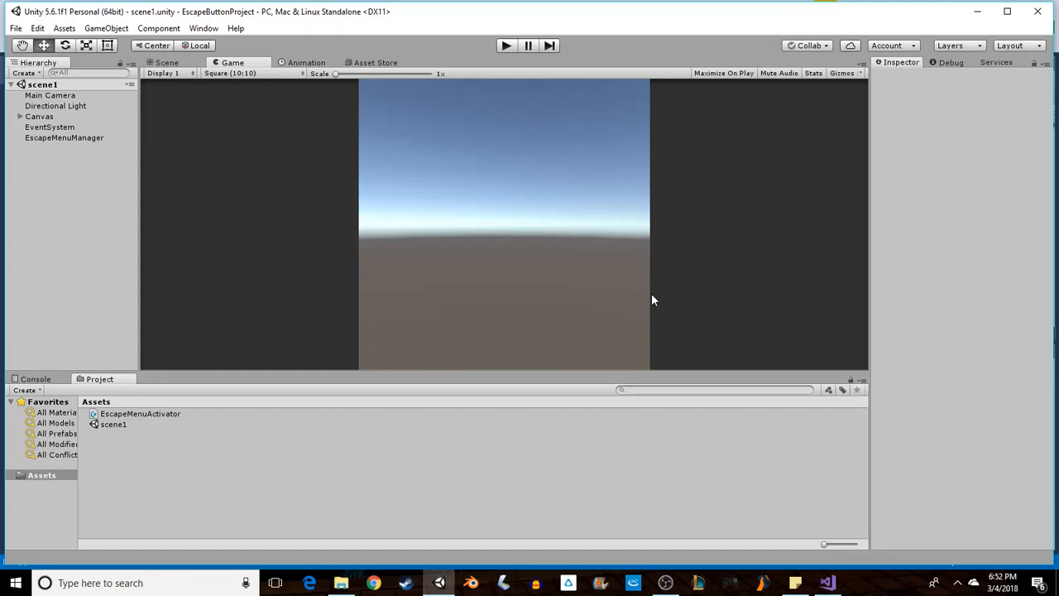
pyautogui.moveTo(567, 278)
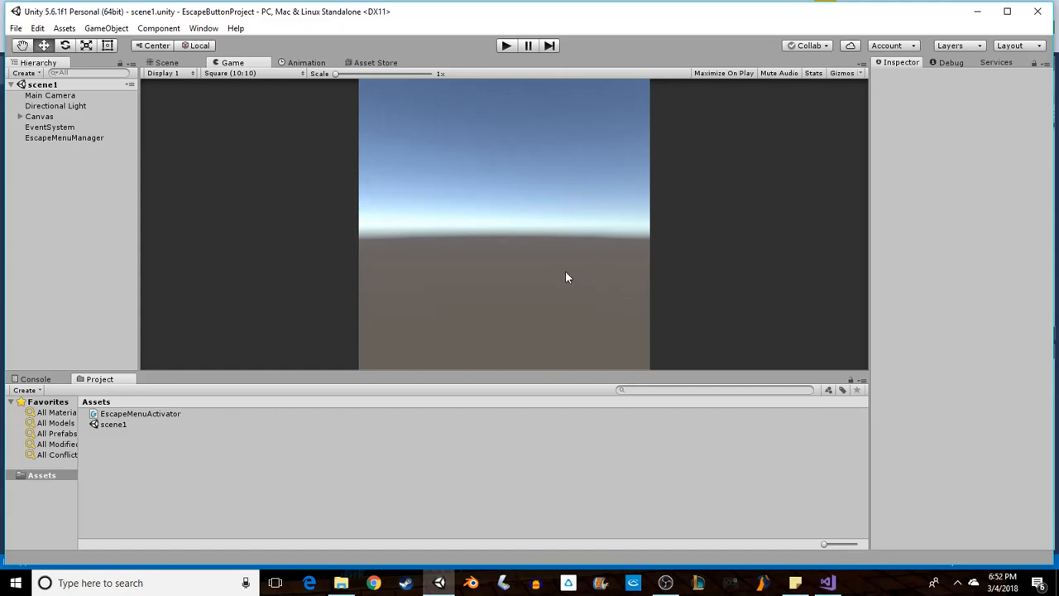